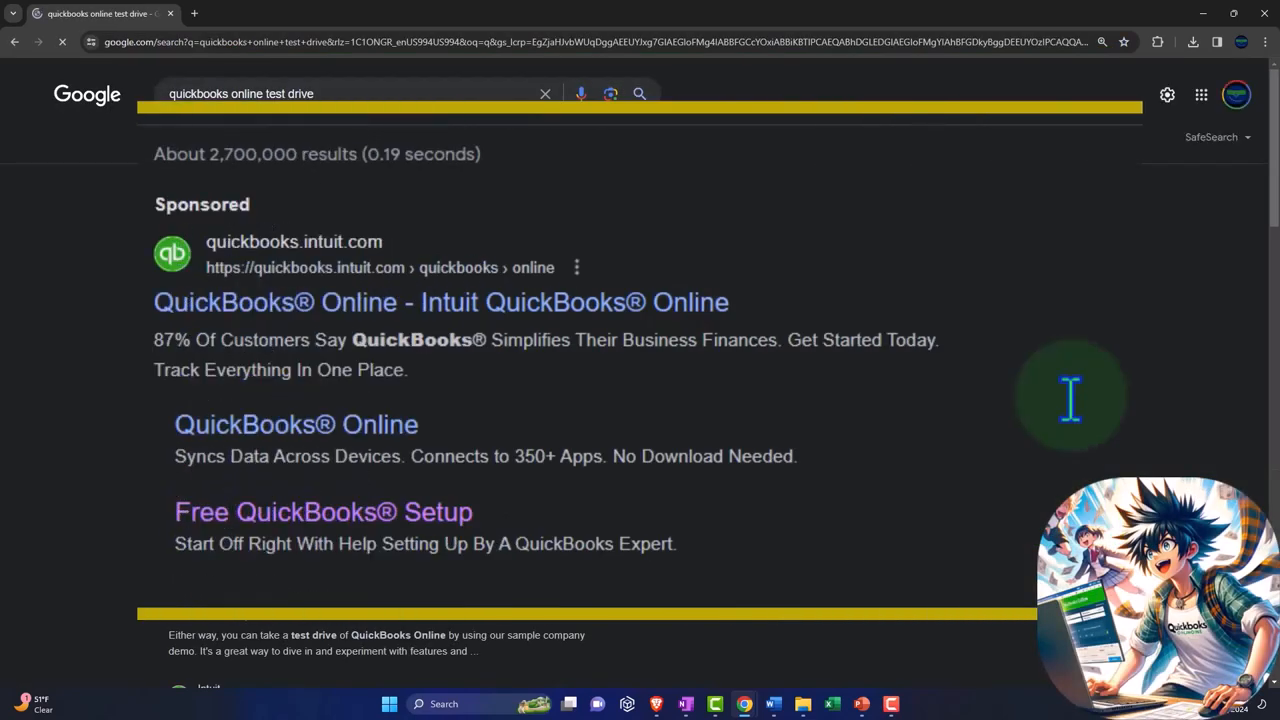
Step: Launch the United States QuickBooks Online test drive and pass the robot check into the sample company
{"action": "scroll", "scroll_direction": "down", "scroll_amount": 3}
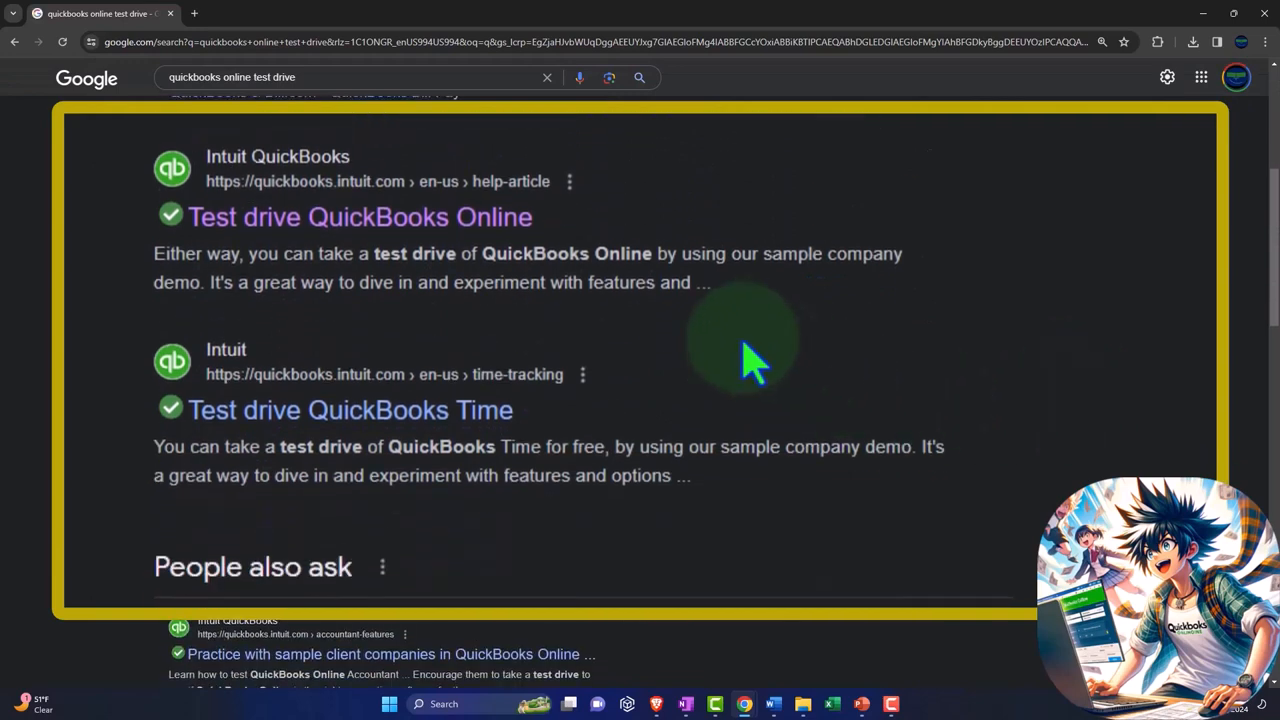
{"action": "mouse_move", "coordinate": [490, 230]}
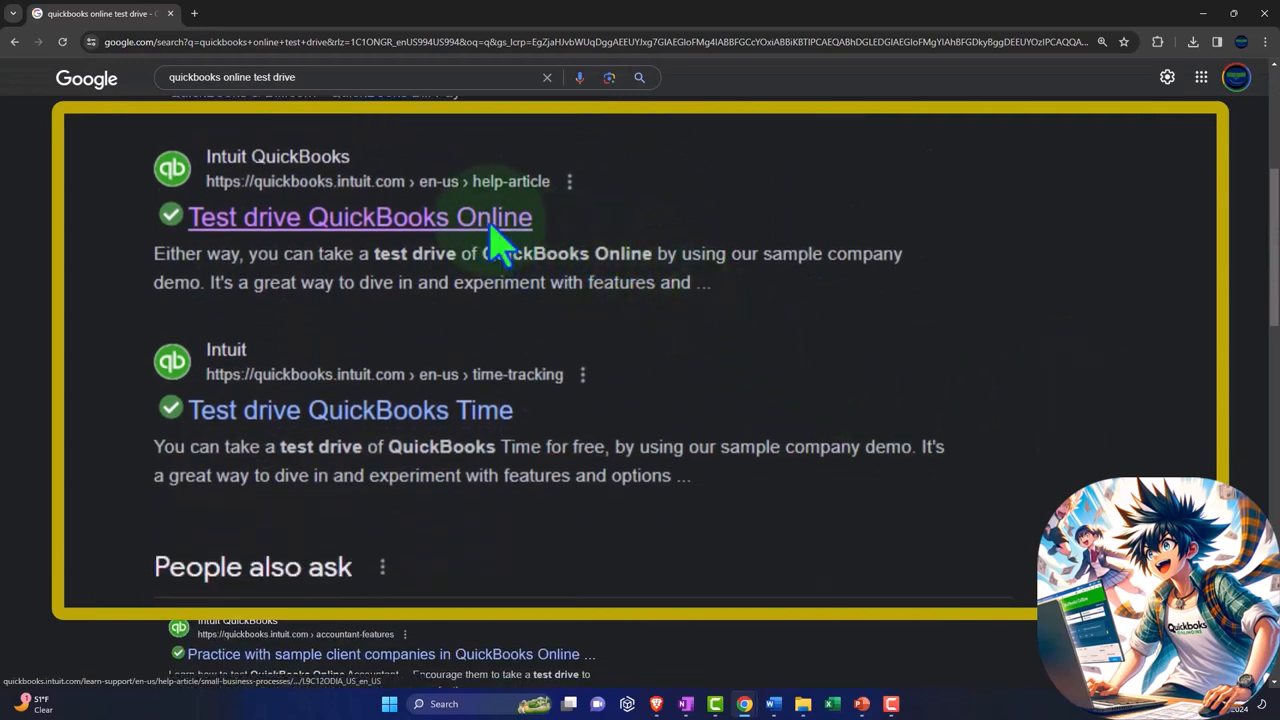
{"action": "left_click", "coordinate": [360, 216]}
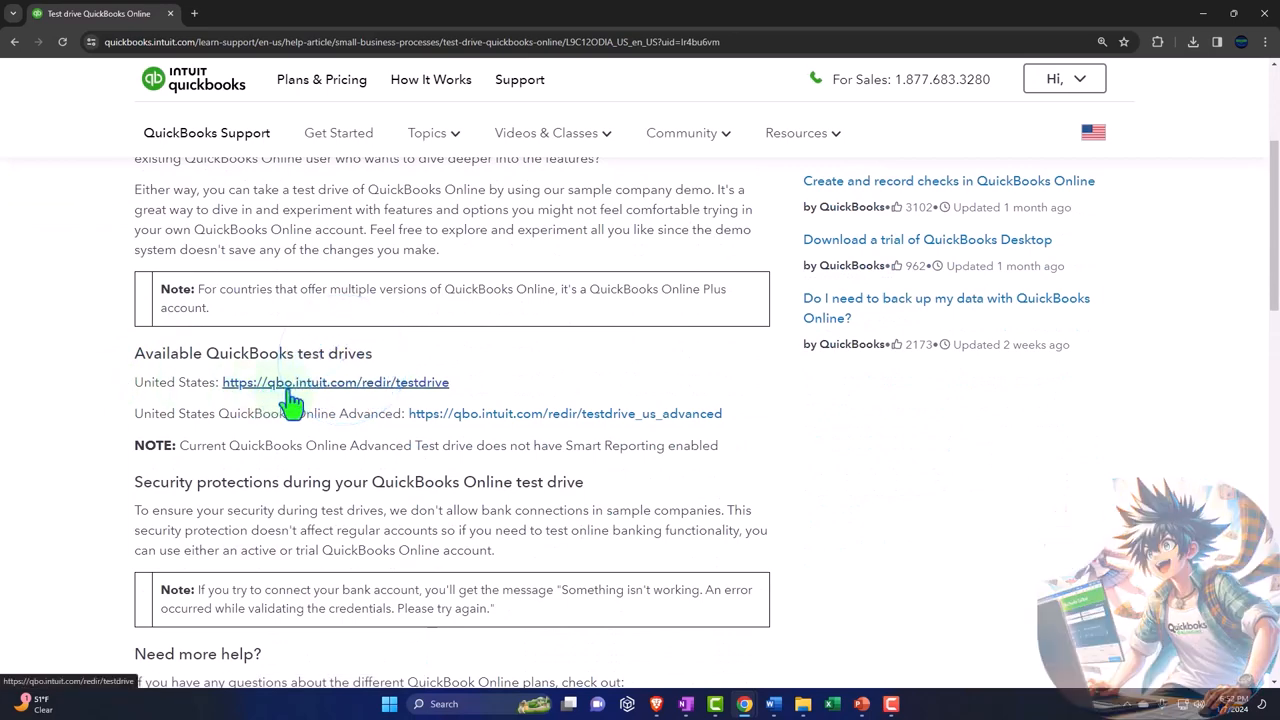
{"action": "left_click", "coordinate": [336, 382]}
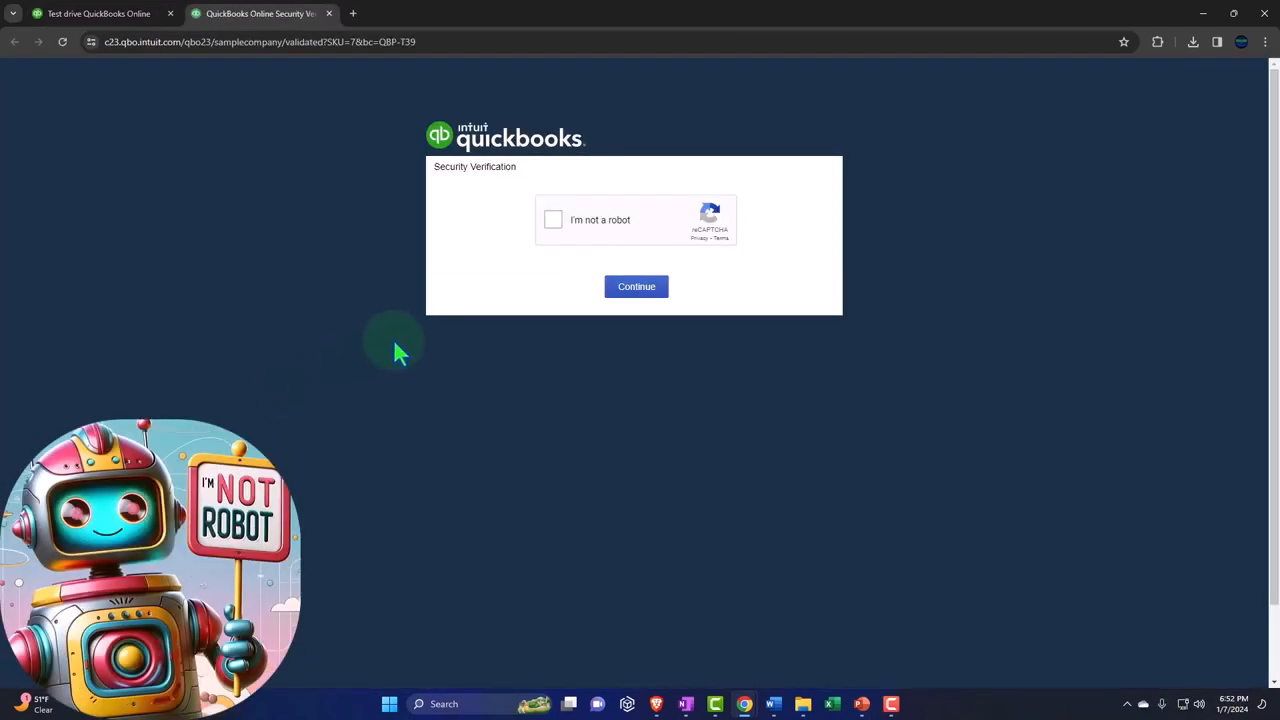
{"action": "left_click", "coordinate": [552, 218]}
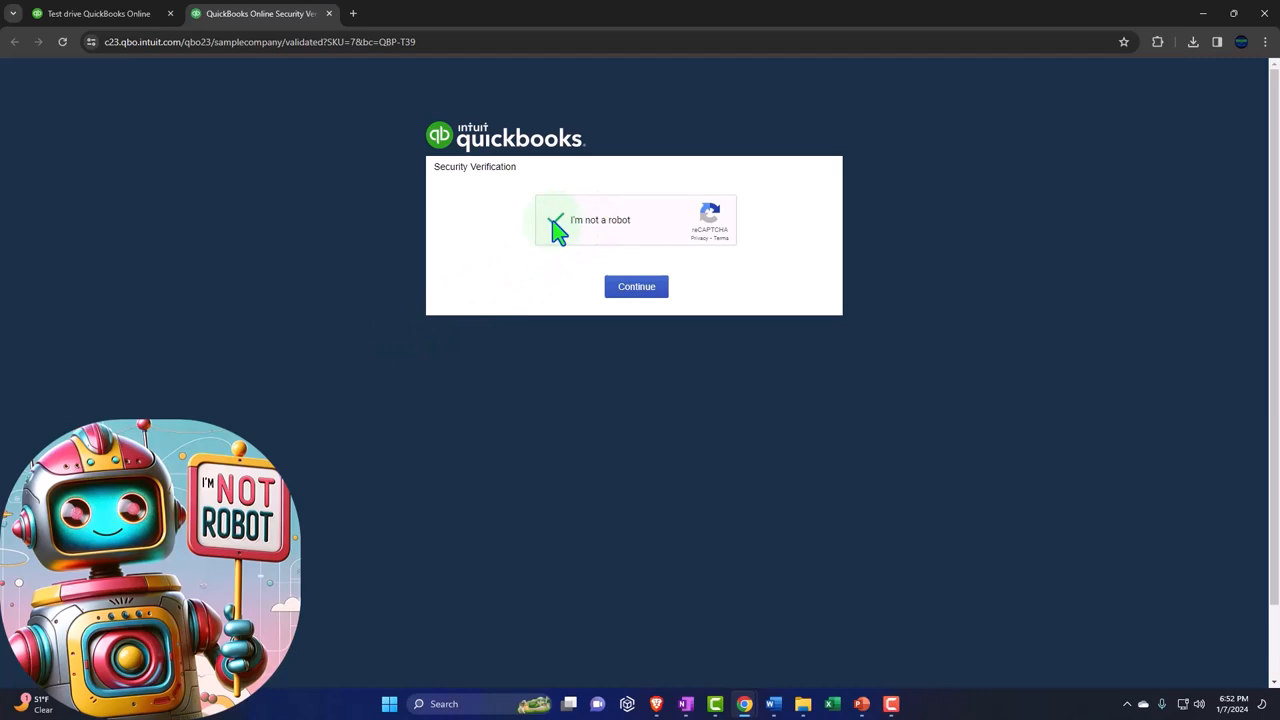
{"action": "left_click", "coordinate": [636, 286]}
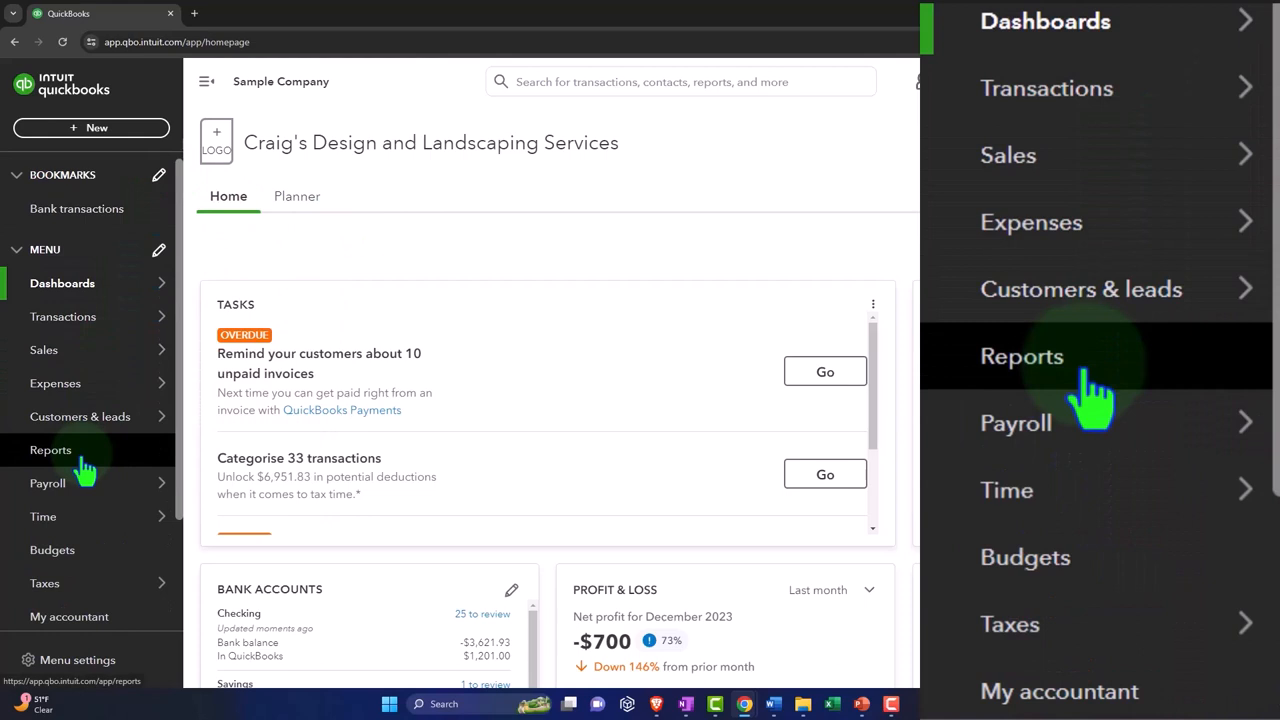
Step: From the Reports list, open Balance Sheet and Profit and Loss in new browser tabs
{"action": "left_click", "coordinate": [1020, 356]}
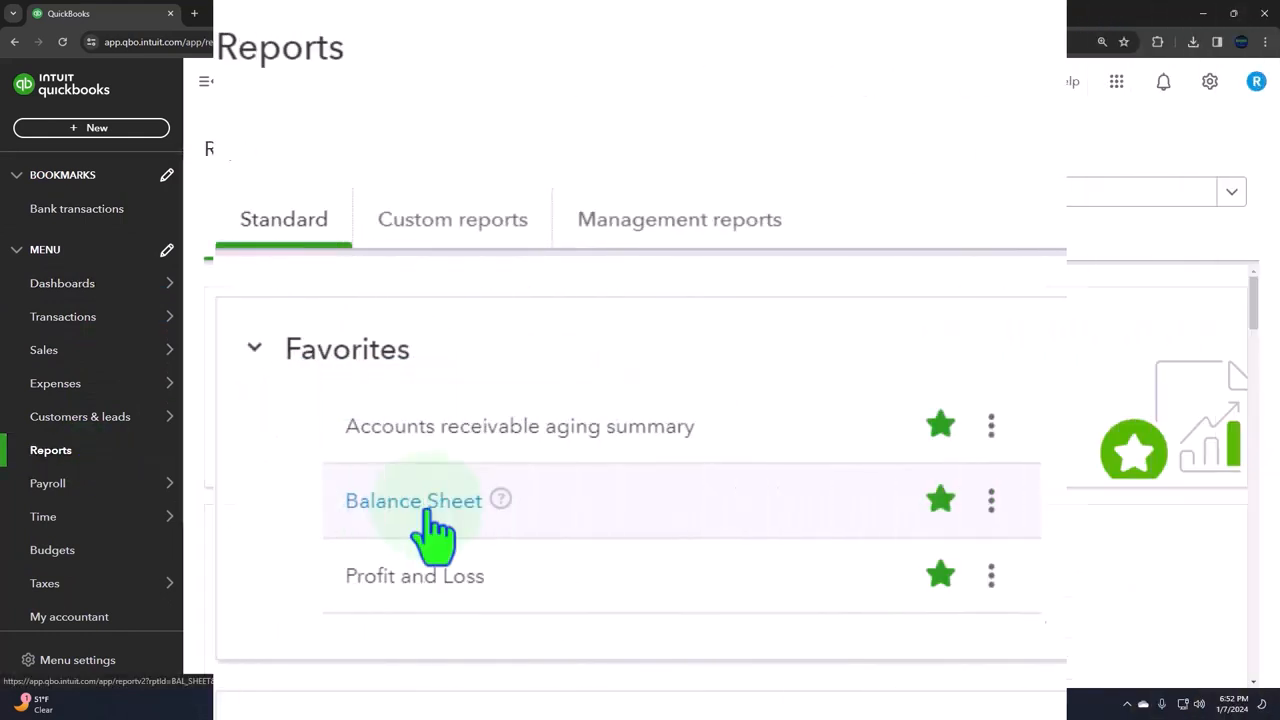
{"action": "right_click", "coordinate": [412, 500]}
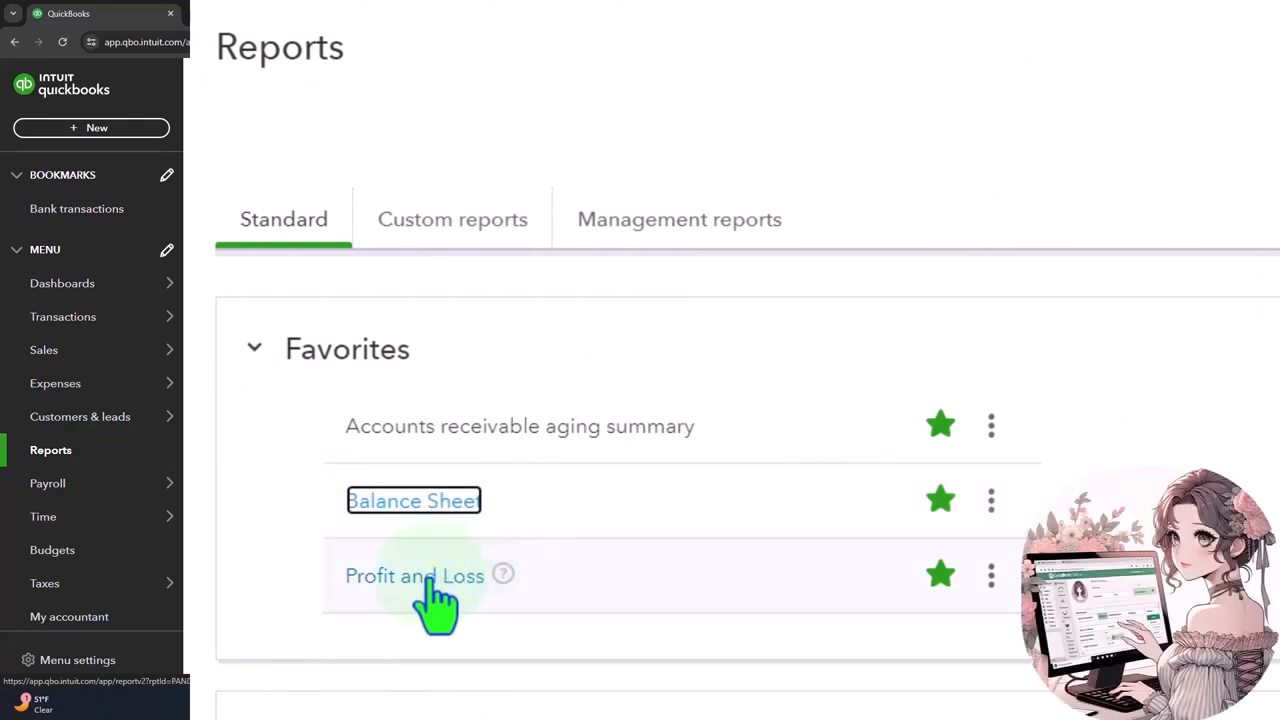
{"action": "right_click", "coordinate": [414, 576]}
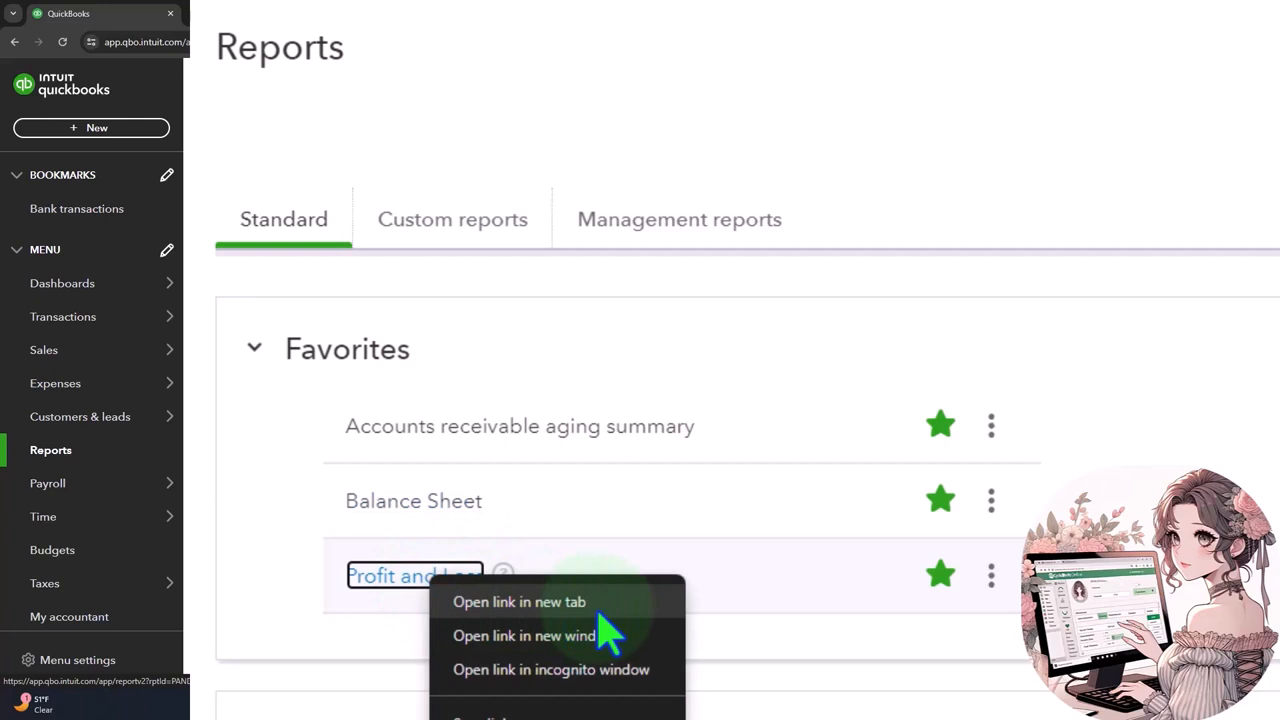
{"action": "left_click", "coordinate": [610, 630]}
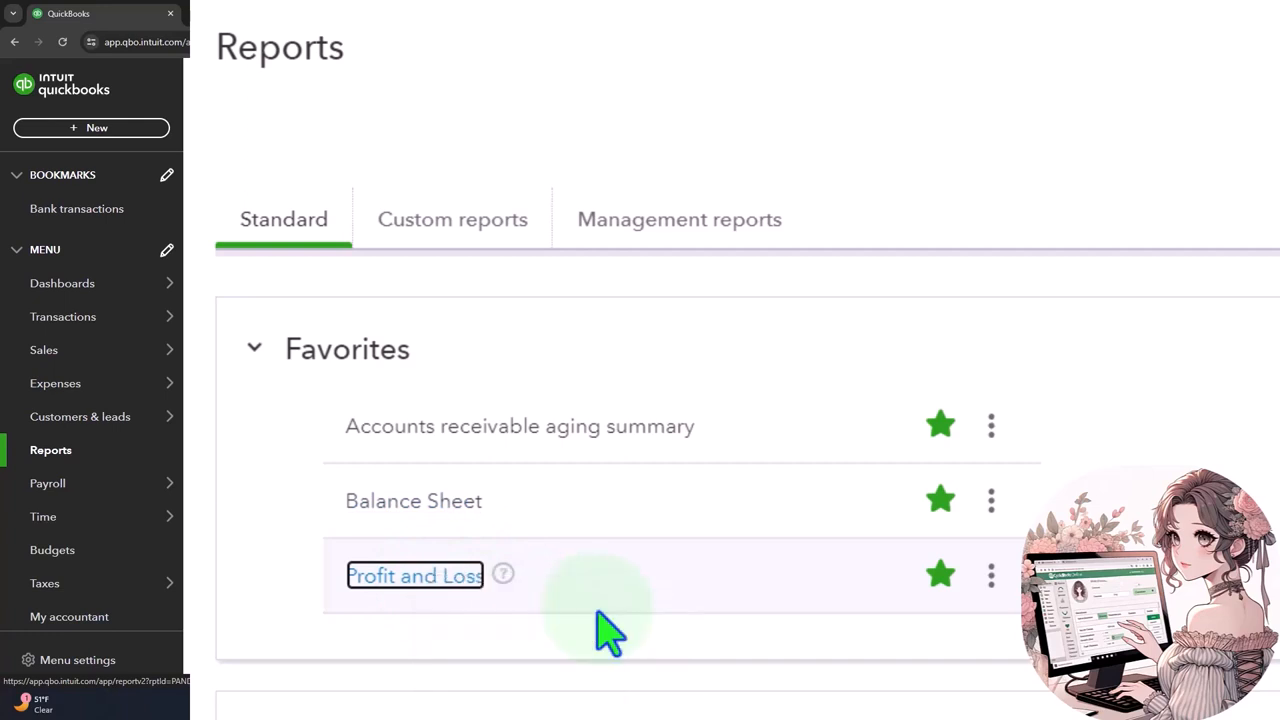
Step: Run the Balance Sheet report as of December 31, 2023
{"action": "left_click", "coordinate": [412, 500]}
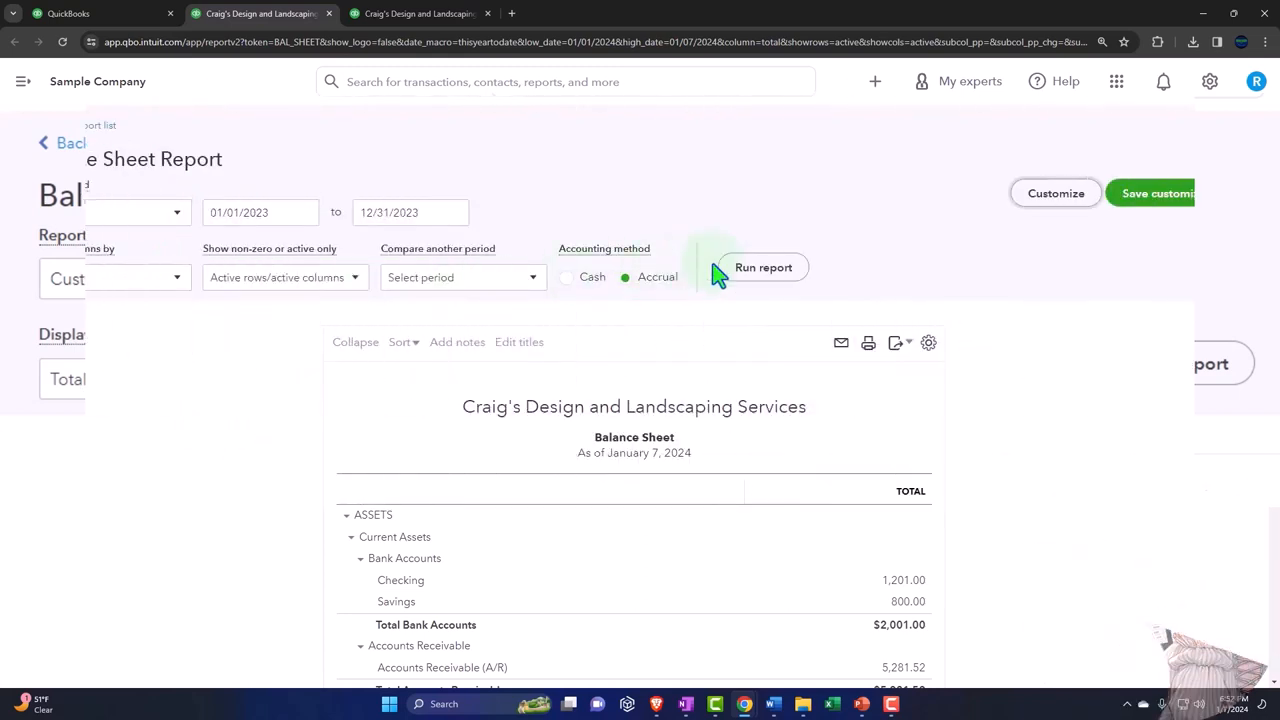
{"action": "left_click", "coordinate": [764, 268]}
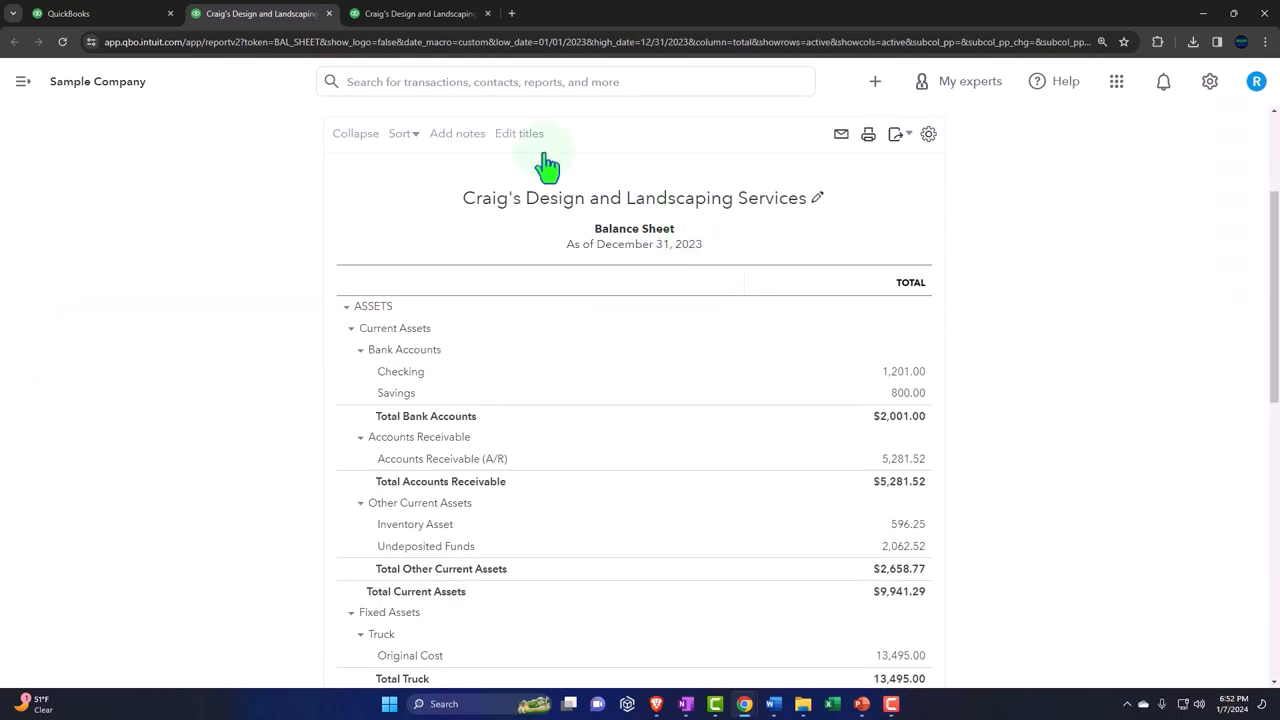
Step: Run the Profit and Loss report for 01/01/2023 to 12/31/2023
{"action": "left_click", "coordinate": [420, 12]}
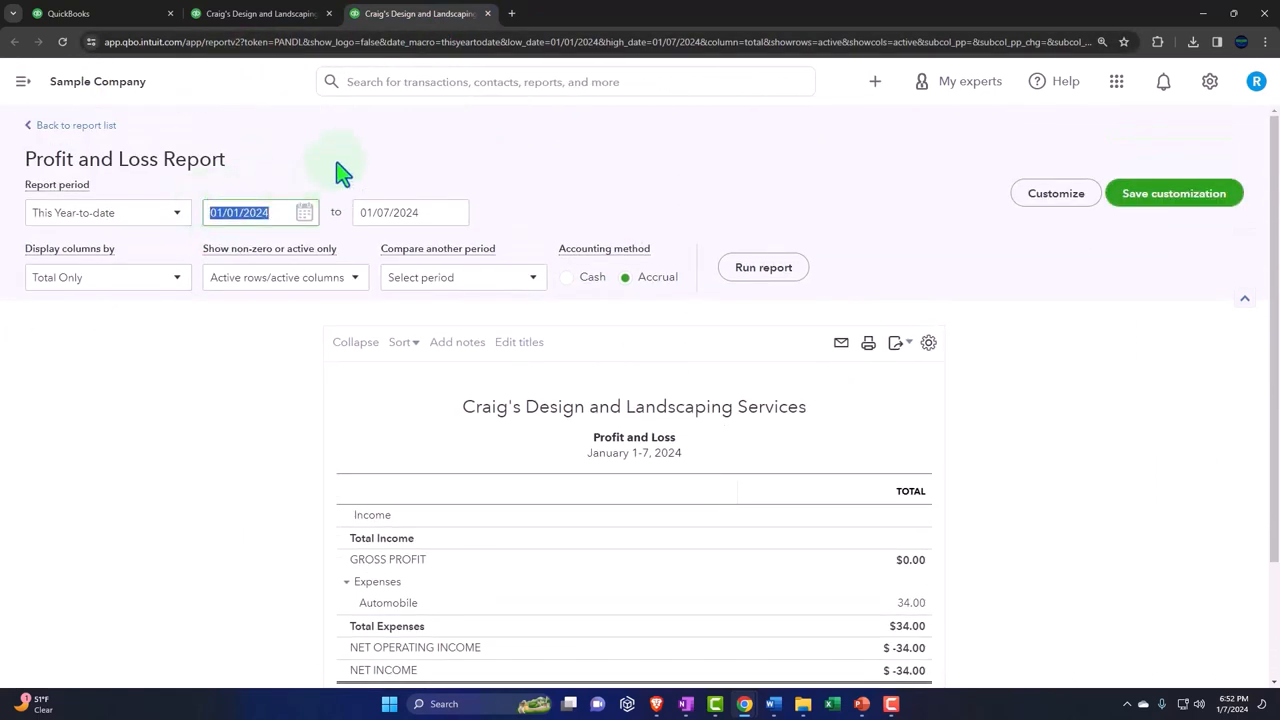
{"action": "type", "text": "0101"}
{"action": "left_click", "coordinate": [410, 212]}
{"action": "type", "text": "12312"}
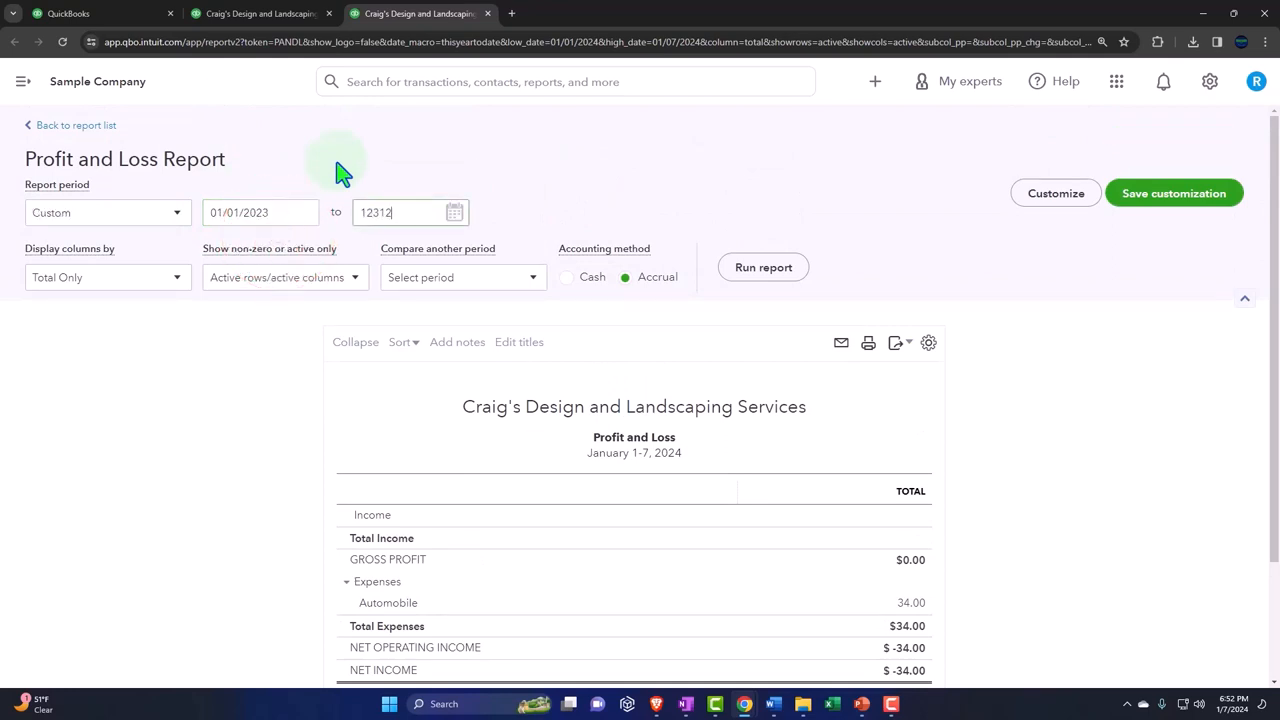
{"action": "left_click", "coordinate": [764, 268]}
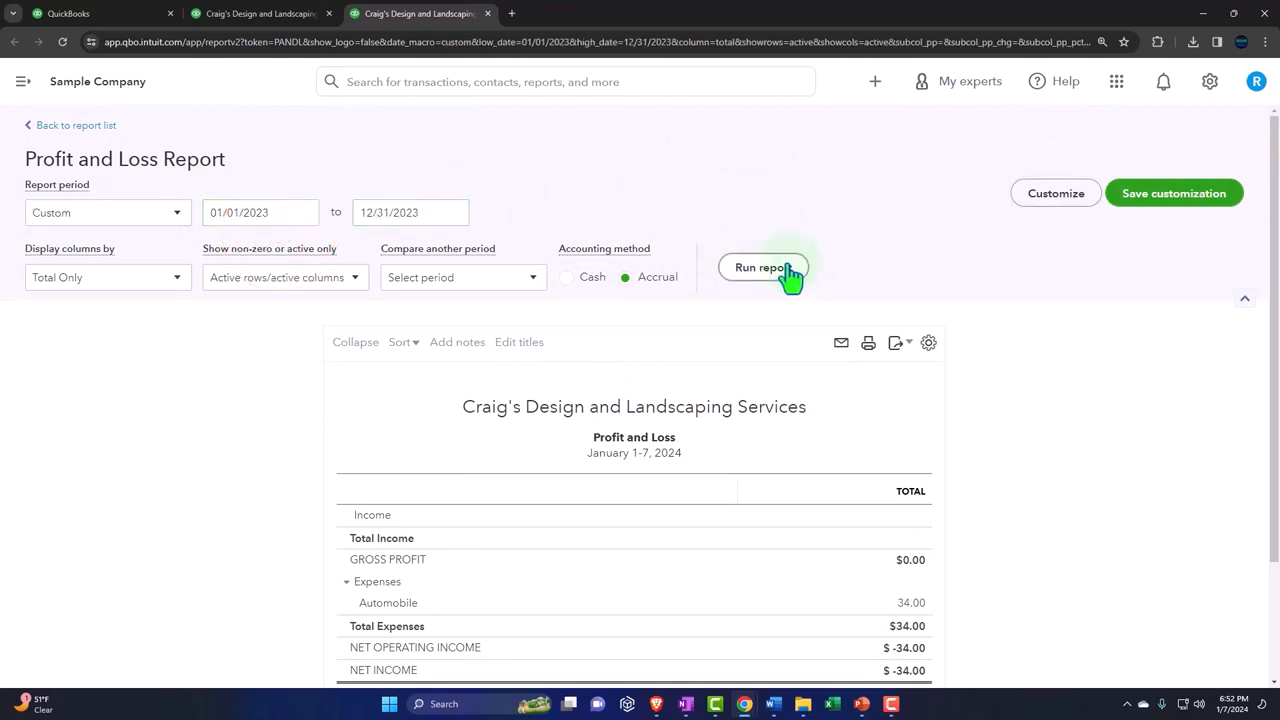
{"action": "left_click", "coordinate": [764, 268]}
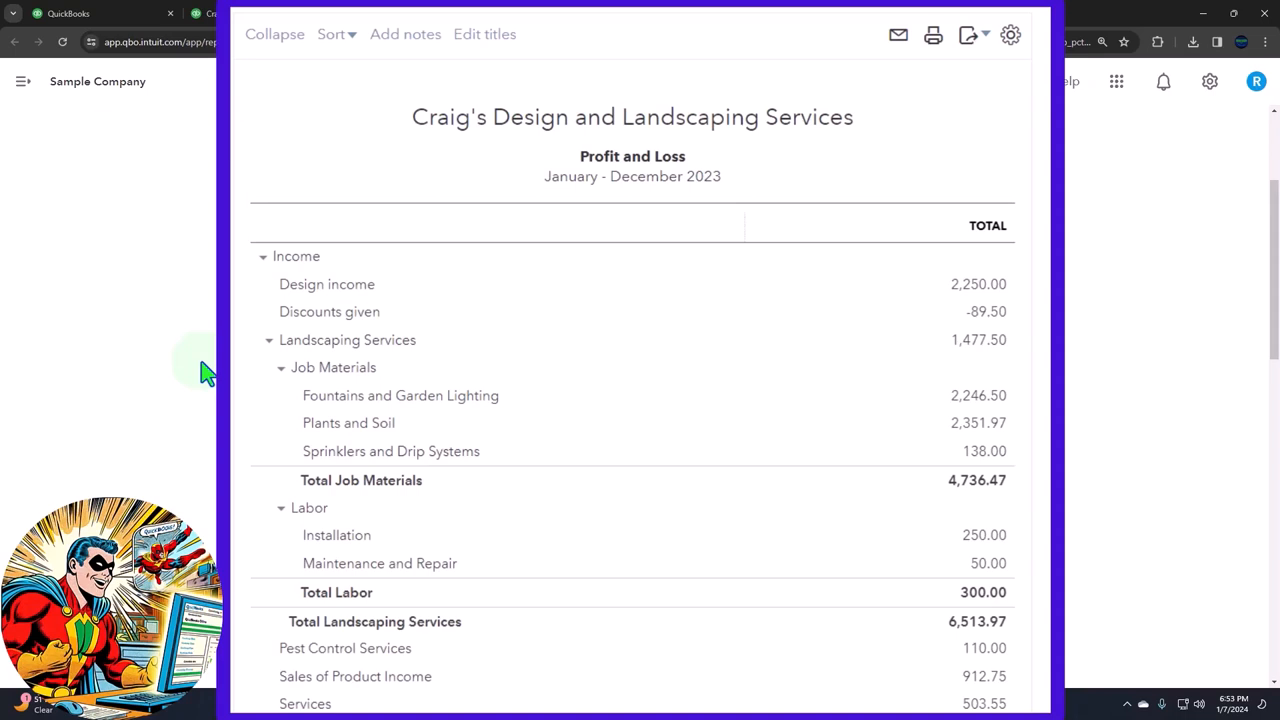
{"action": "scroll", "scroll_direction": "up", "scroll_amount": 3}
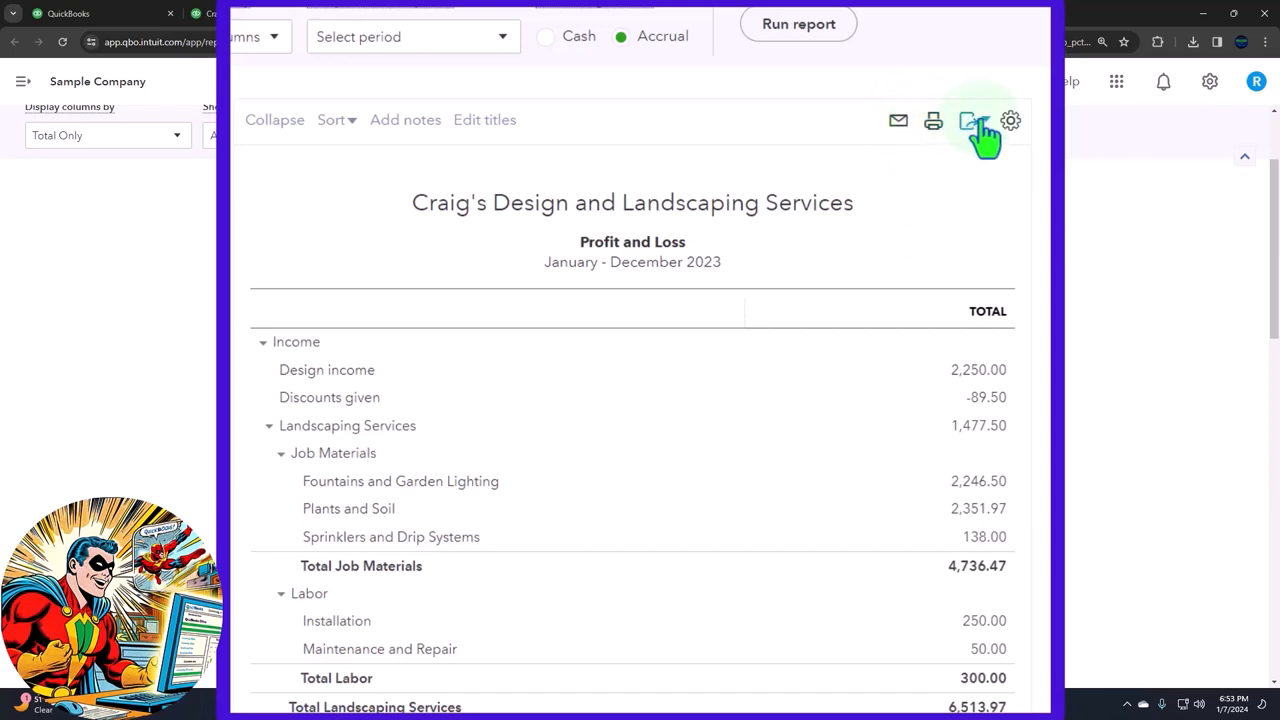
Step: Show the export options (Excel, PDF, management reports) for the 2023 Profit and Loss
{"action": "left_click", "coordinate": [968, 120]}
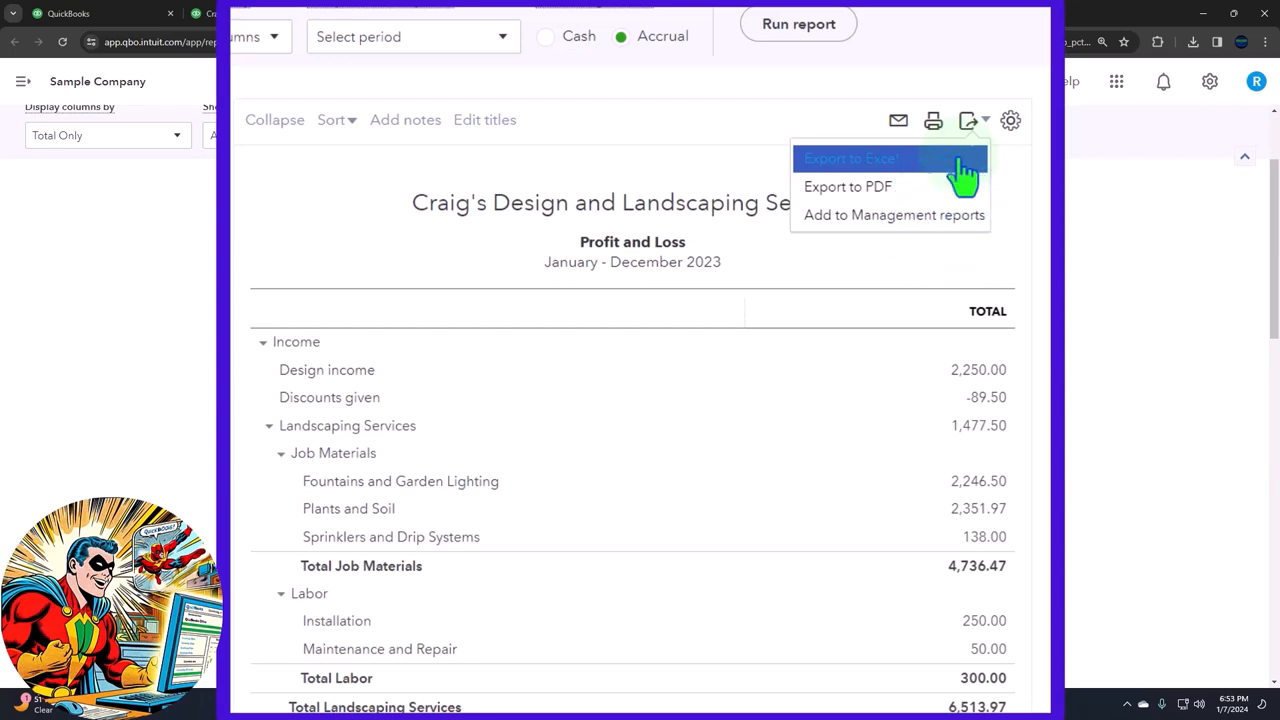
{"action": "mouse_move", "coordinate": [848, 186]}
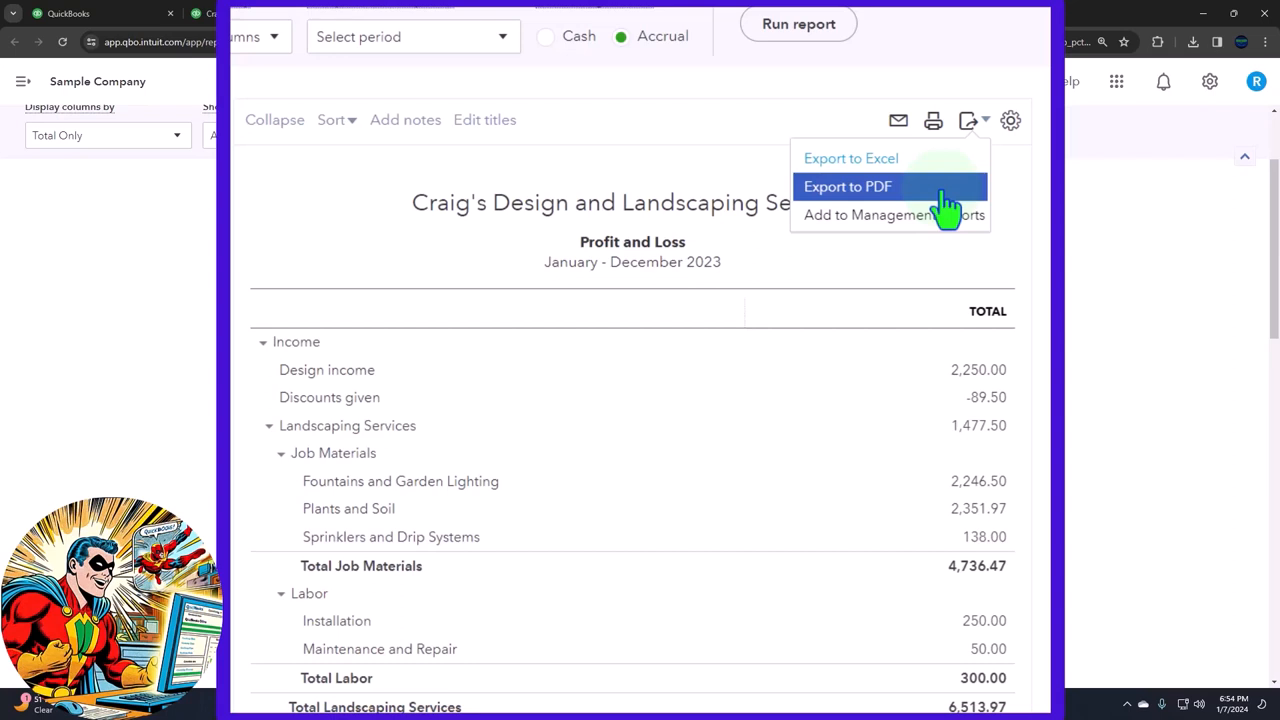
{"action": "mouse_move", "coordinate": [938, 216]}
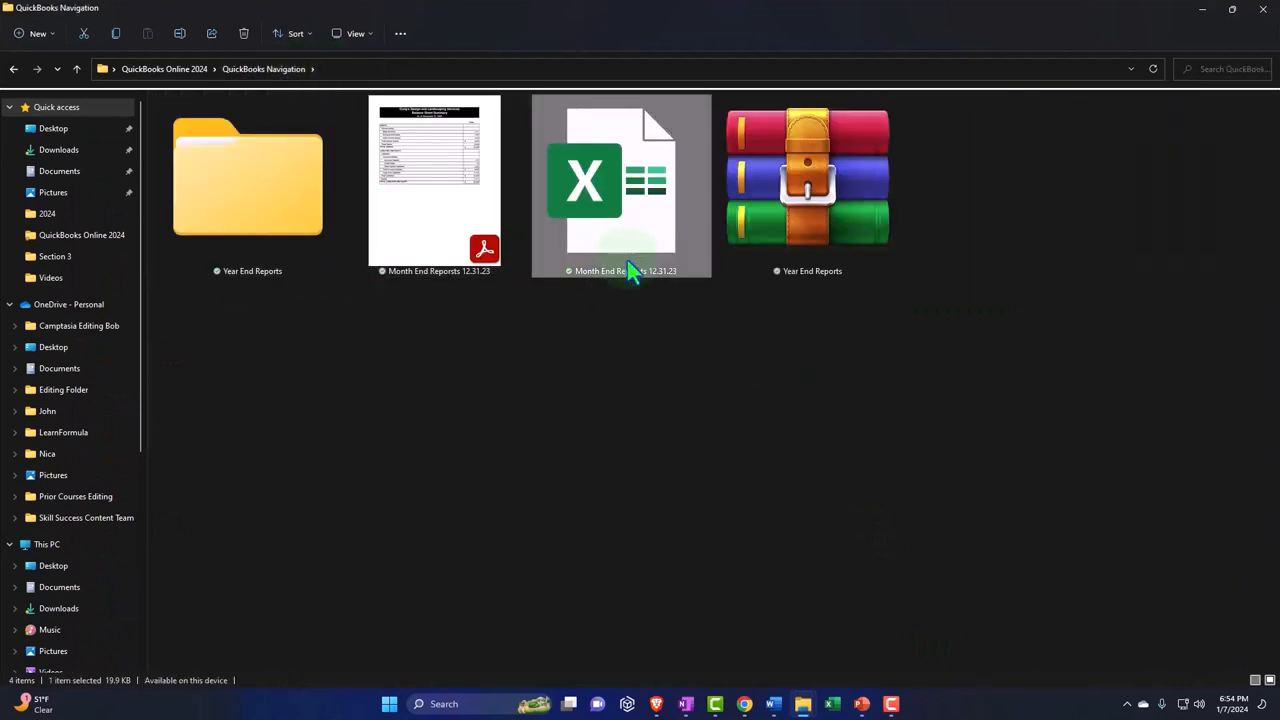
{"action": "mouse_move", "coordinate": [628, 320]}
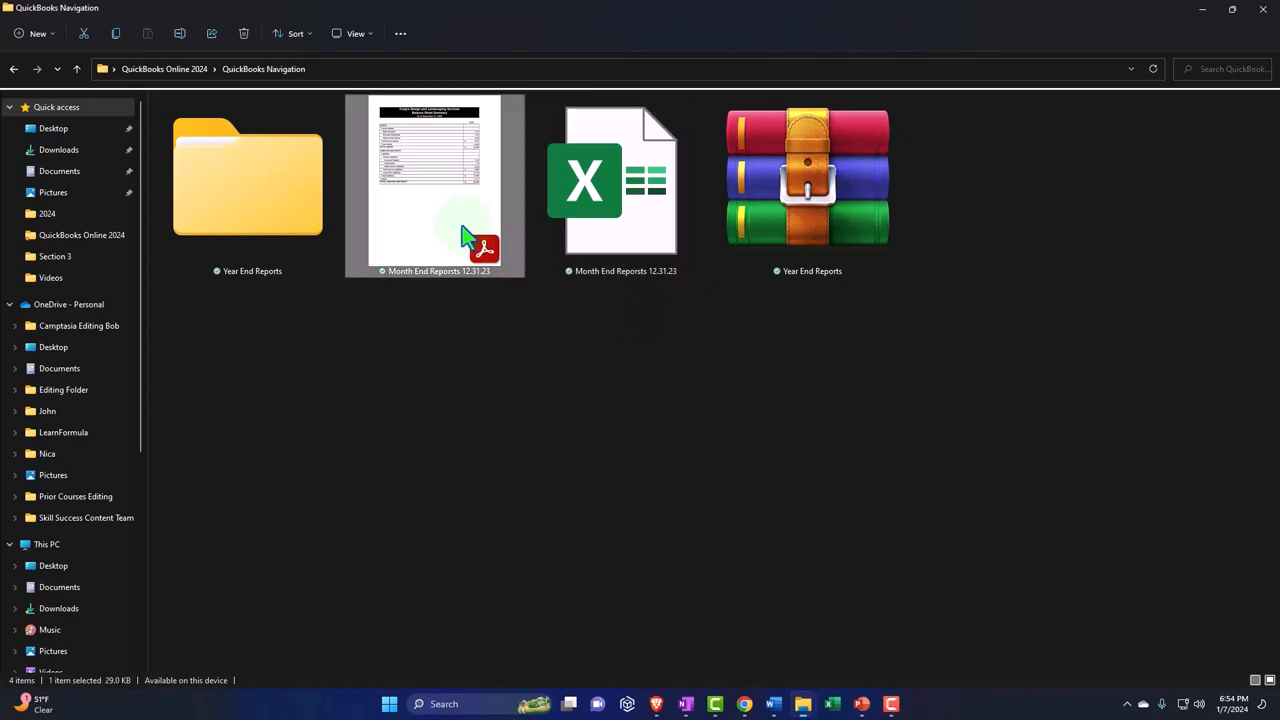
Step: Review the Month End Reports 12.31.23 PDF, then open the matching Excel workbook
{"action": "double_click", "coordinate": [434, 184]}
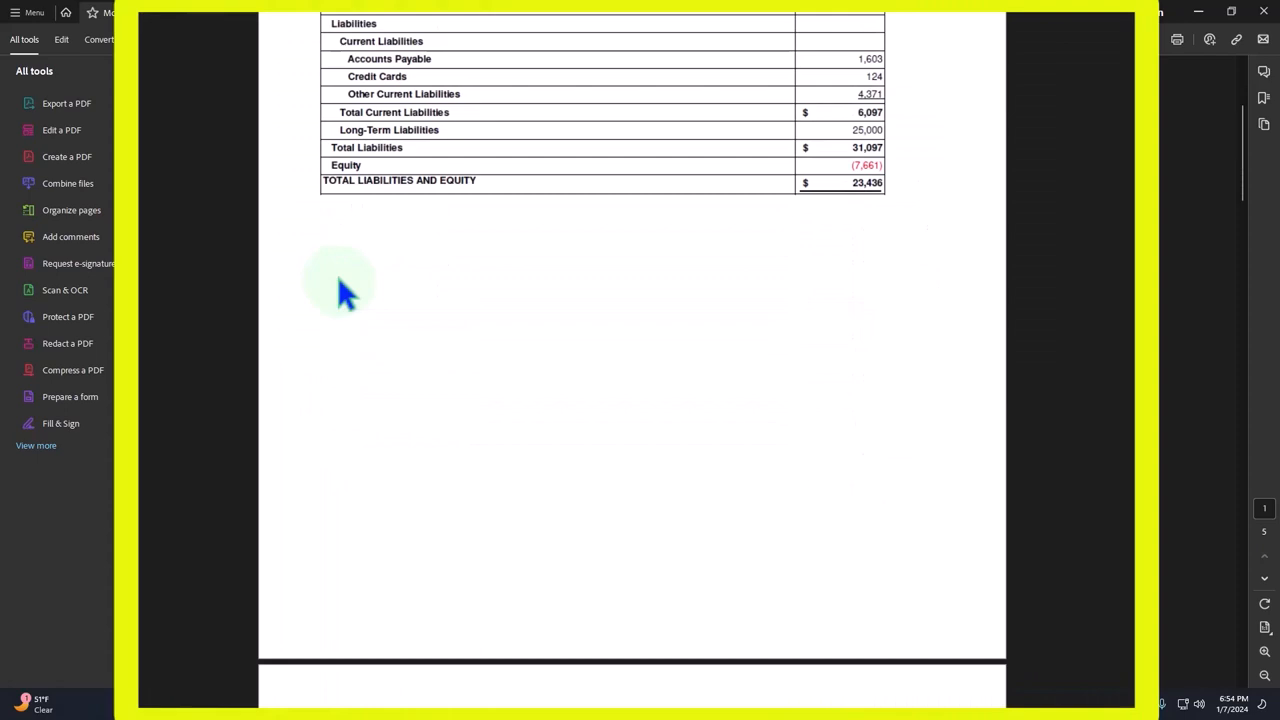
{"action": "scroll", "scroll_direction": "down", "scroll_amount": 3}
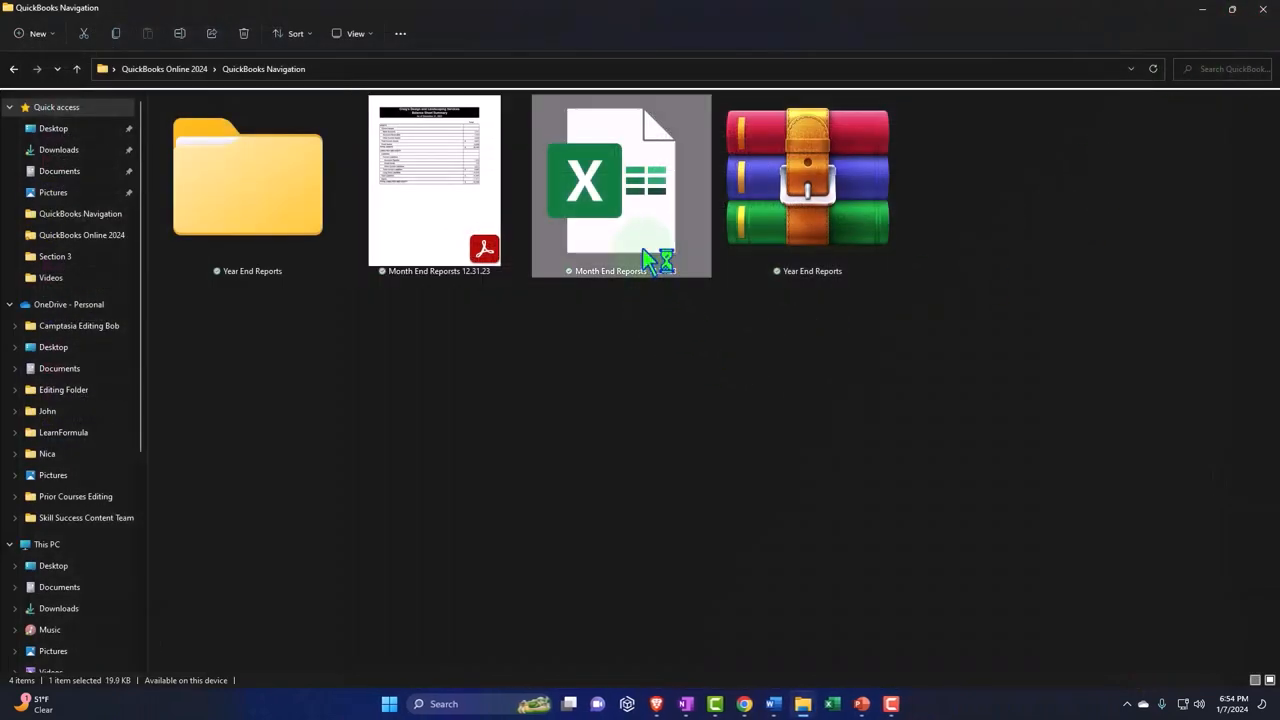
{"action": "double_click", "coordinate": [620, 184]}
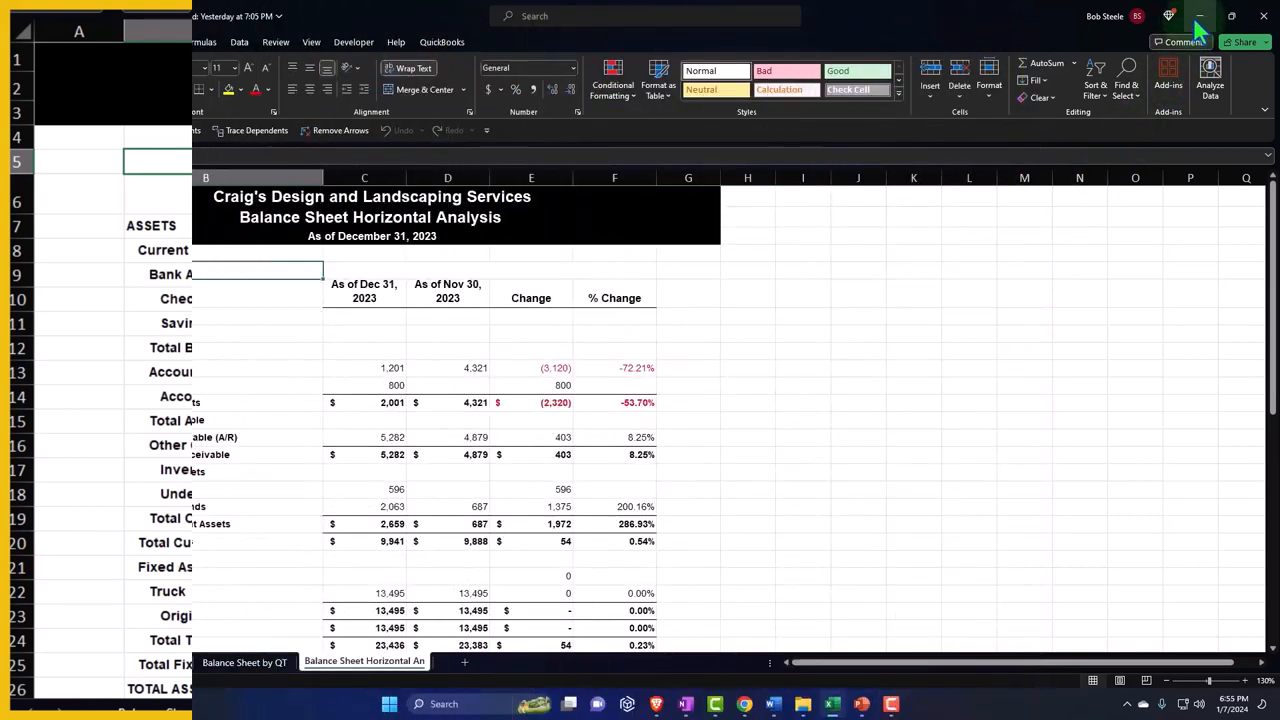
Step: Minimize the Excel workbook to return to the QuickBooks Profit and Loss report
{"action": "left_click", "coordinate": [1200, 16]}
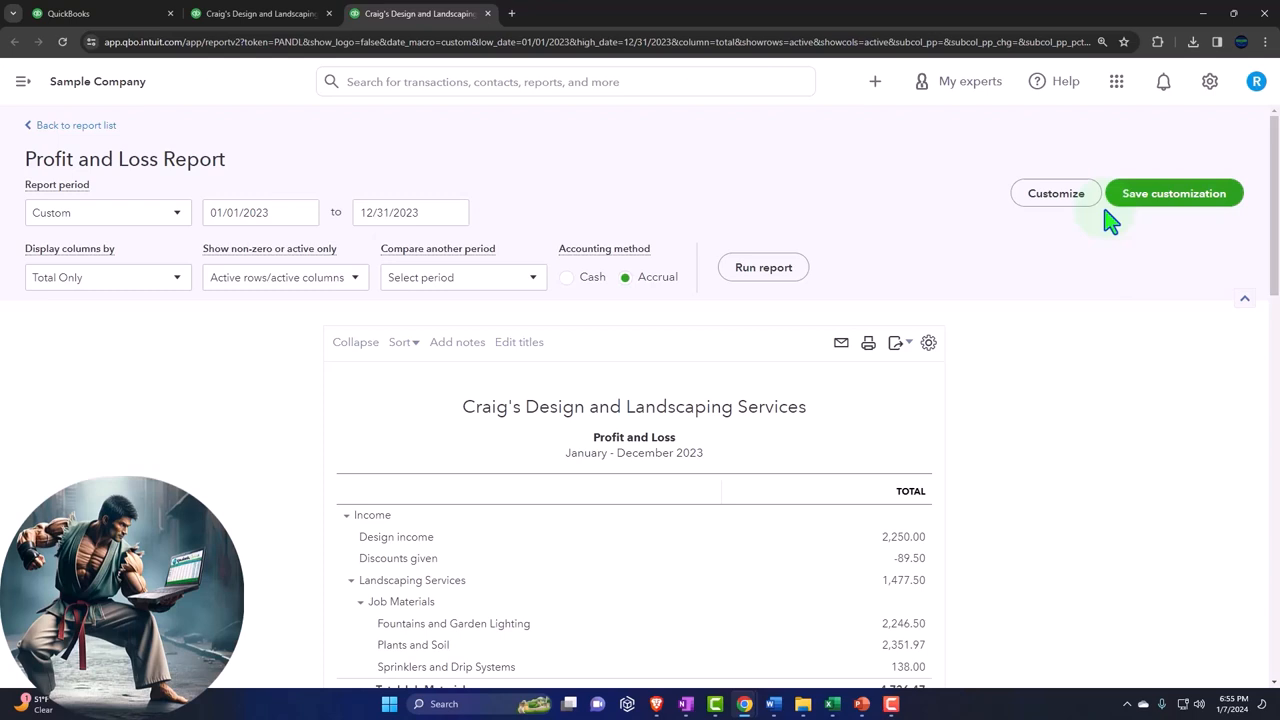
{"action": "mouse_move", "coordinate": [656, 318]}
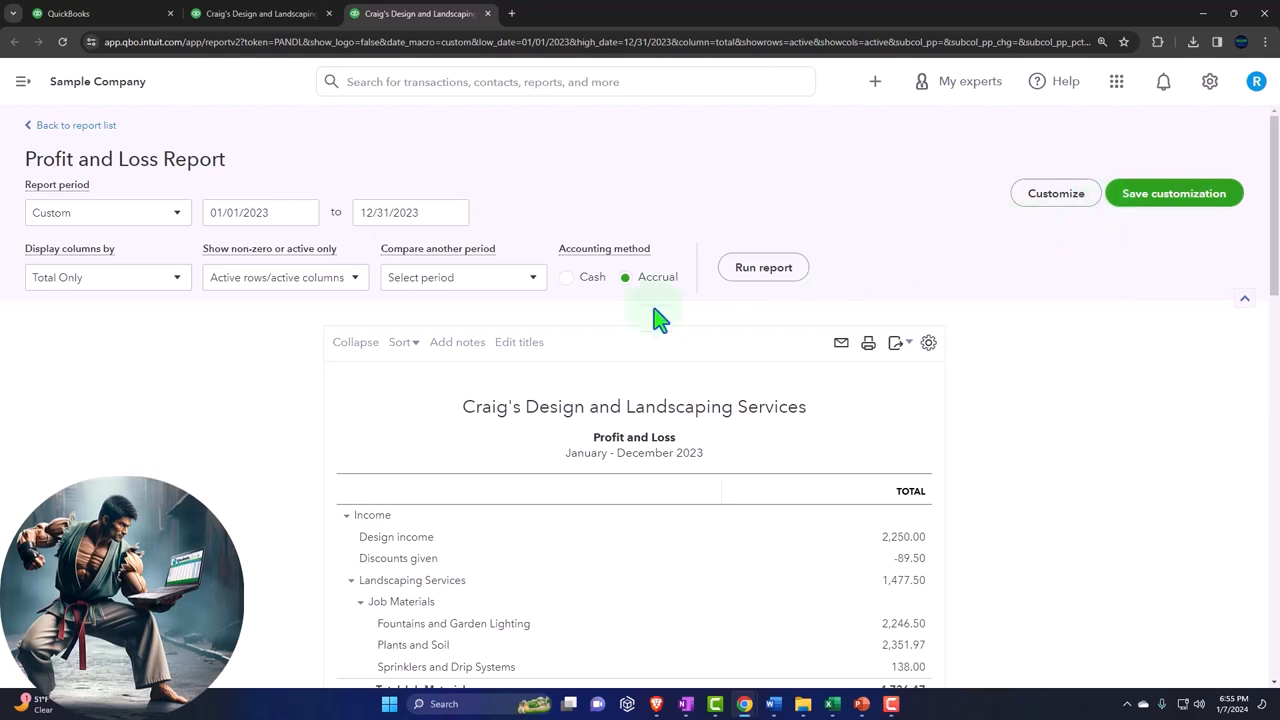
{"action": "mouse_move", "coordinate": [344, 364]}
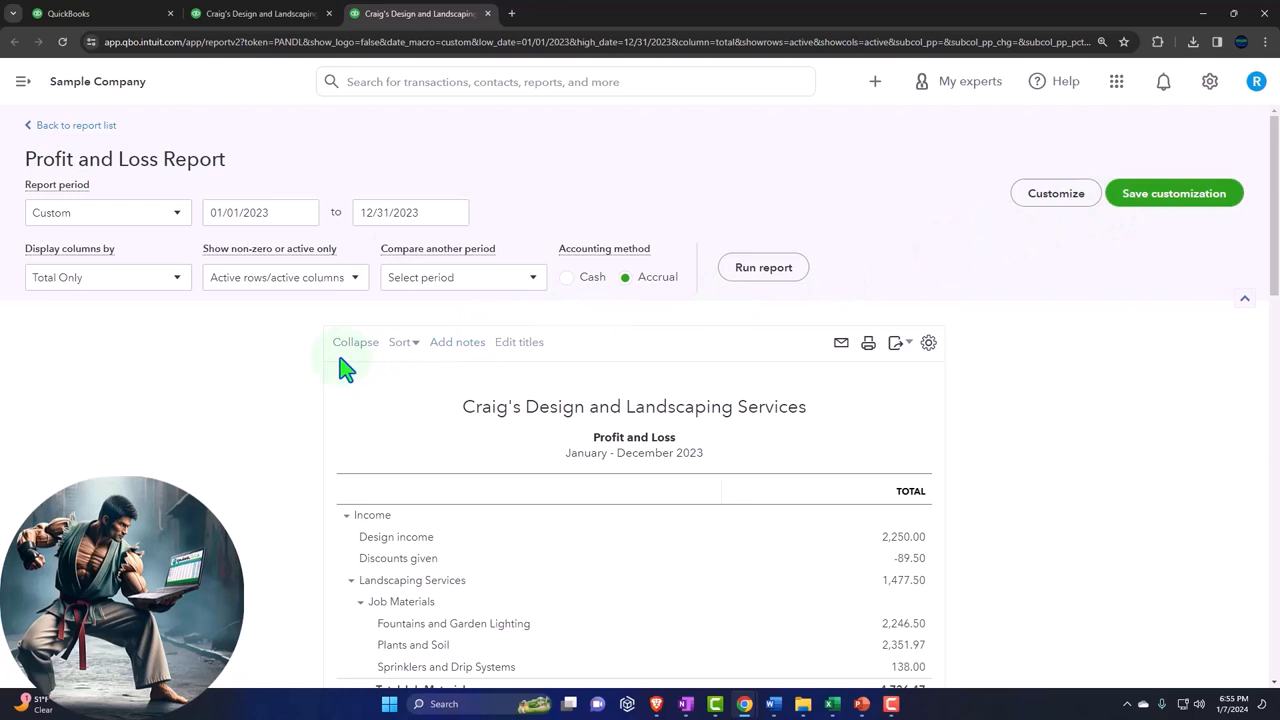
{"action": "mouse_move", "coordinate": [356, 356]}
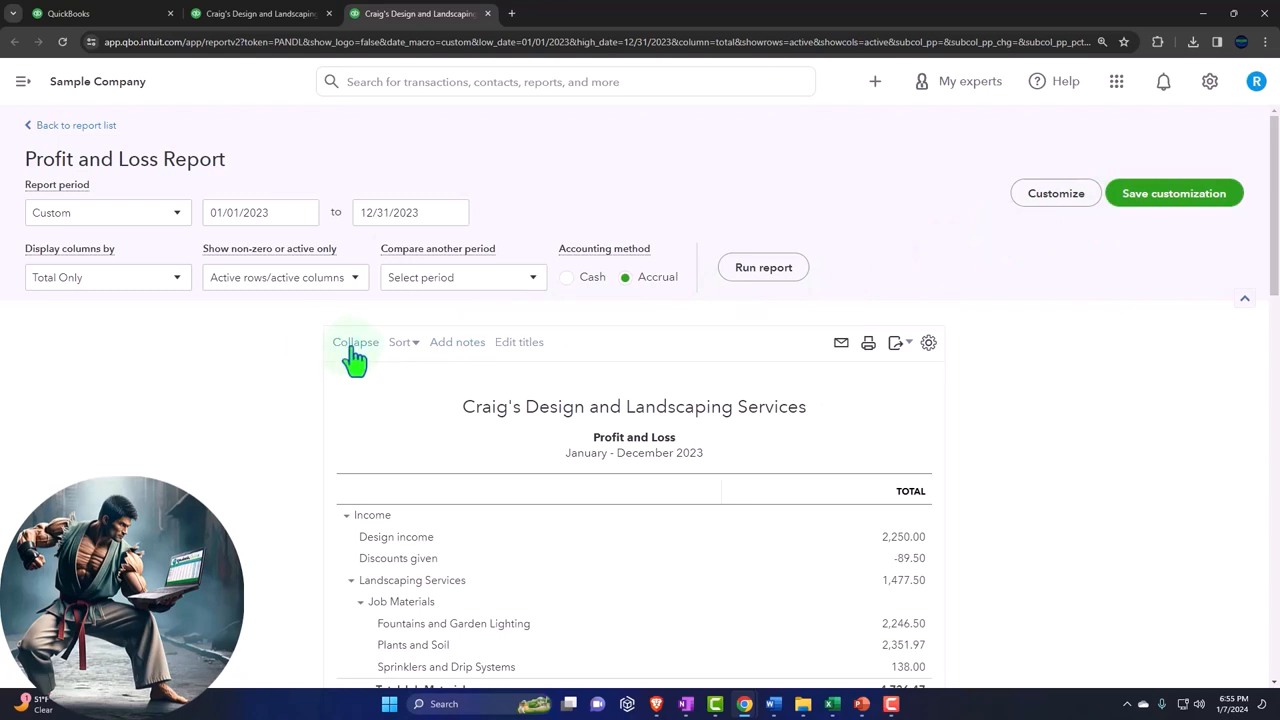
Step: Collapse the 2023 P&L to Total Only and begin retitling it Income Statement Summary
{"action": "left_click", "coordinate": [356, 342]}
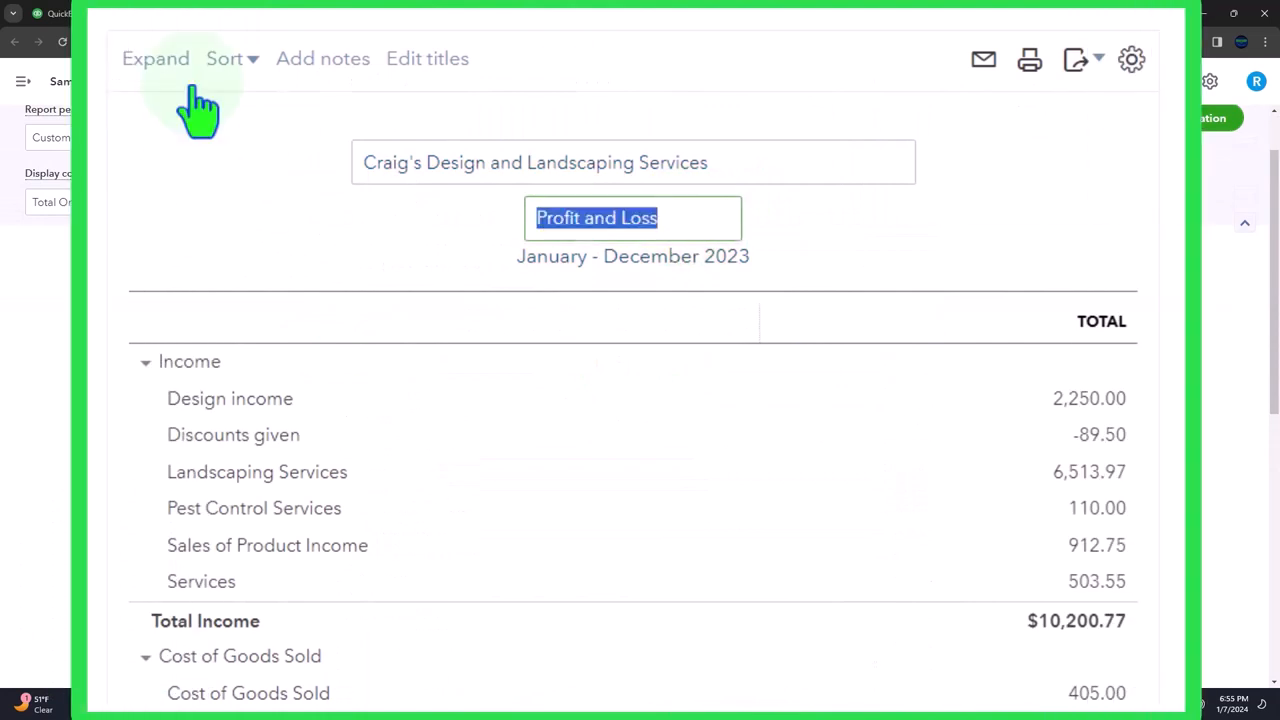
{"action": "type", "text": "Income Statement Sum"}
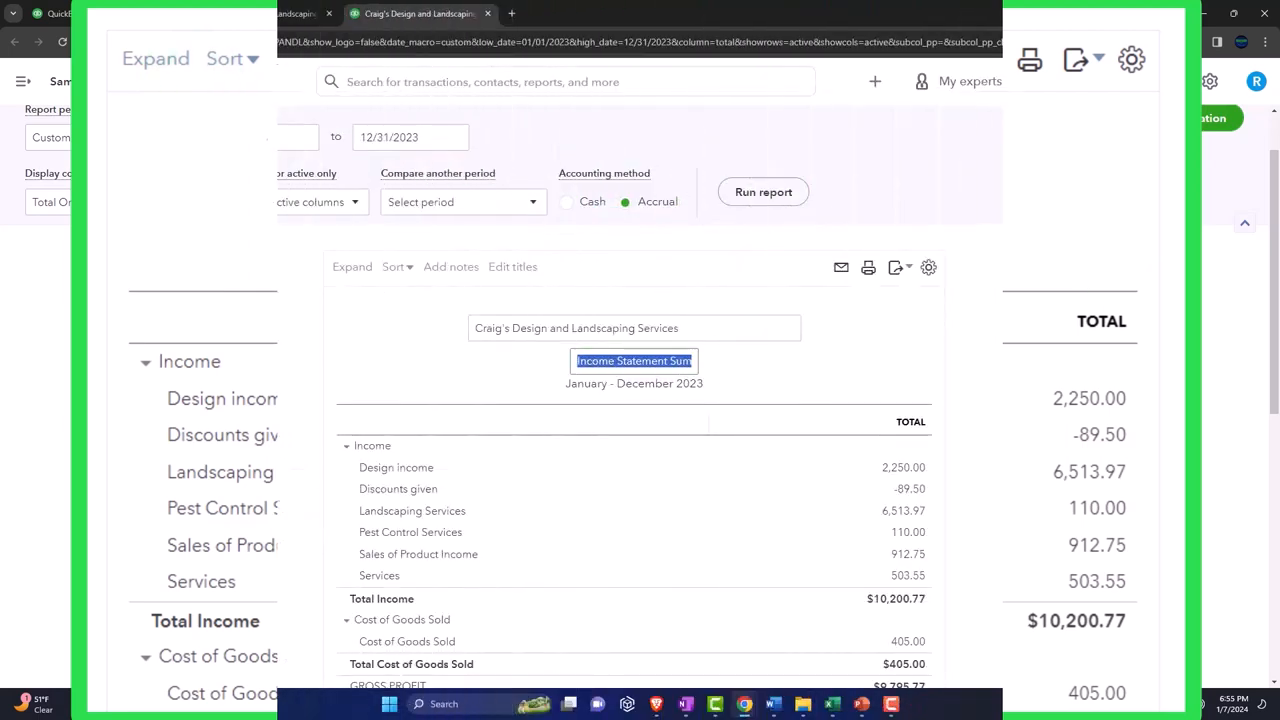
Step: Customize the report to show amounts without cents and negatives as (100) in red
{"action": "left_click", "coordinate": [1132, 60]}
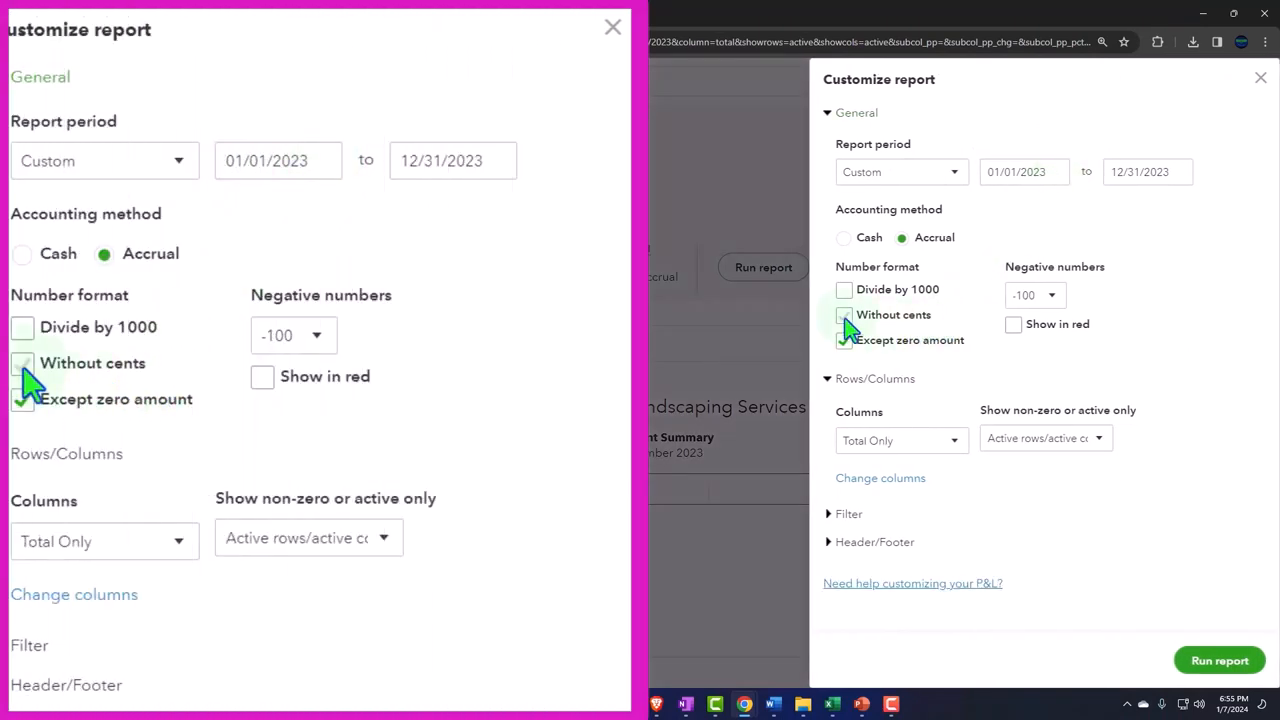
{"action": "left_click", "coordinate": [294, 336]}
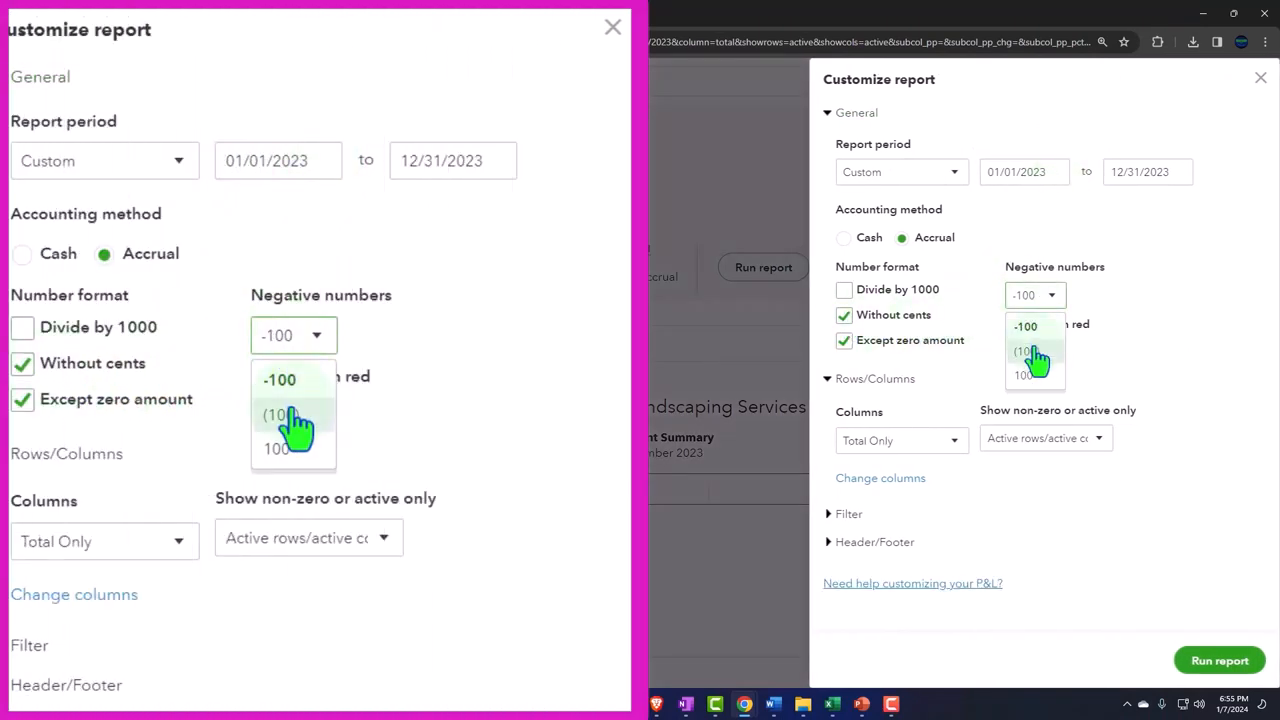
{"action": "left_click", "coordinate": [280, 414]}
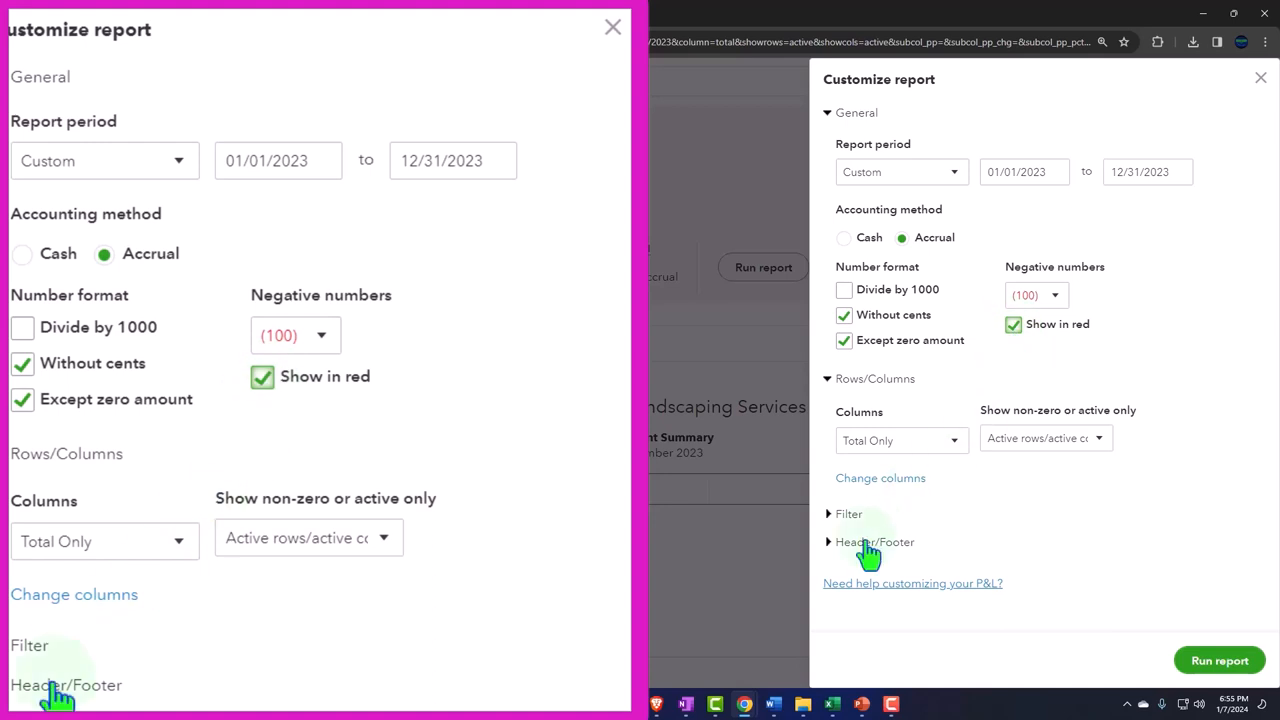
{"action": "left_click", "coordinate": [876, 542]}
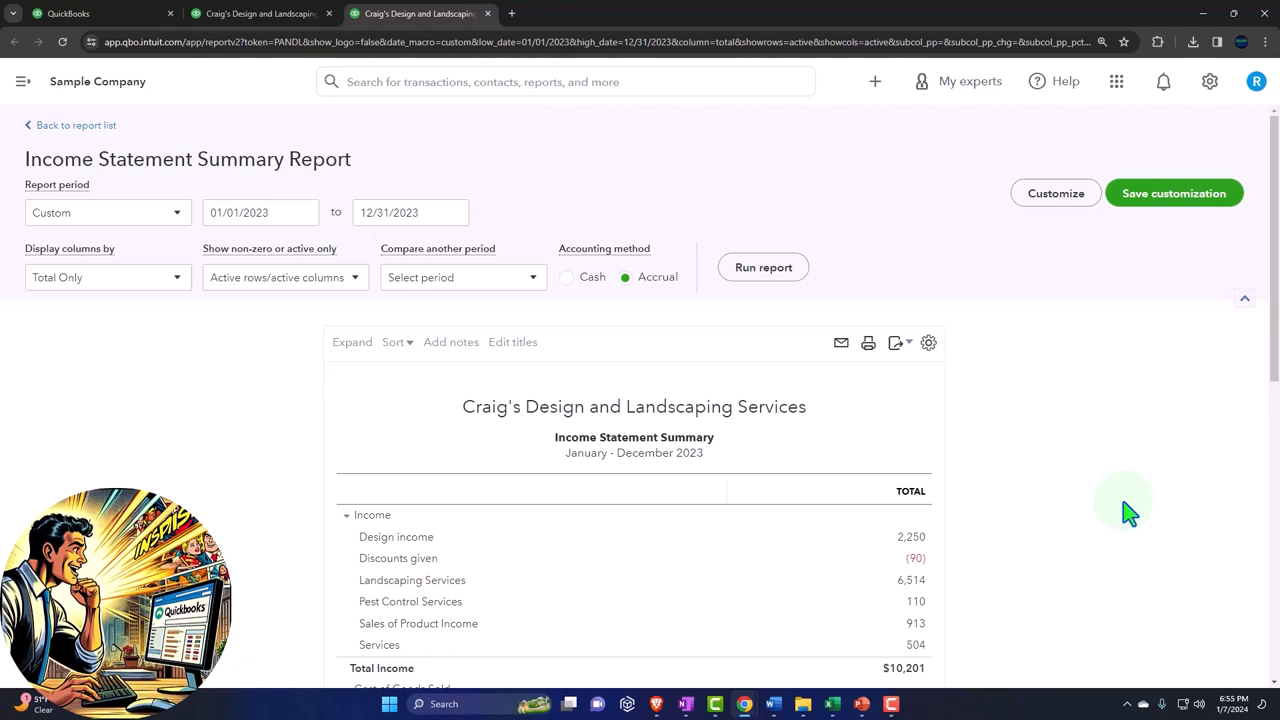
Step: Save the customization, creating a new report group named Month End Reports
{"action": "left_click", "coordinate": [1174, 192]}
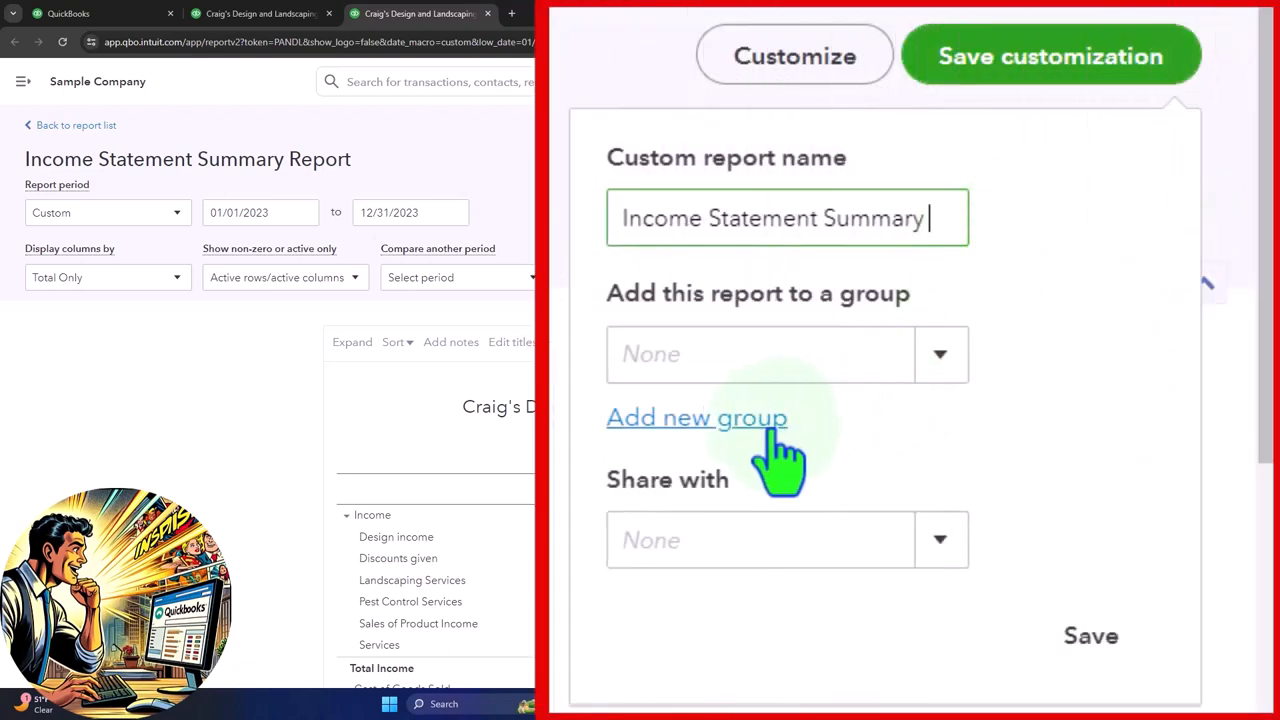
{"action": "left_click", "coordinate": [696, 418]}
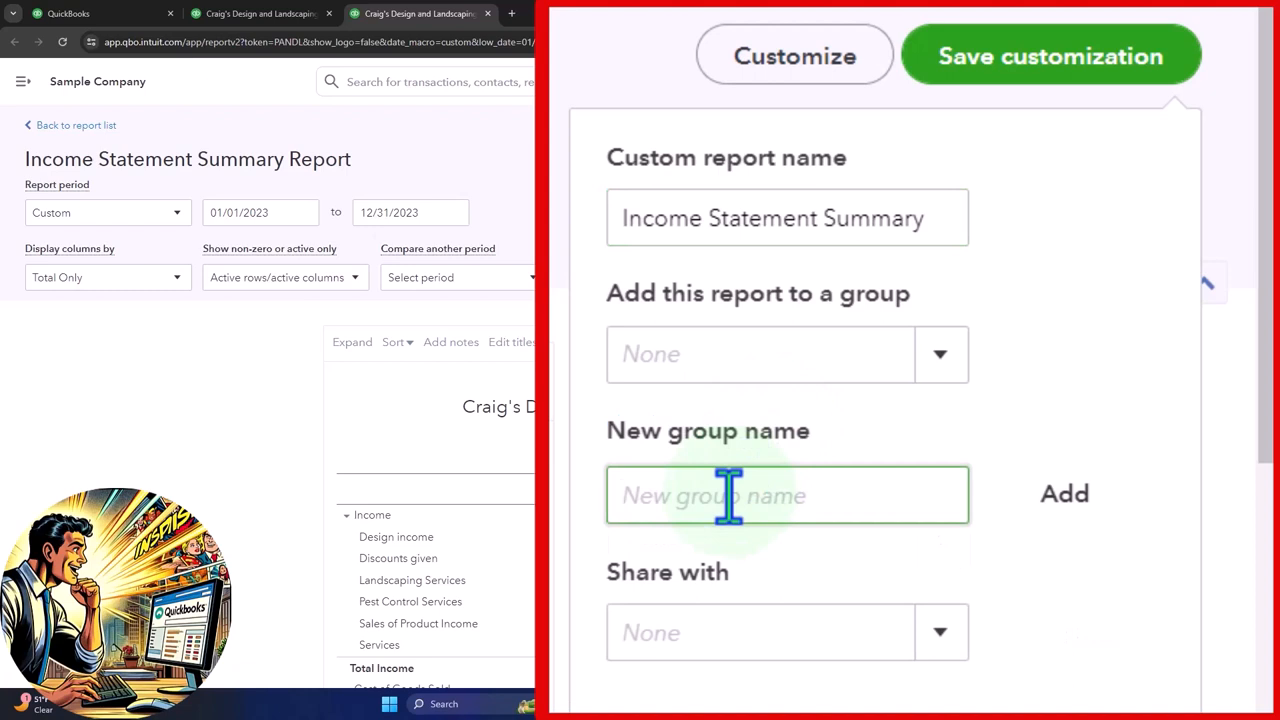
{"action": "type", "text": "Month End Repor"}
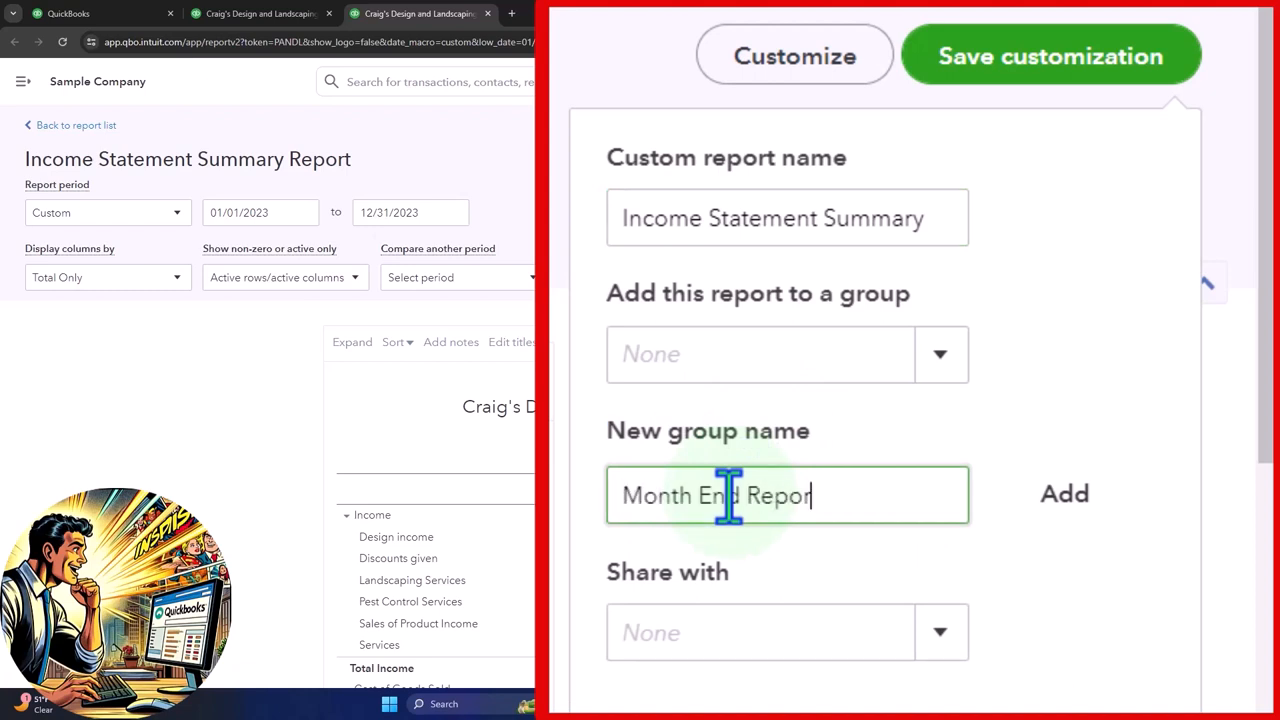
{"action": "type", "text": "ts"}
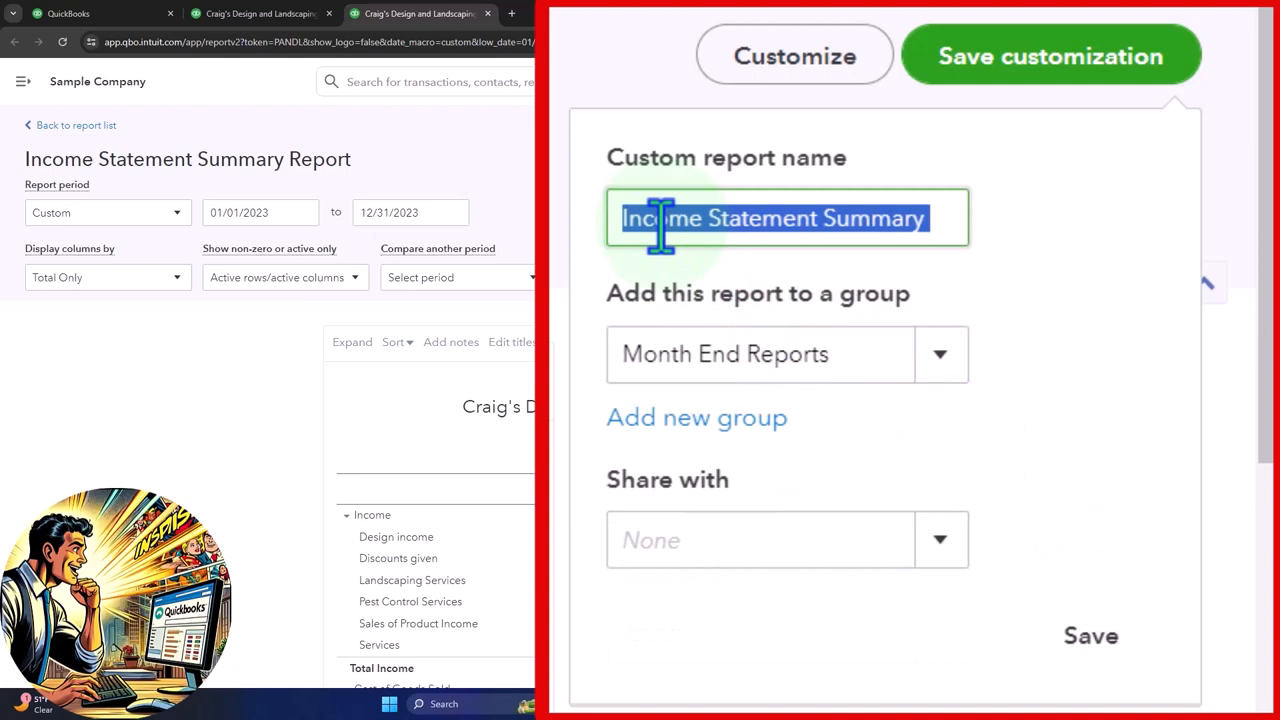
{"action": "type", "text": "4."}
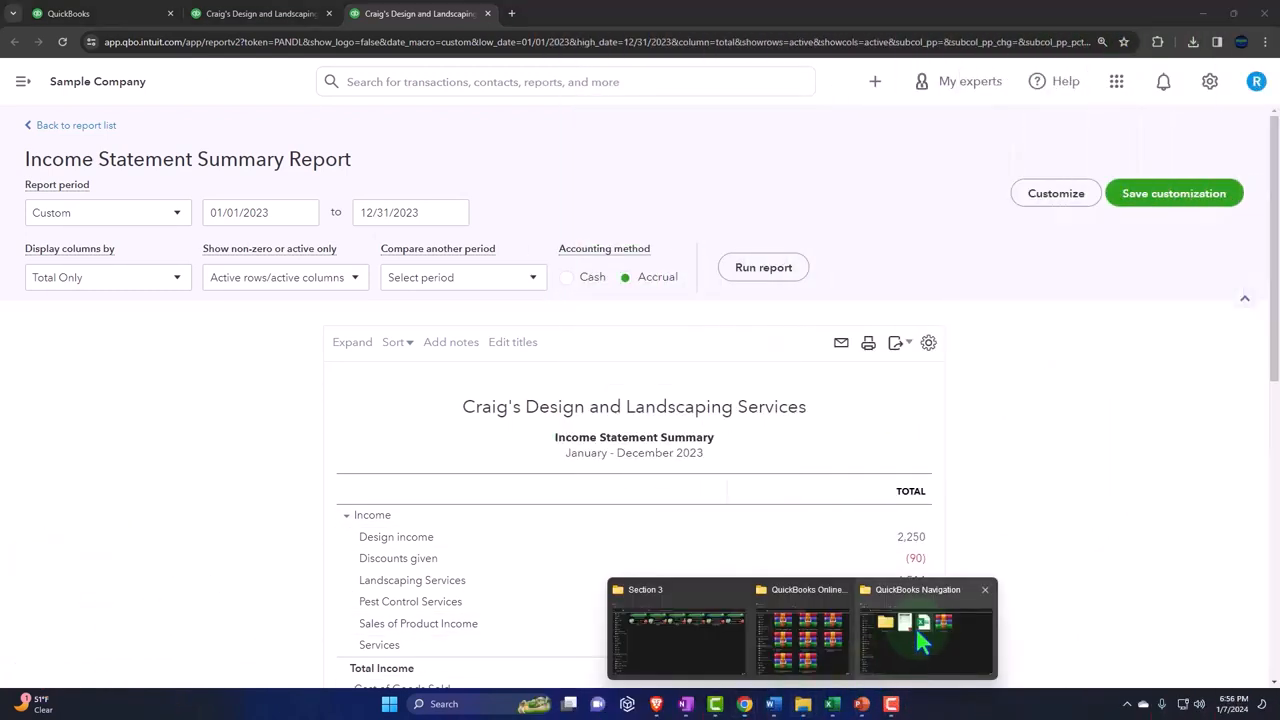
Step: Return to the QuickBooks Reports page and switch to the 2023 Balance Sheet tab
{"action": "left_click", "coordinate": [924, 628]}
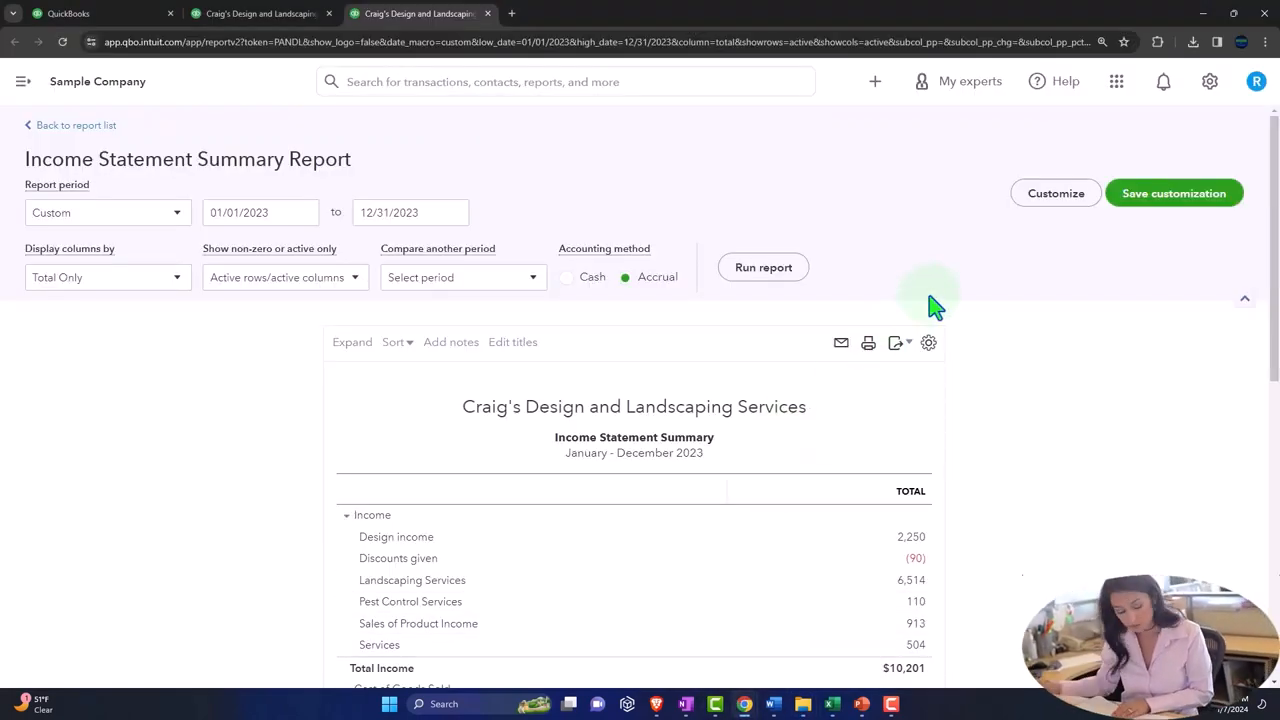
{"action": "left_click", "coordinate": [70, 12]}
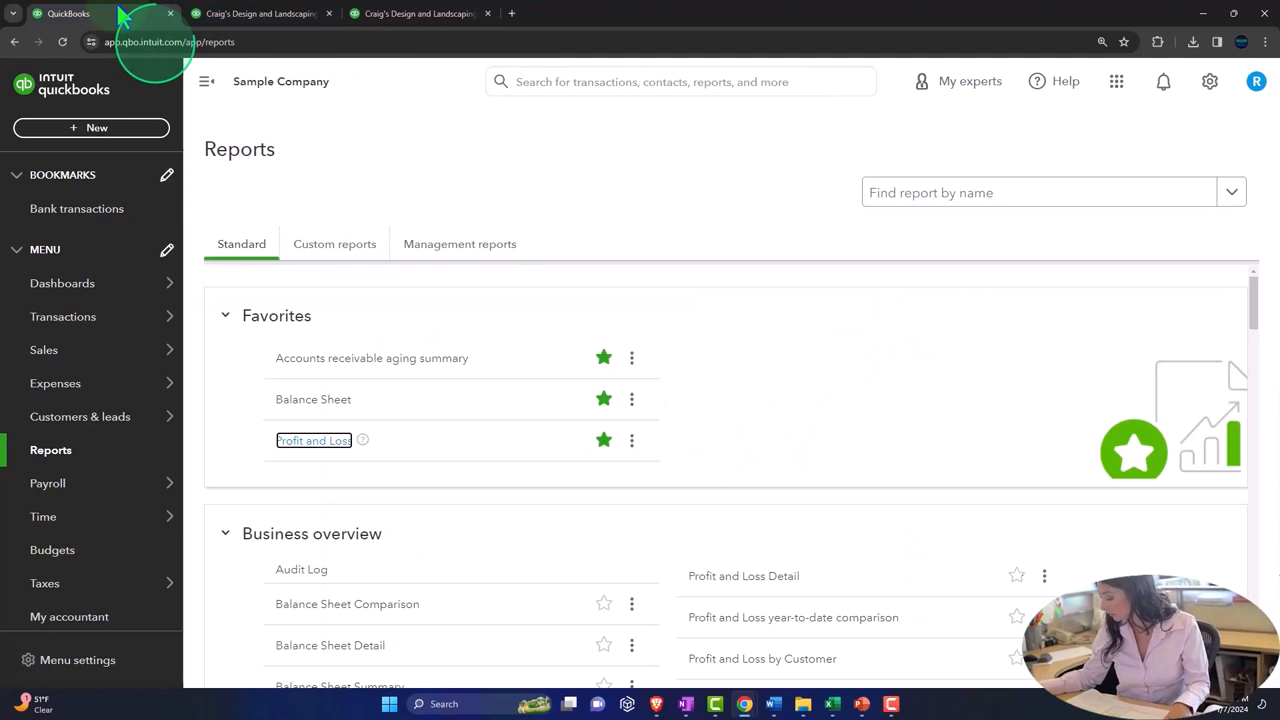
{"action": "left_click", "coordinate": [334, 244]}
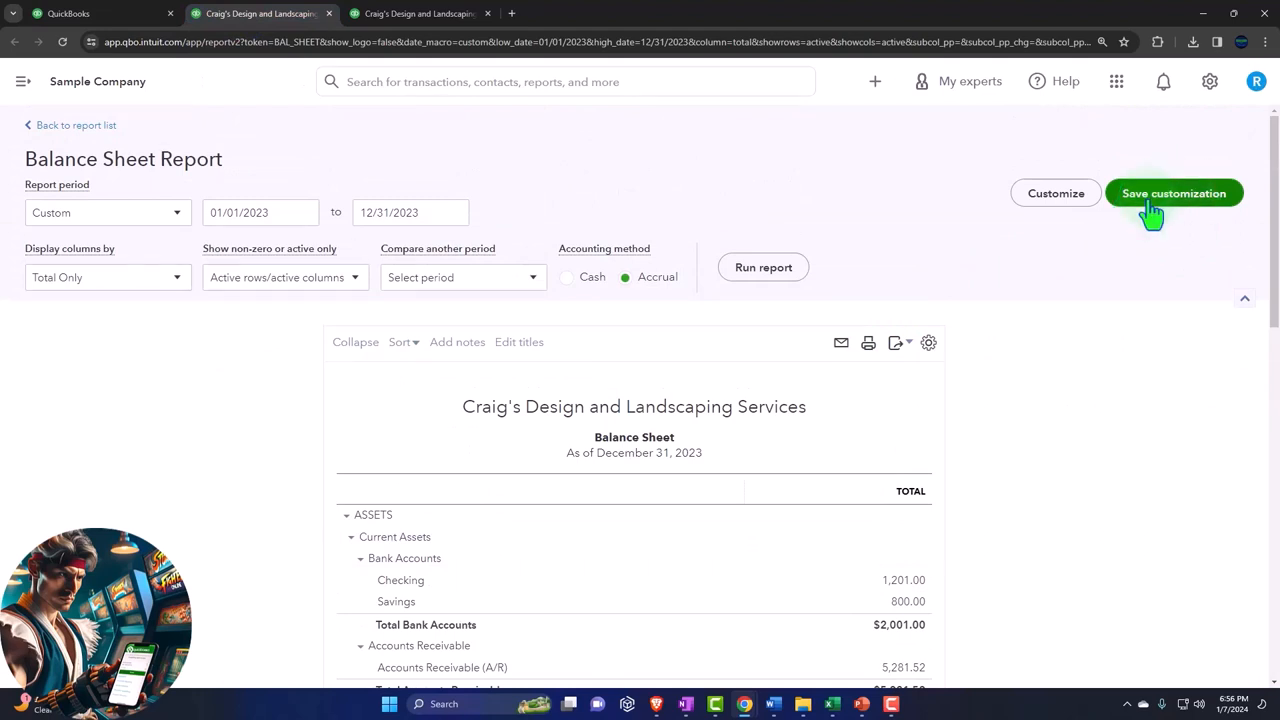
Step: Save the Income Statement Summary customization into the Month End Reports group
{"action": "left_click", "coordinate": [1174, 192]}
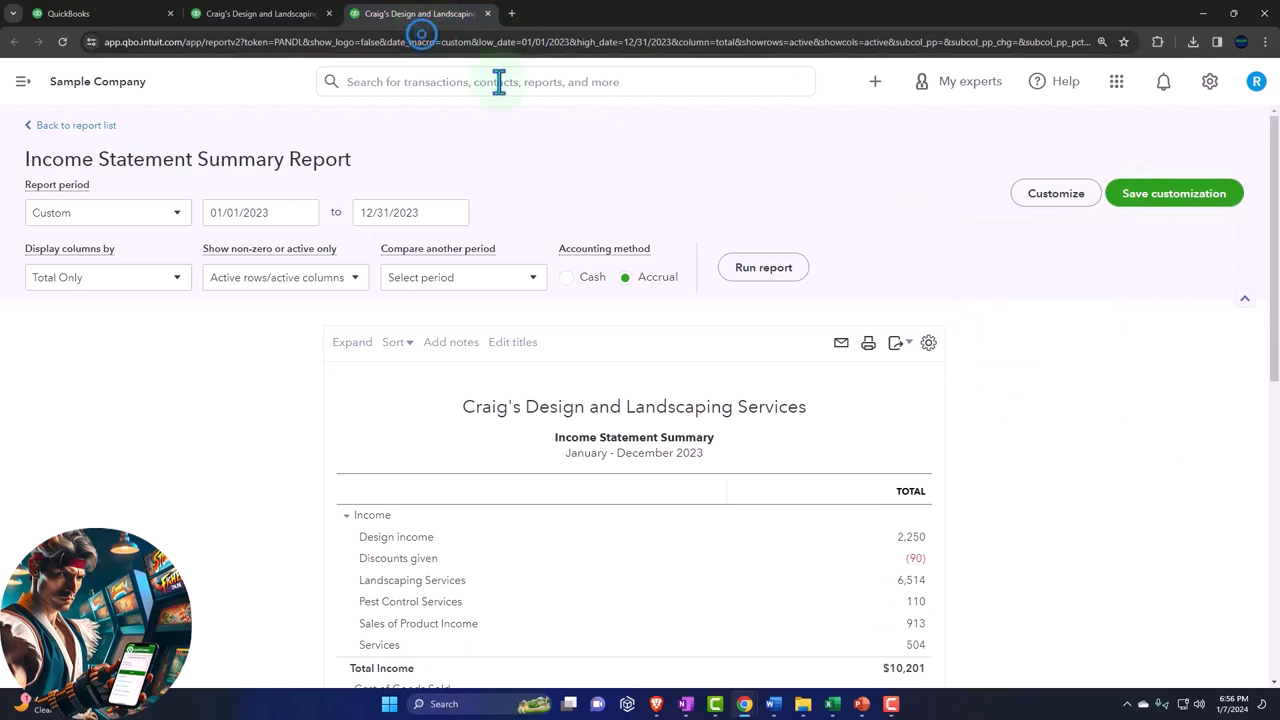
{"action": "left_click", "coordinate": [1172, 192]}
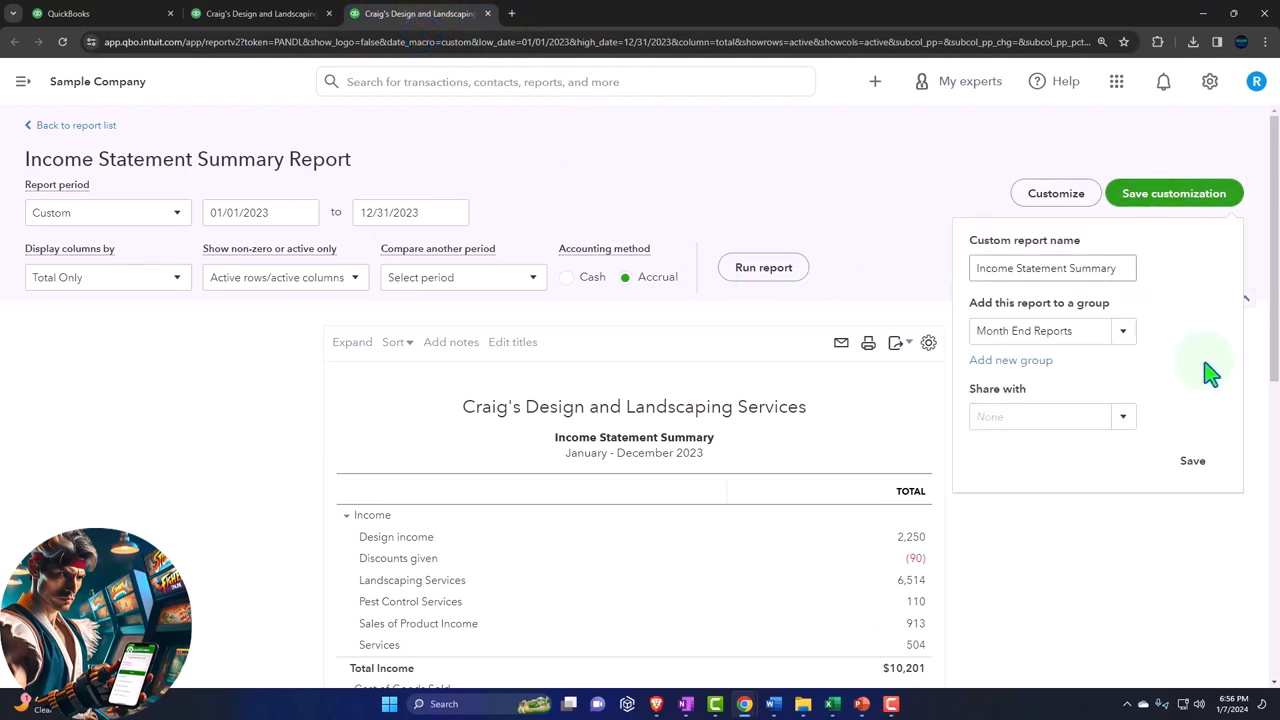
{"action": "left_click", "coordinate": [1192, 460]}
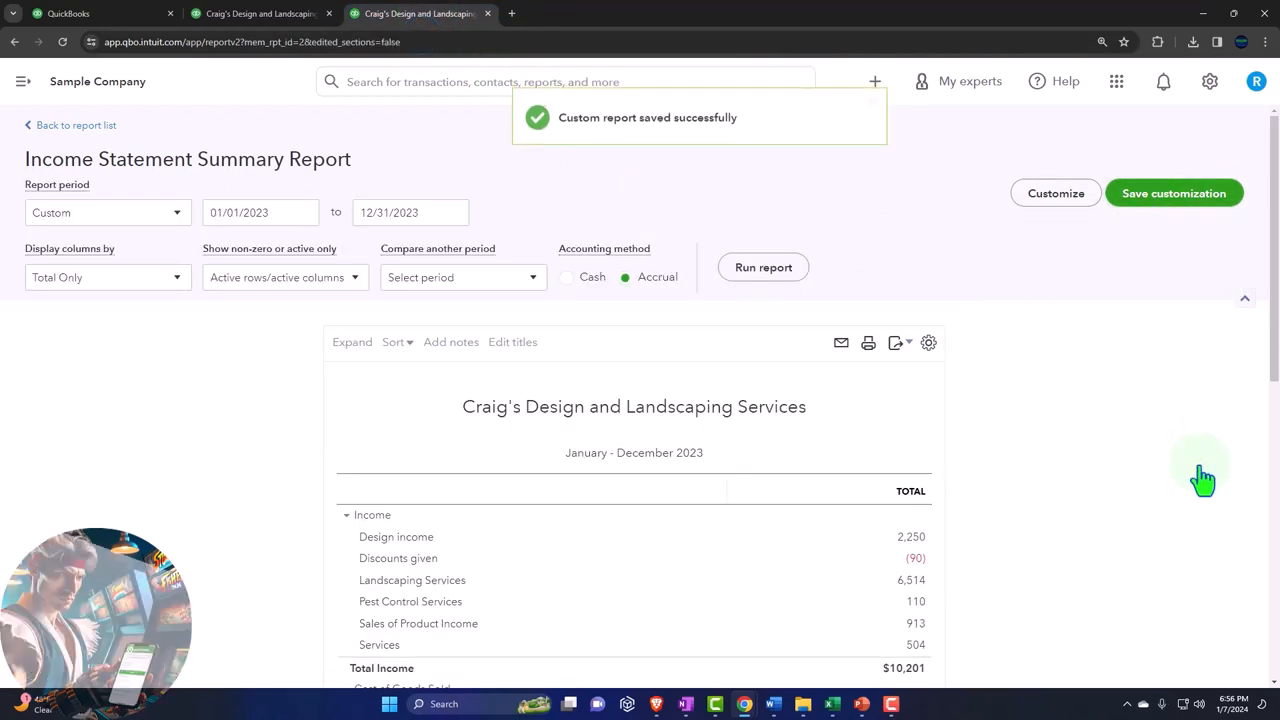
{"action": "scroll", "scroll_direction": "down", "scroll_amount": 3}
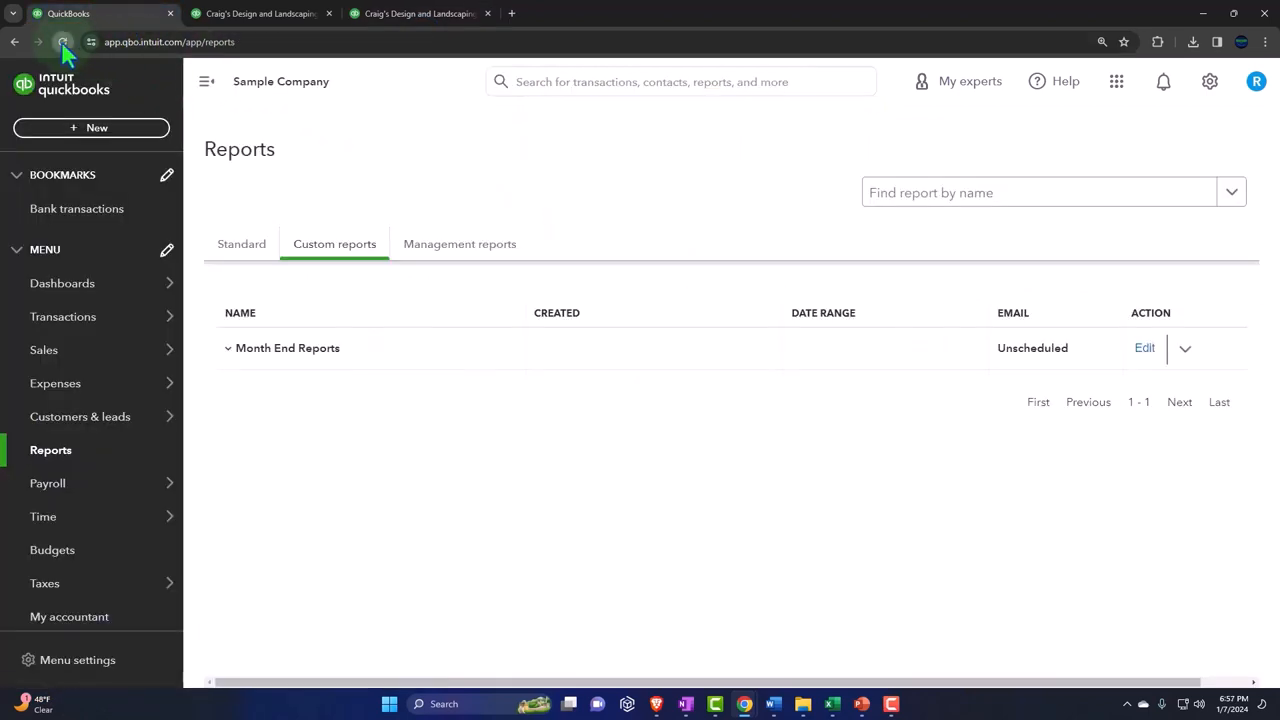
{"action": "left_click", "coordinate": [228, 348]}
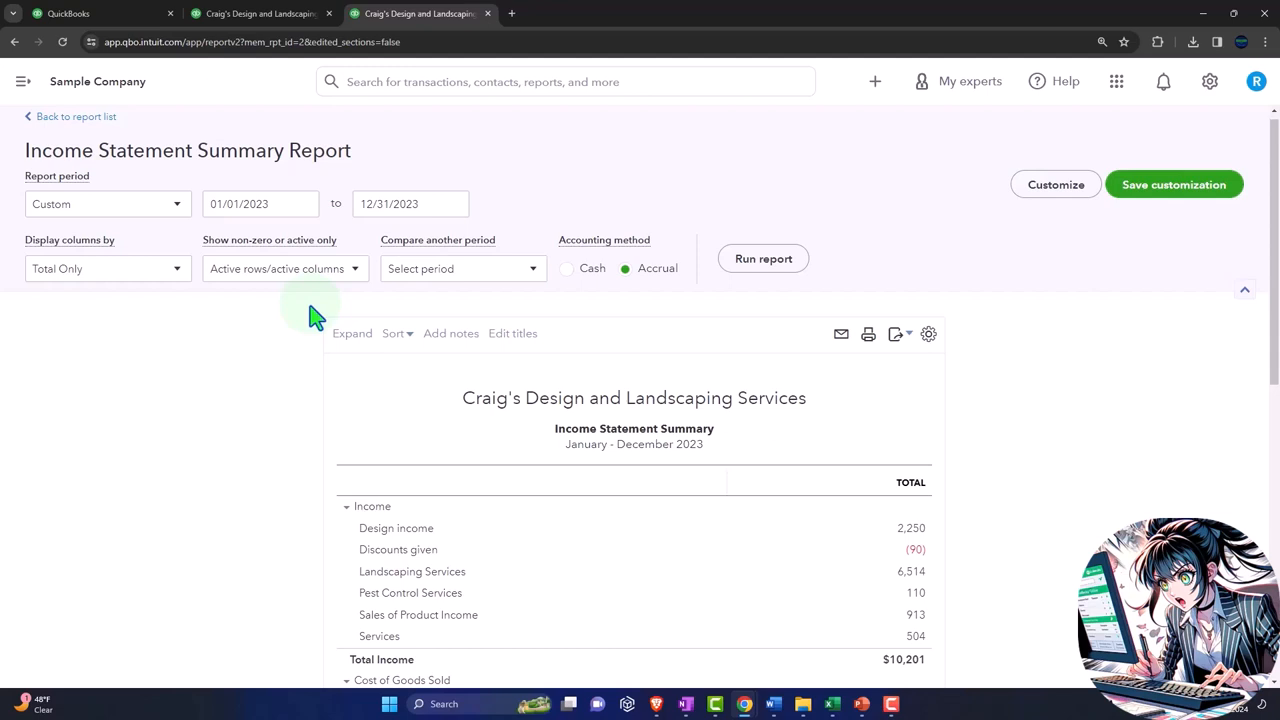
{"action": "mouse_move", "coordinate": [524, 290]}
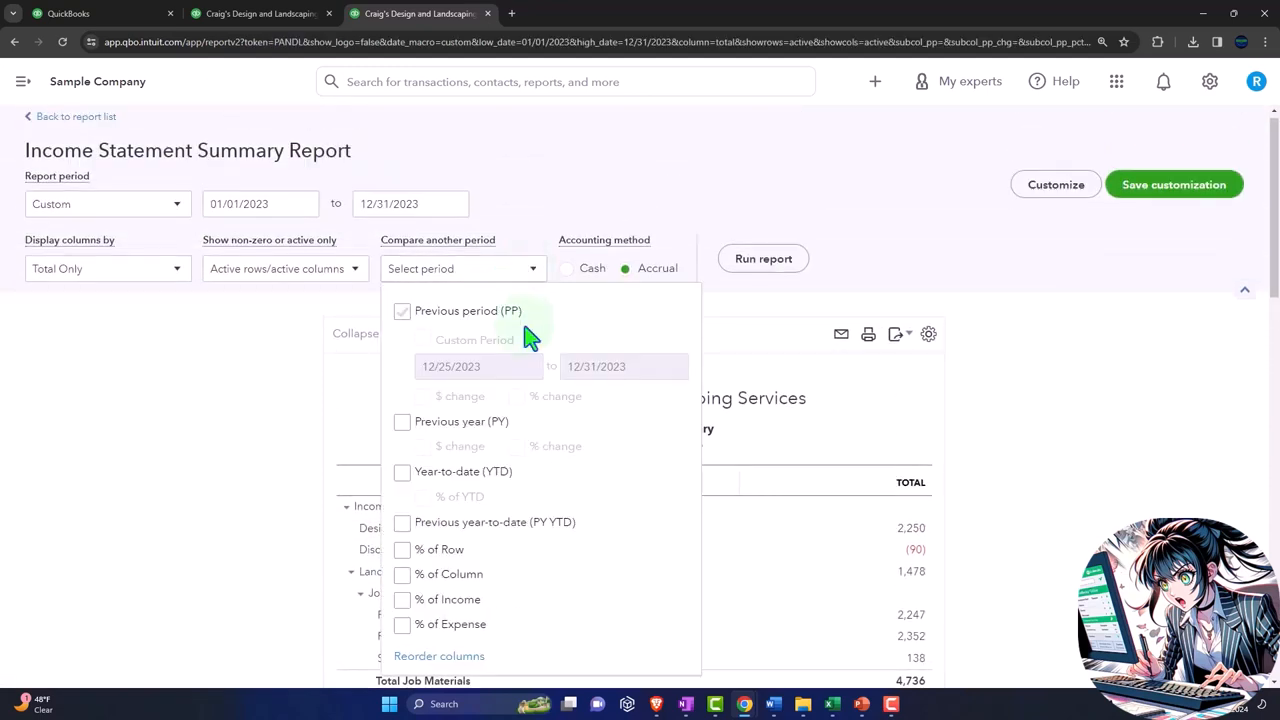
Step: Add a % of Income comparison column and retitle the report Income Statement Vertical Analysis
{"action": "left_click", "coordinate": [400, 600]}
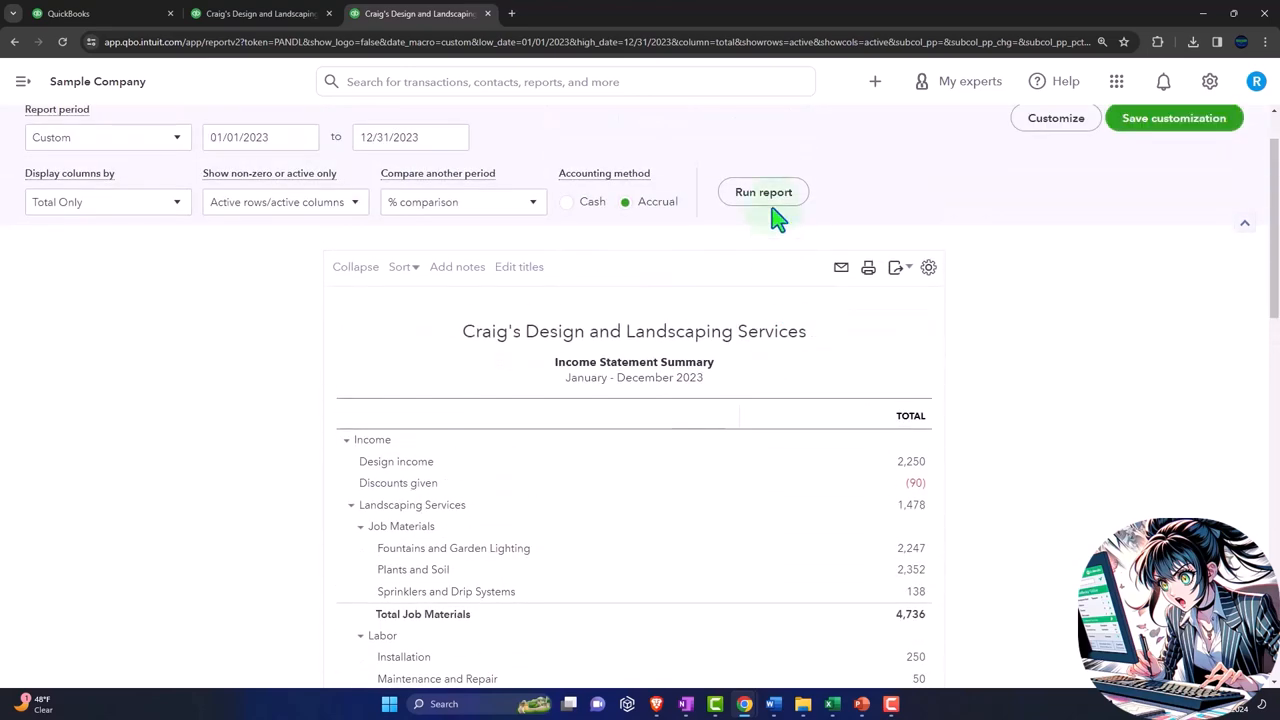
{"action": "left_click", "coordinate": [764, 192]}
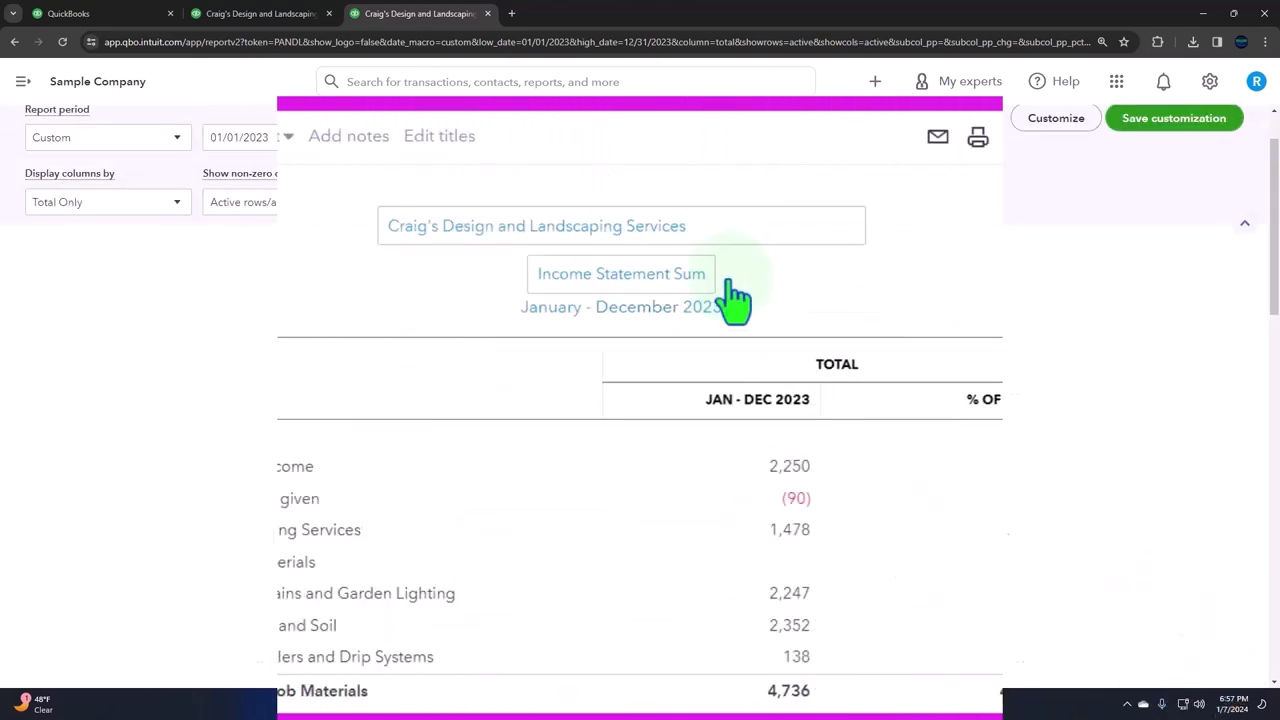
{"action": "left_click", "coordinate": [620, 272]}
{"action": "type", "text": "Vertical Analysis"}
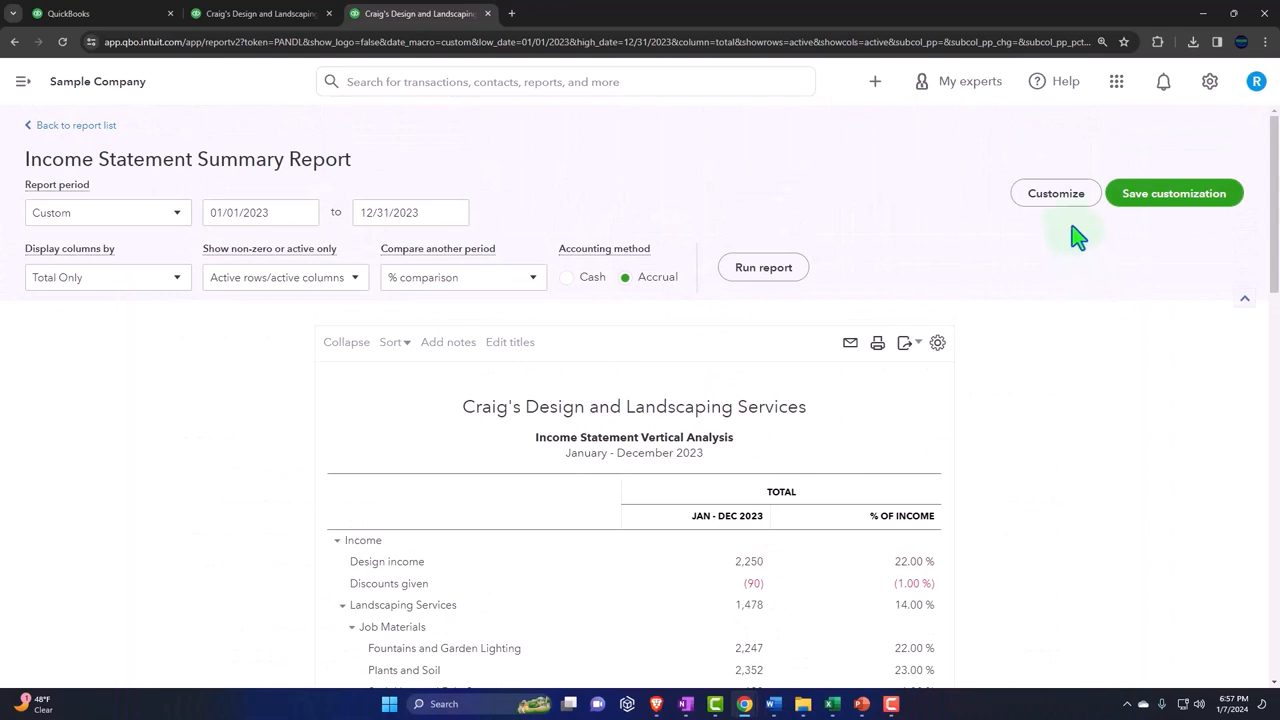
Step: Save the report as 5. Income Statement Vertical Analysis in Month End Reports and view Custom reports
{"action": "left_click", "coordinate": [1174, 192]}
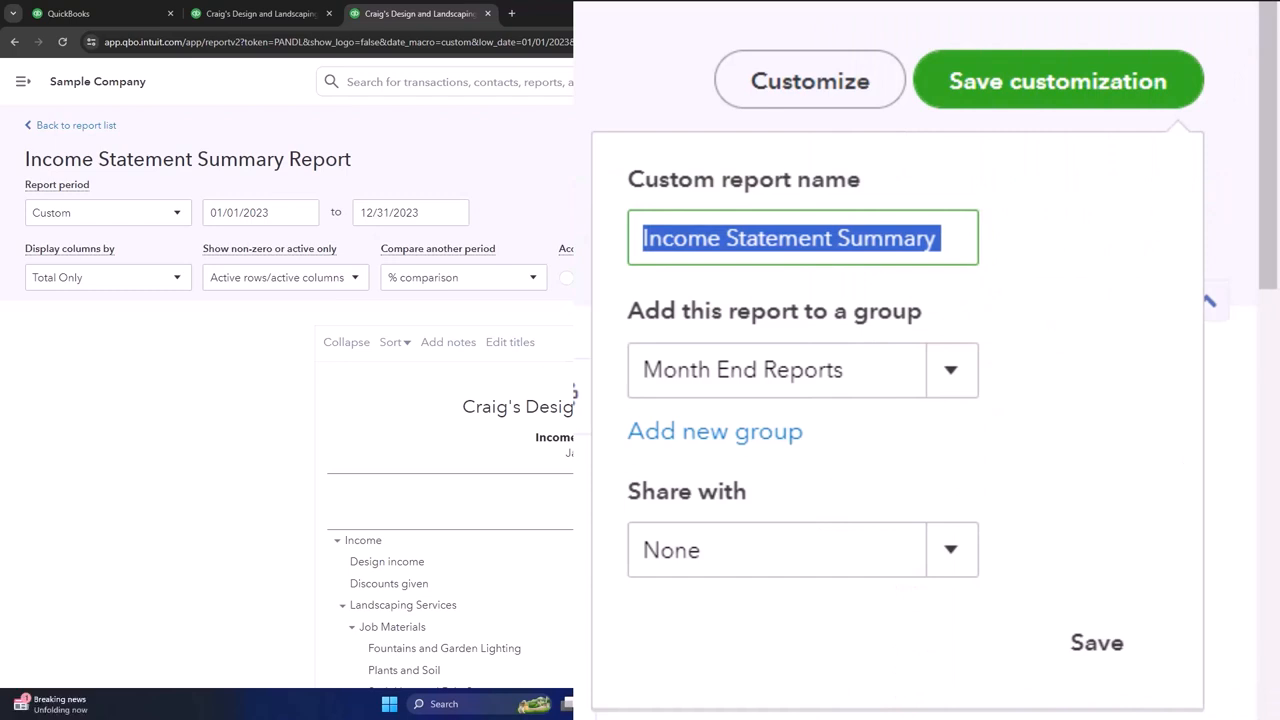
{"action": "type", "text": "5"}
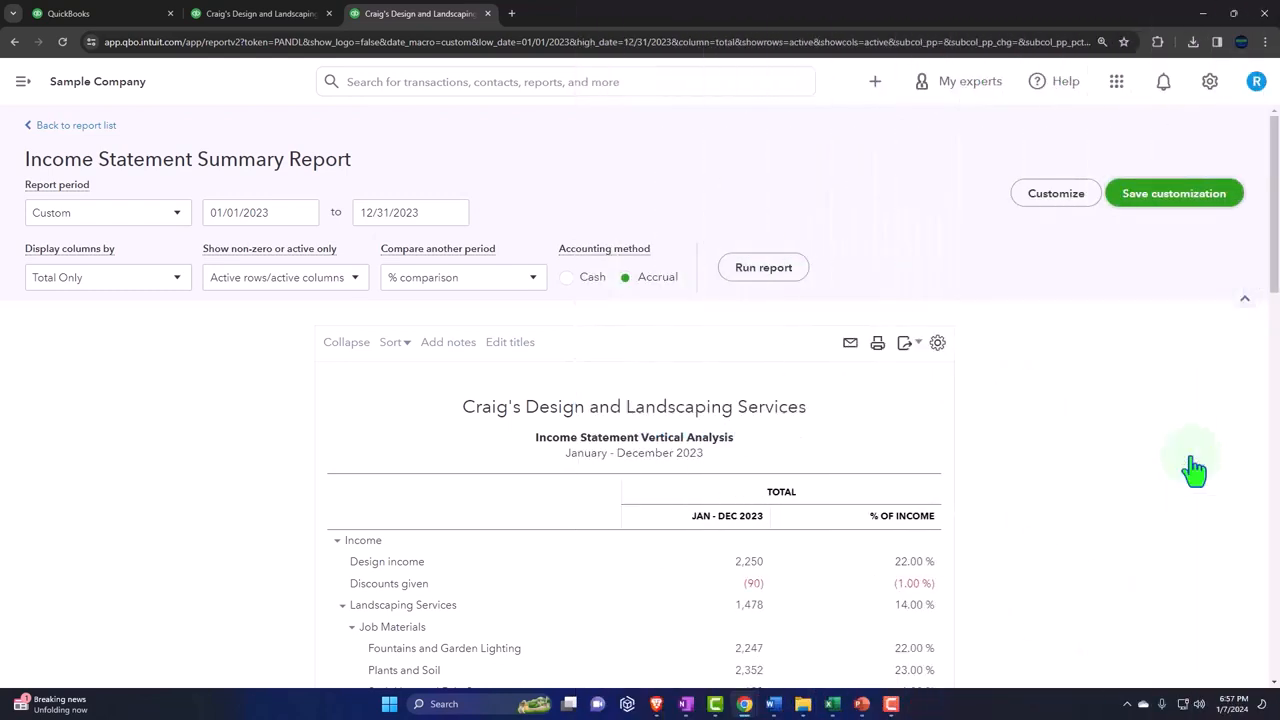
{"action": "left_click", "coordinate": [1172, 192]}
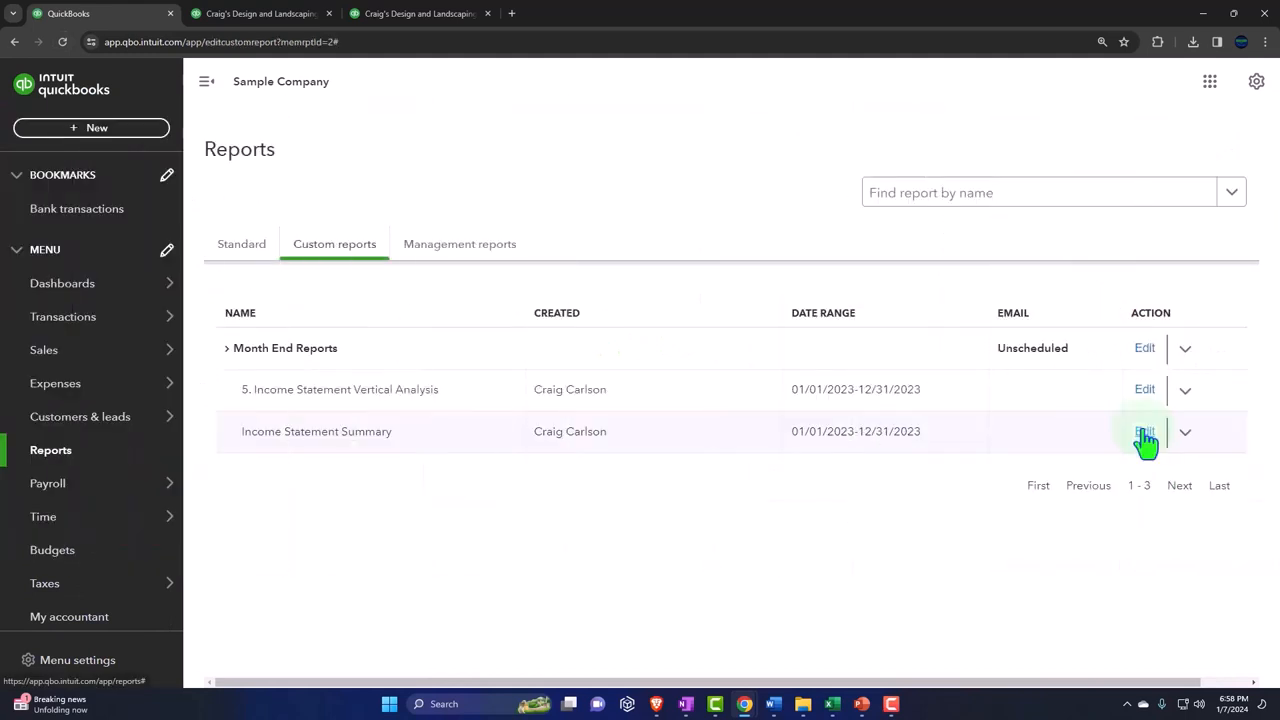
Step: Rename the saved Income Statement Summary to 4. Income Statement Summary and return to the custom reports list
{"action": "left_click", "coordinate": [1144, 432]}
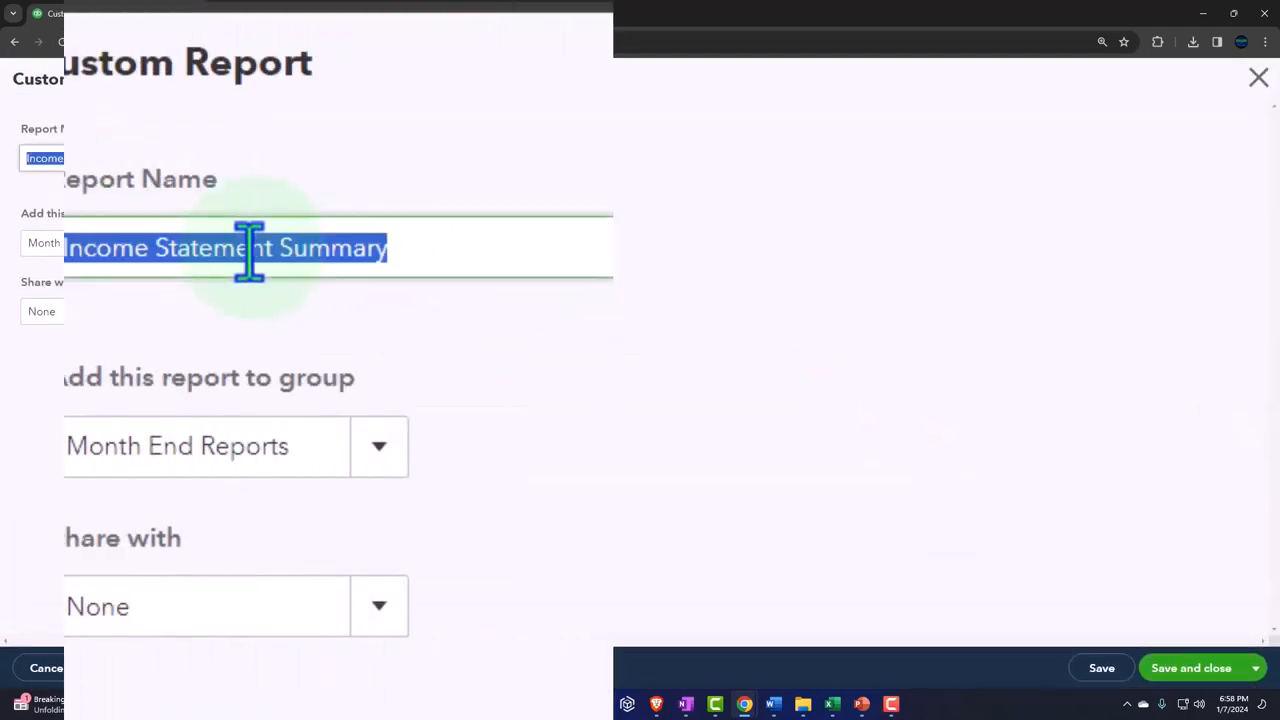
{"action": "type", "text": "4"}
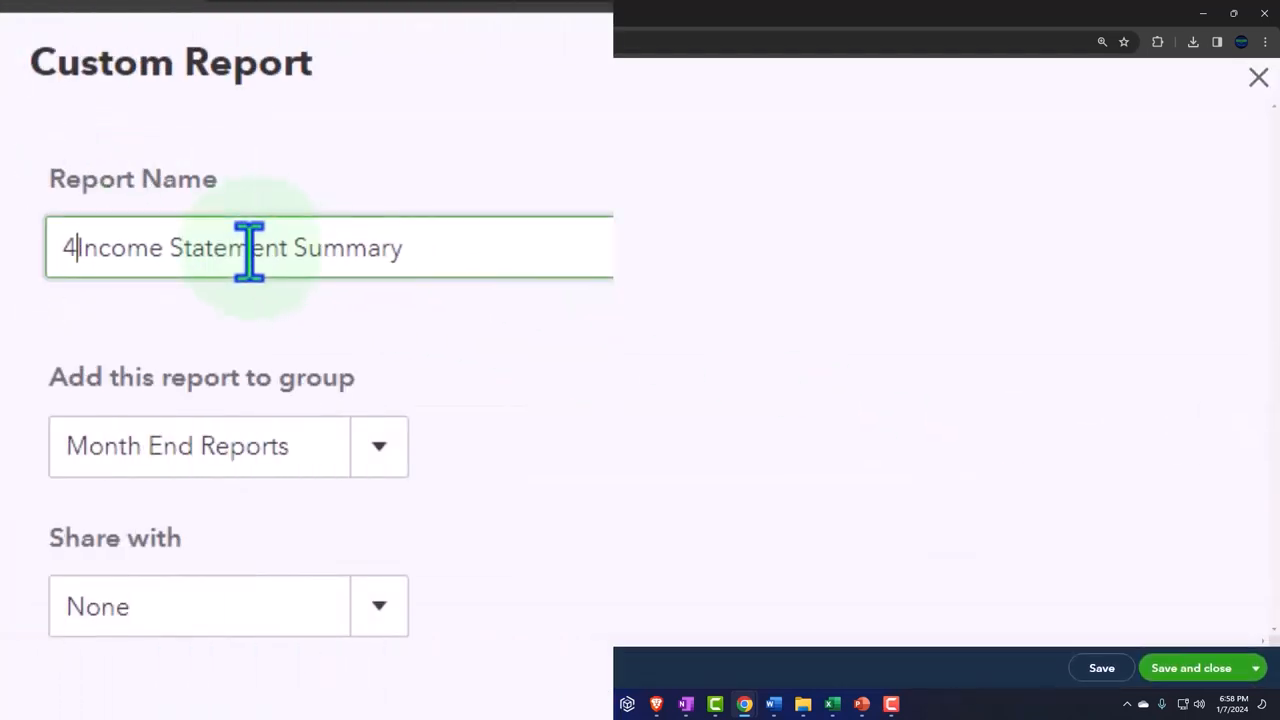
{"action": "type", "text": ". Inc"}
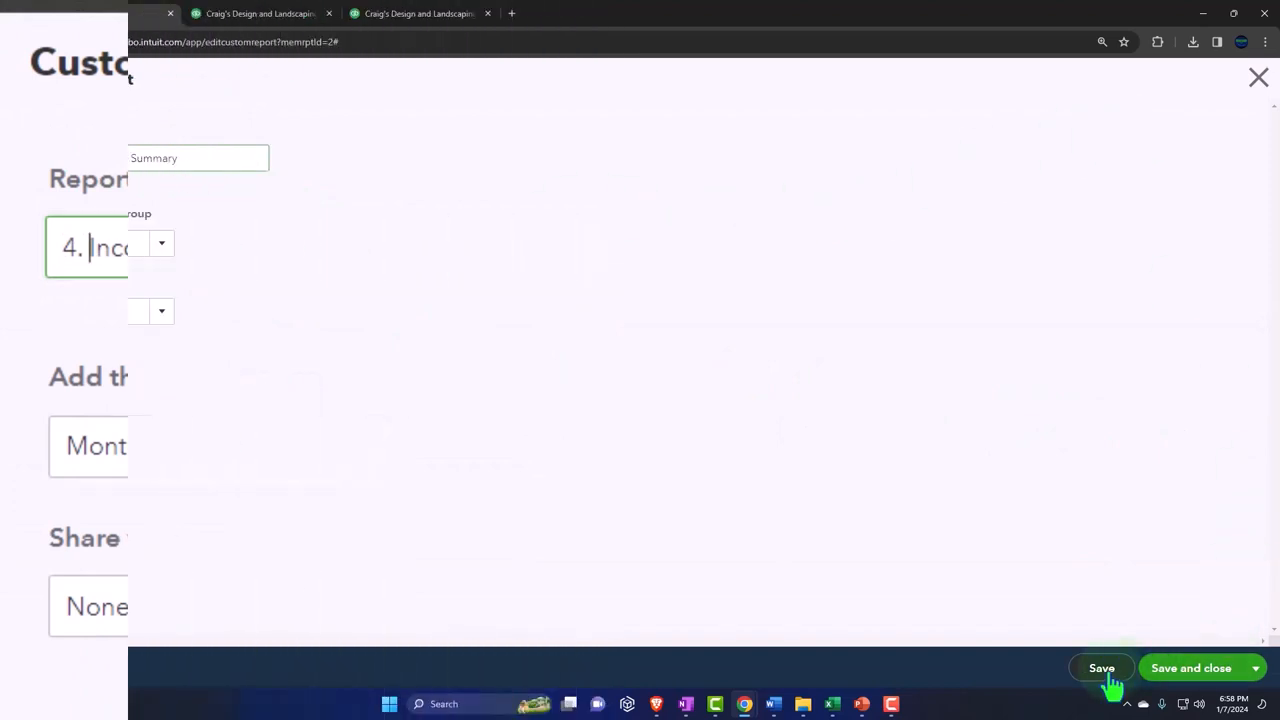
{"action": "left_click", "coordinate": [1100, 668]}
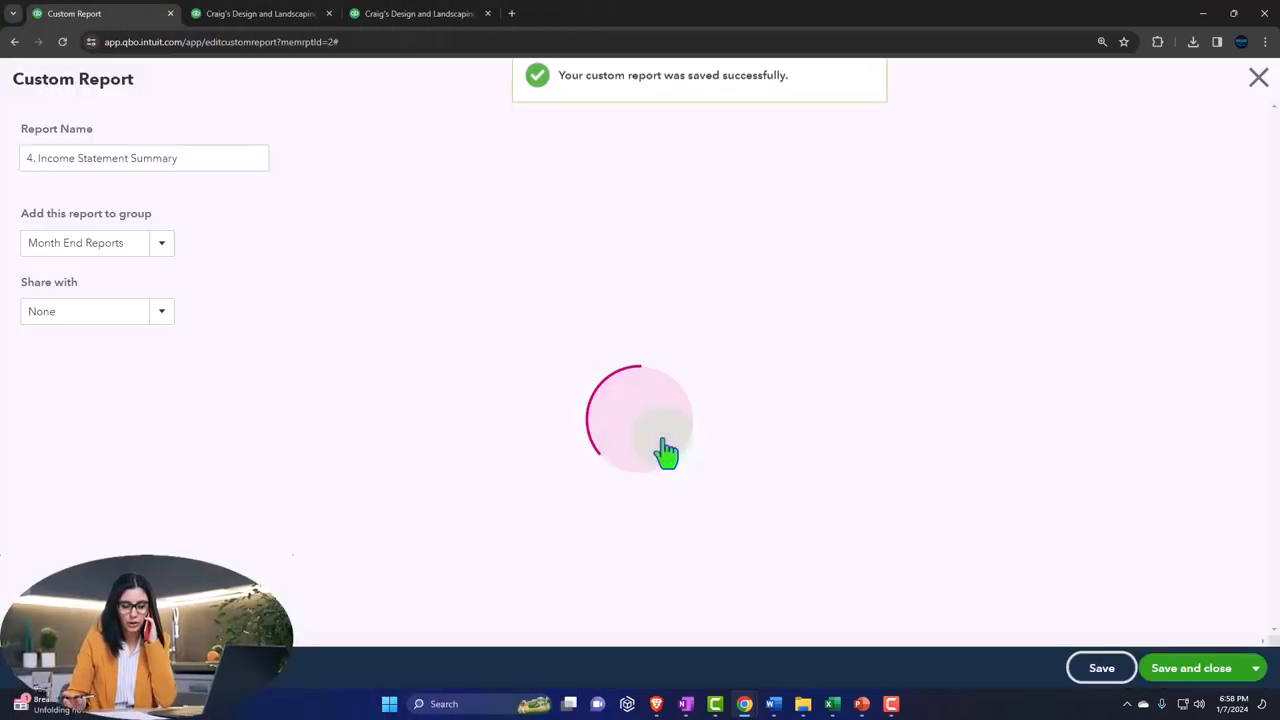
{"action": "left_click", "coordinate": [1192, 668]}
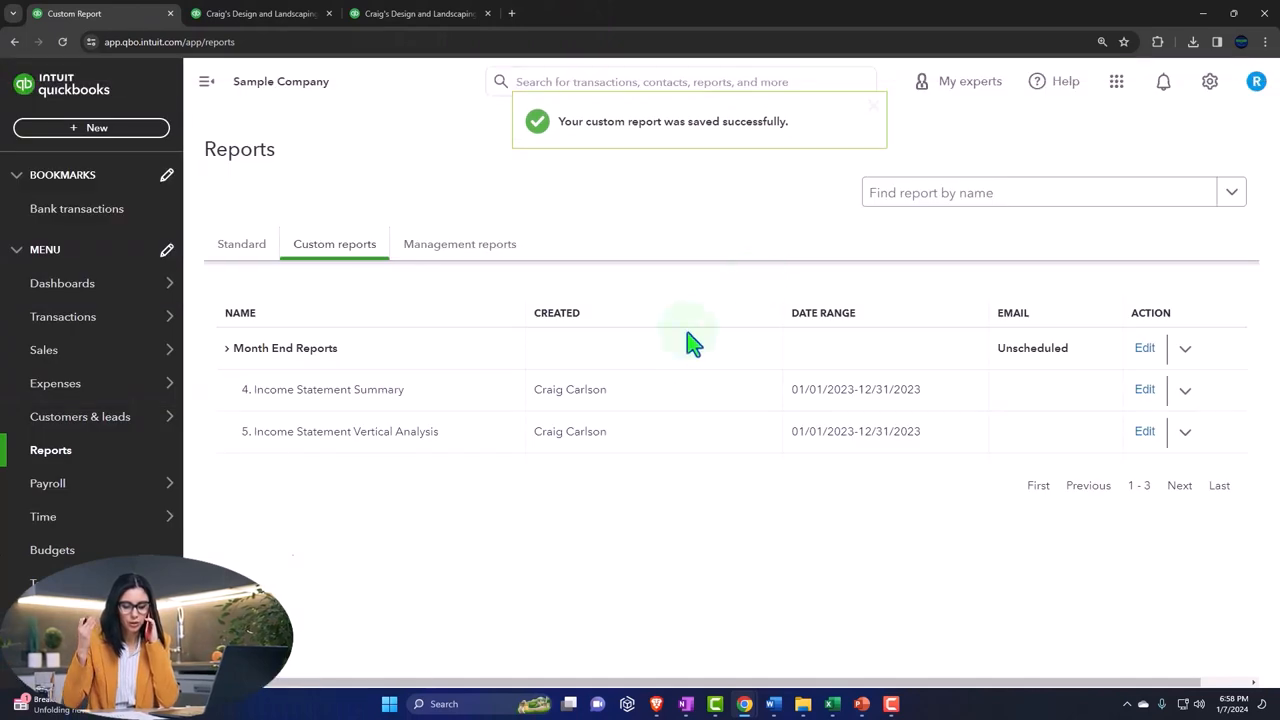
{"action": "left_click", "coordinate": [418, 12]}
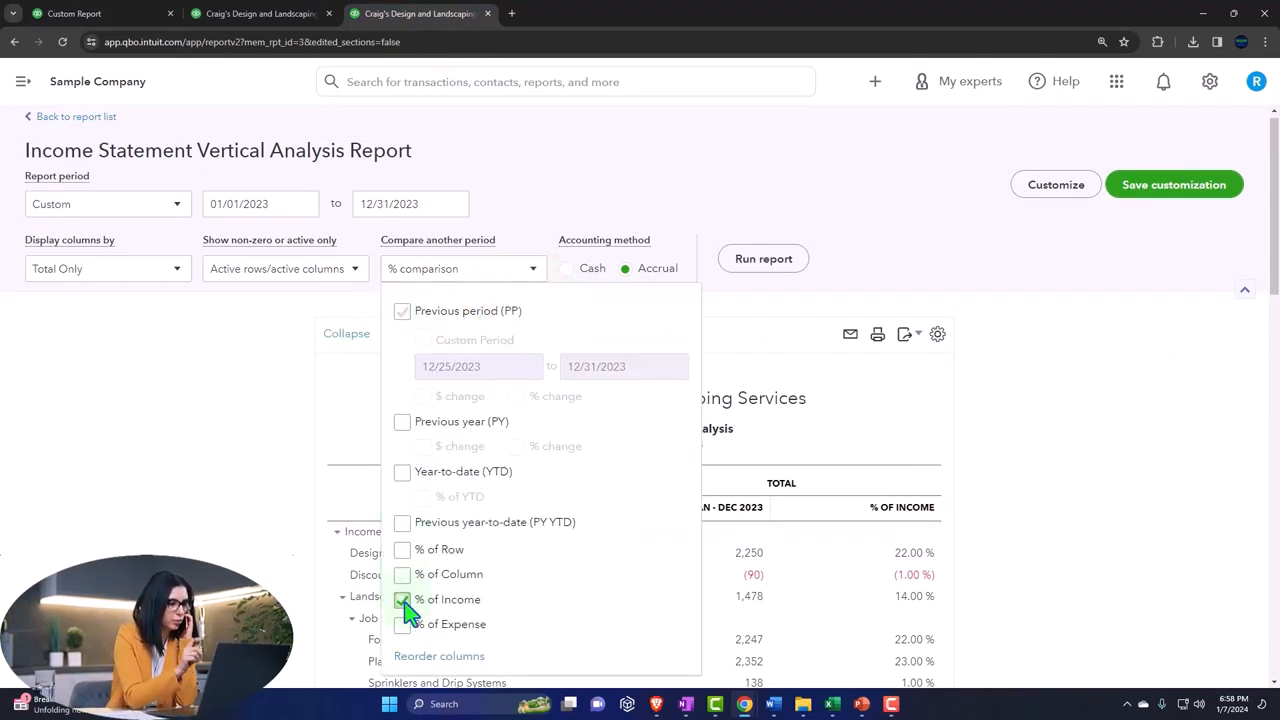
Step: Remove the % of Income column and display the report columns by Quarters
{"action": "left_click", "coordinate": [764, 258]}
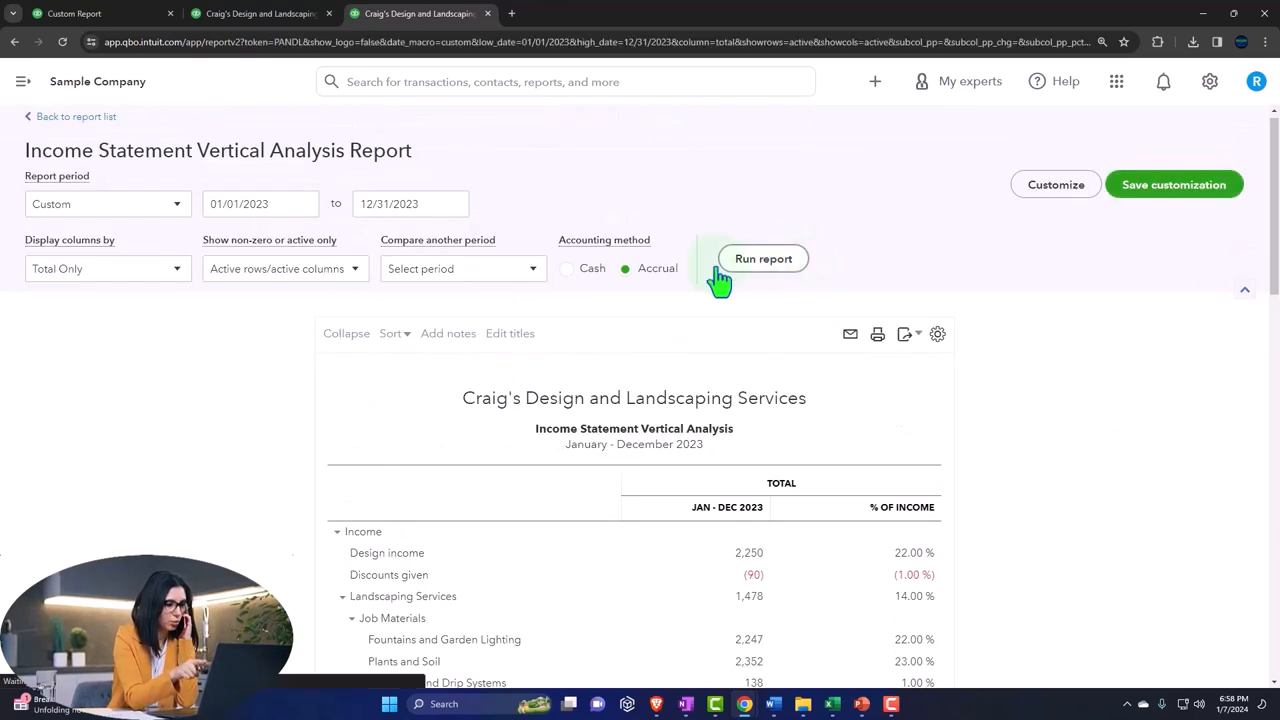
{"action": "left_click", "coordinate": [764, 258]}
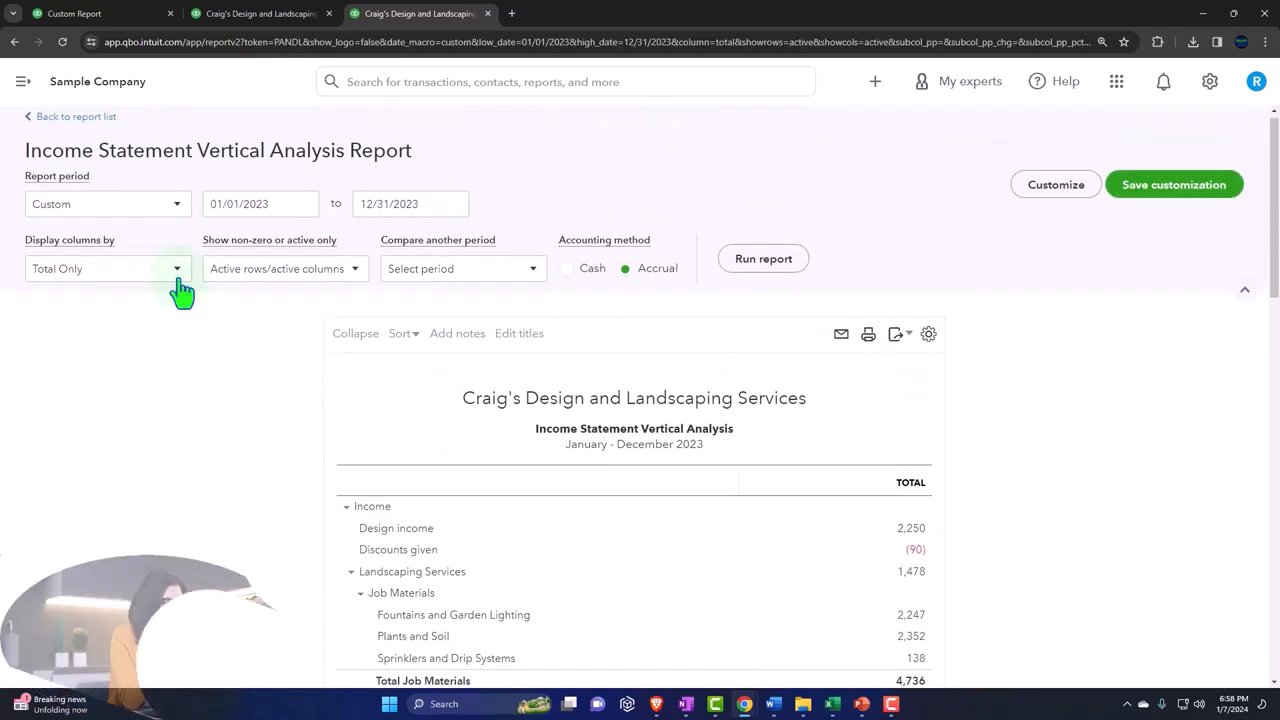
{"action": "left_click", "coordinate": [108, 268]}
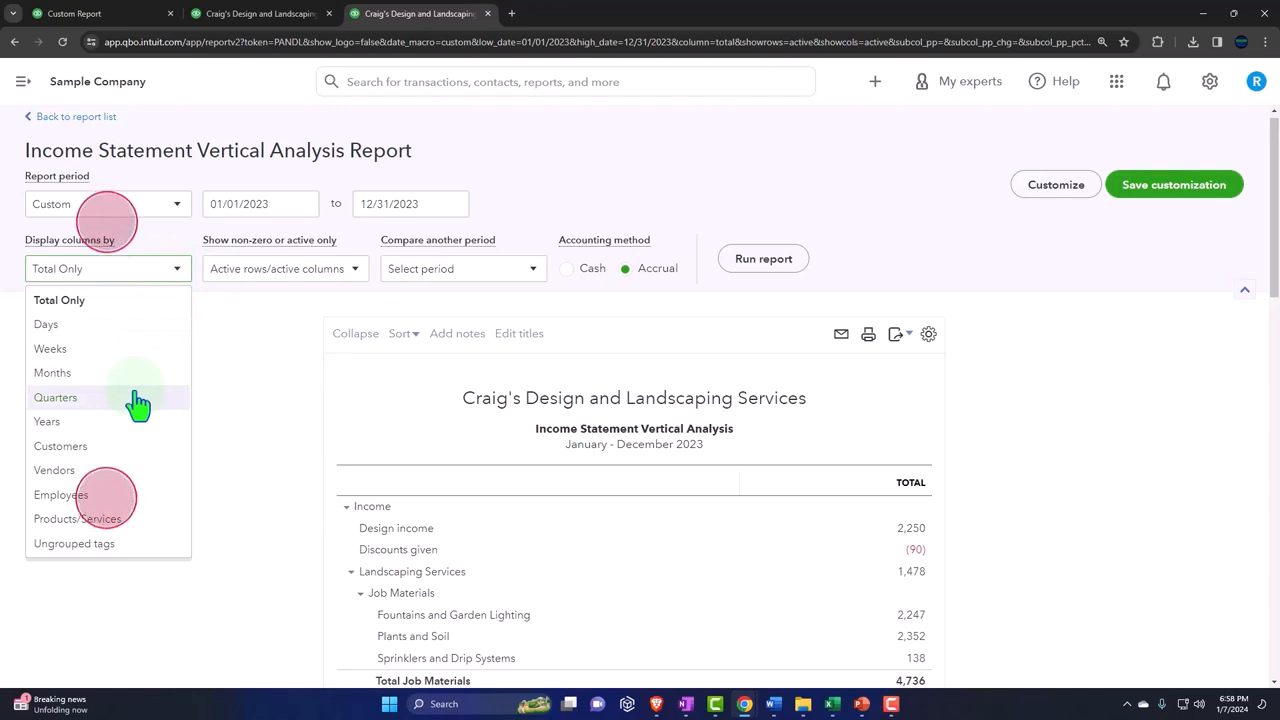
{"action": "left_click", "coordinate": [56, 396]}
{"action": "type", "text": "Income Statement Q"}
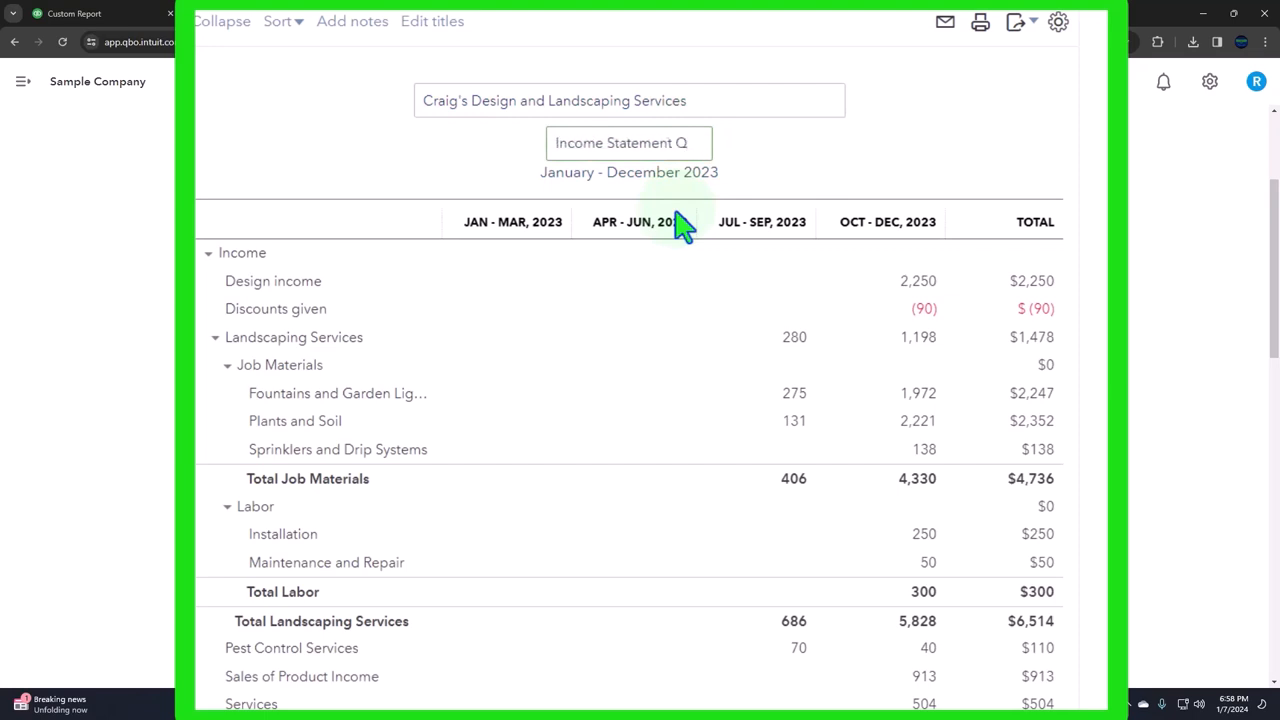
Step: Retitle the report Income Statement by Qt
{"action": "type", "text": "by C"}
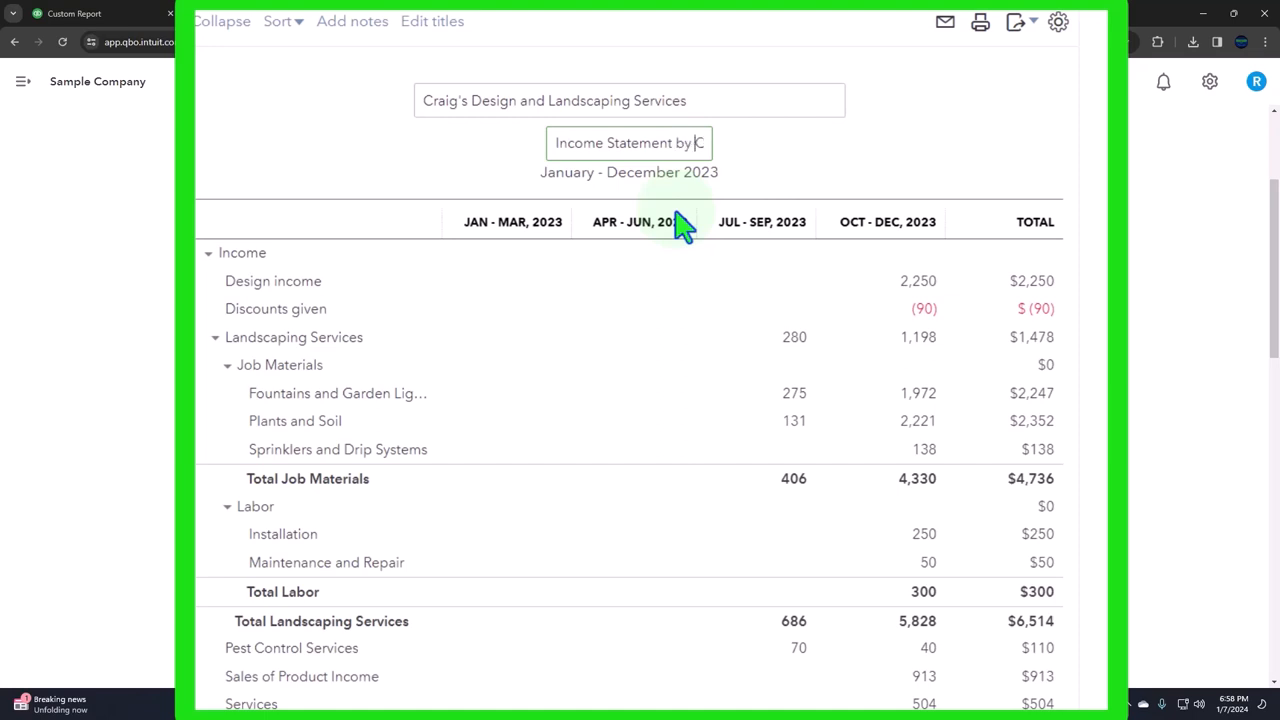
{"action": "triple_click", "coordinate": [628, 142]}
{"action": "type", "text": "Qt"}
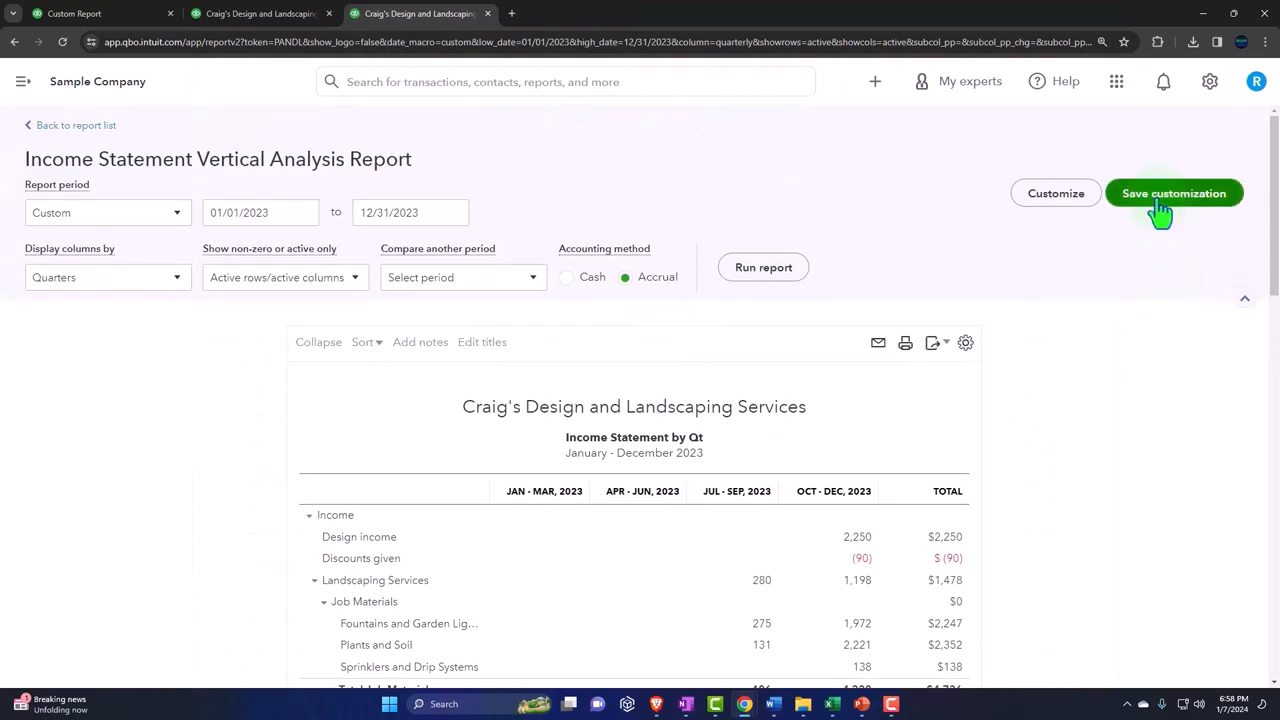
Step: Save the quarterly report as 6. Income Statement by Qt in Month End Reports and return to Custom reports
{"action": "left_click", "coordinate": [1172, 192]}
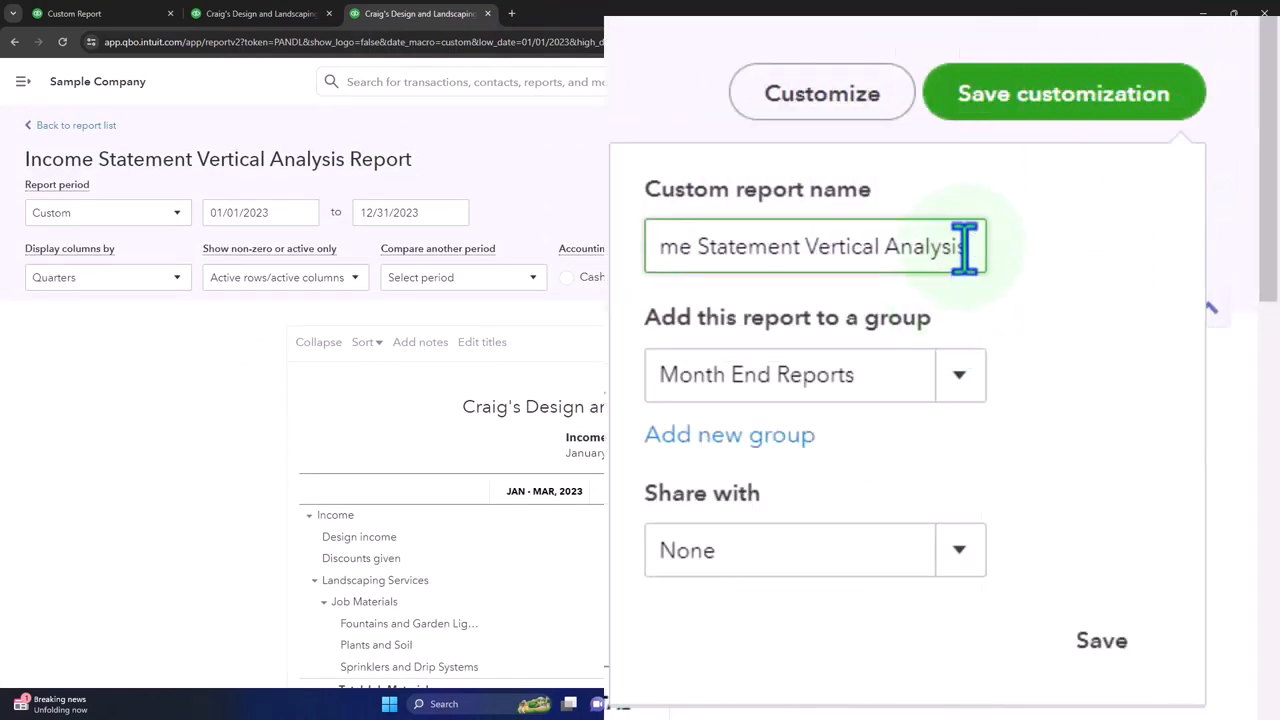
{"action": "type", "text": "6. Income Statement by Qt"}
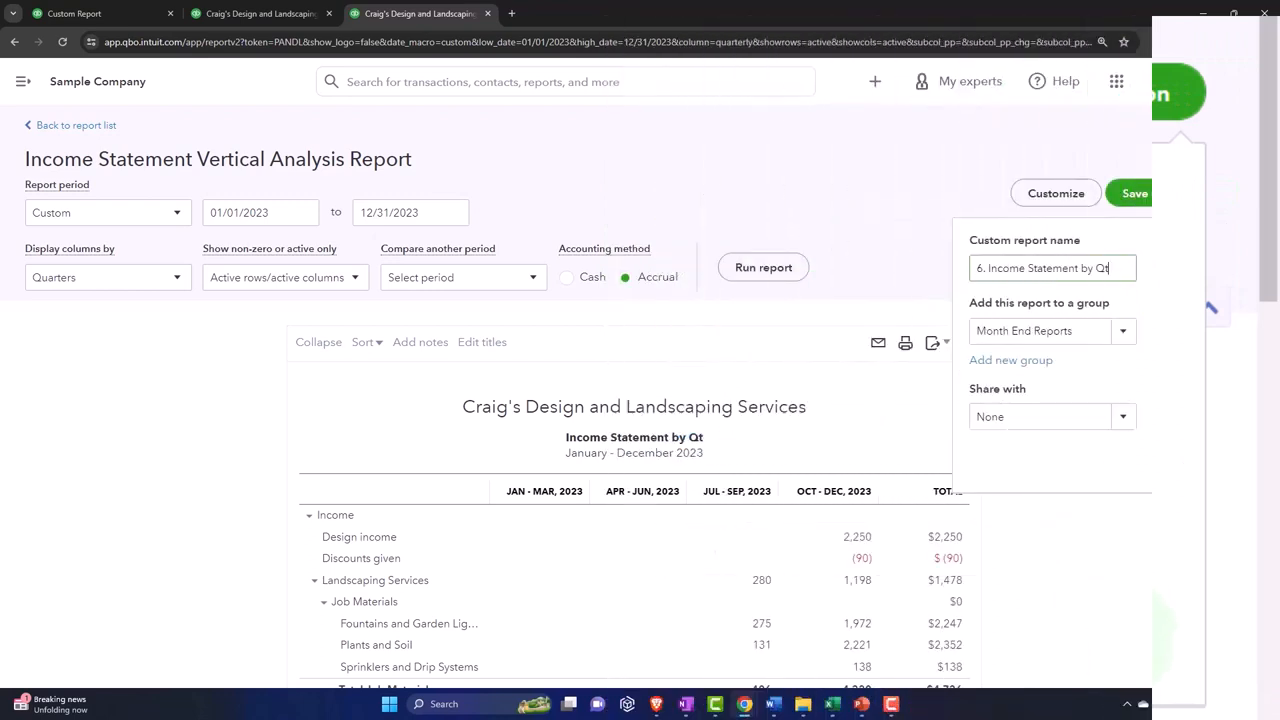
{"action": "left_click", "coordinate": [1134, 192]}
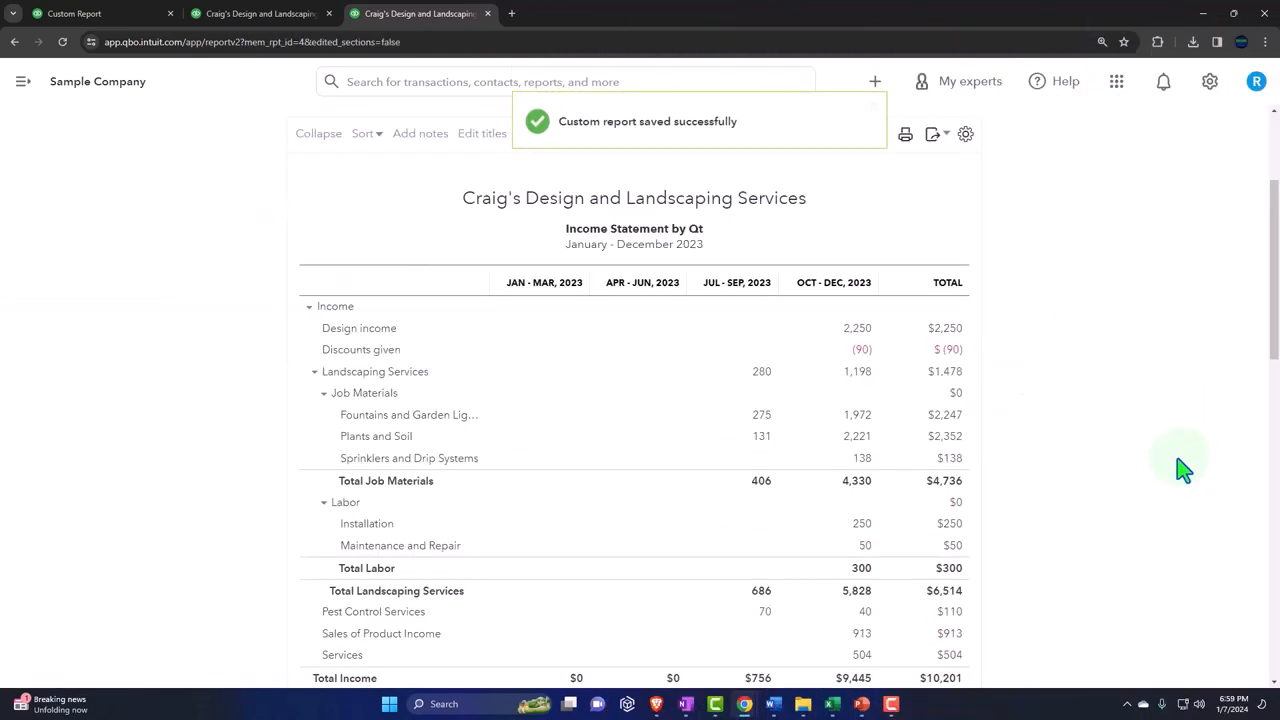
{"action": "left_click", "coordinate": [100, 12]}
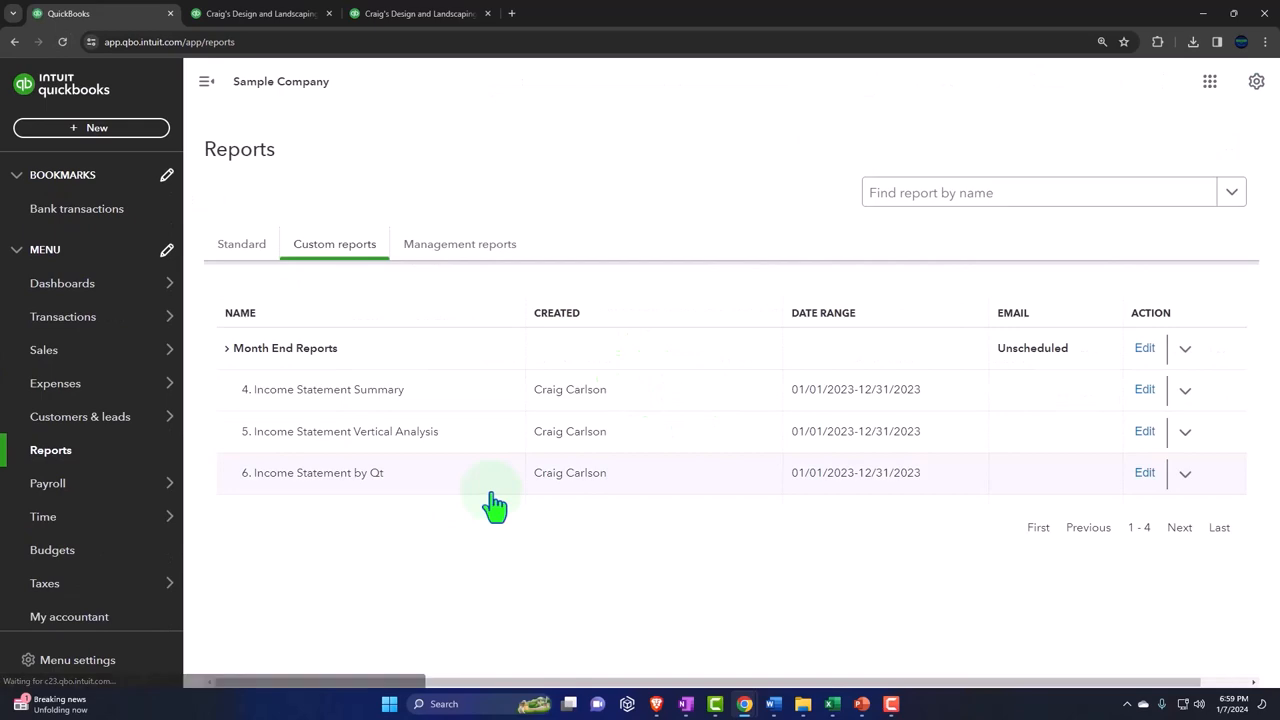
Step: Close the extra report tabs left open from earlier work
{"action": "left_click", "coordinate": [260, 12]}
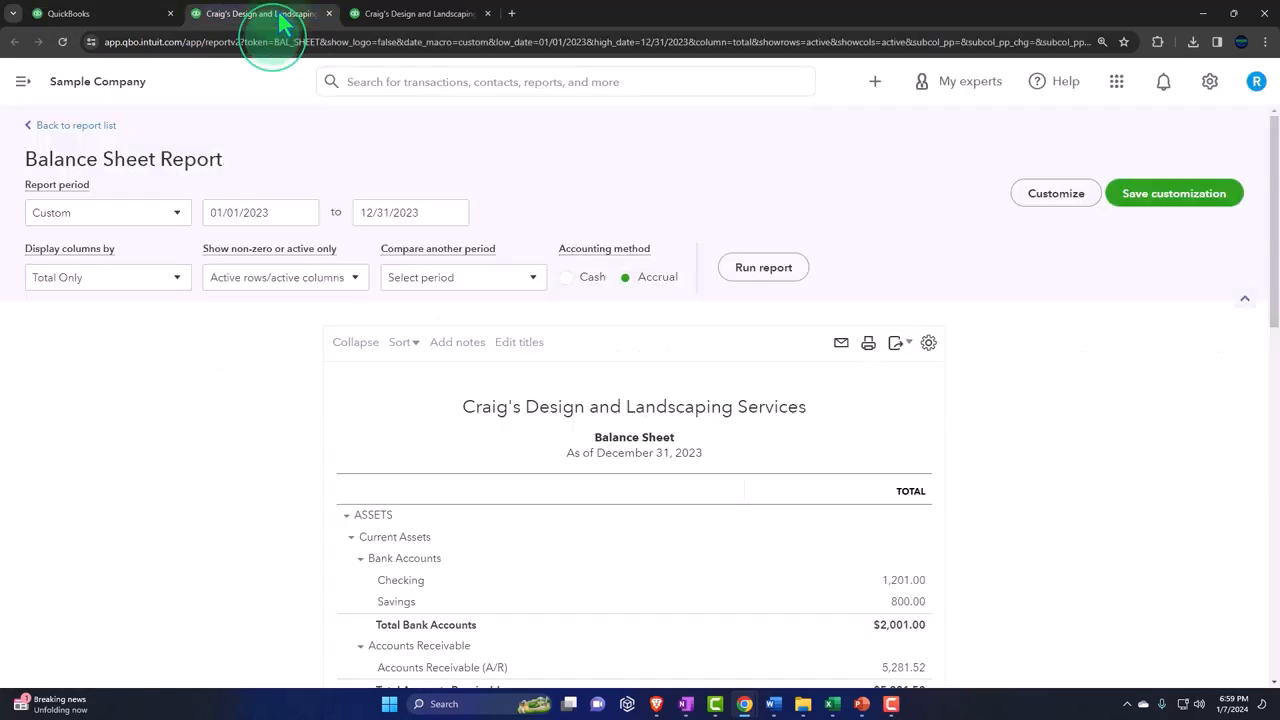
{"action": "left_click", "coordinate": [328, 12]}
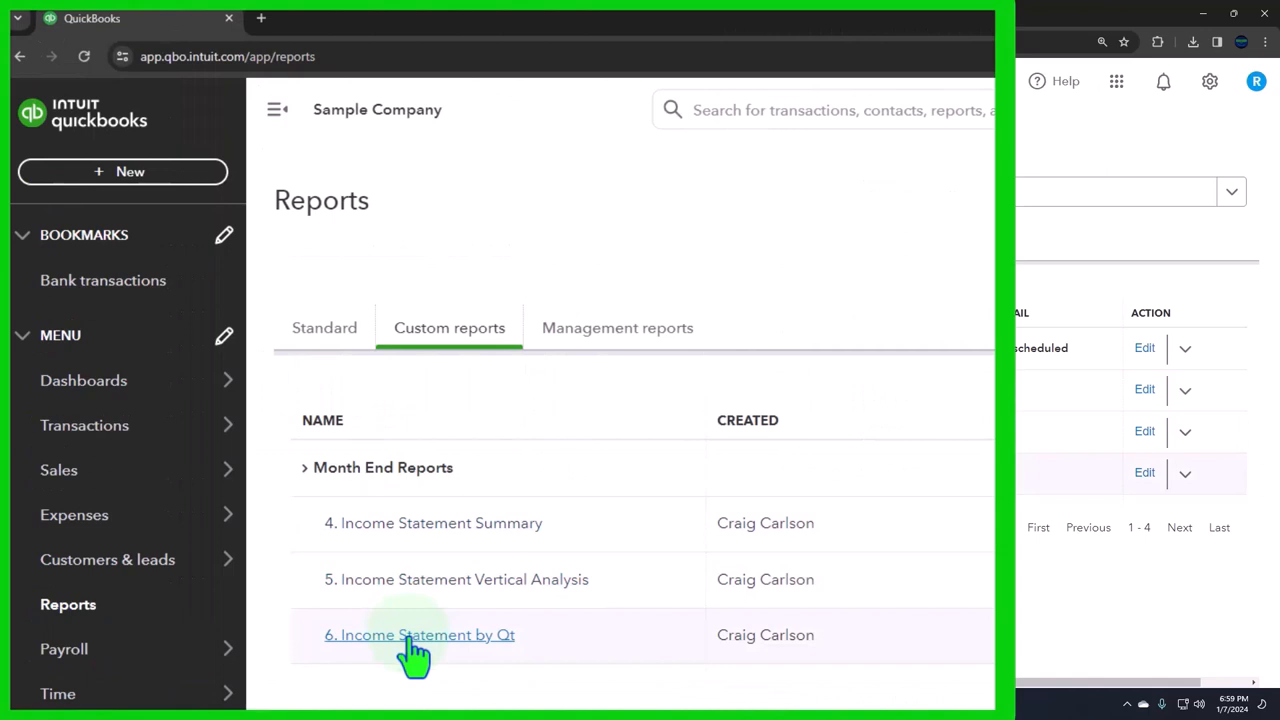
{"action": "right_click", "coordinate": [420, 634]}
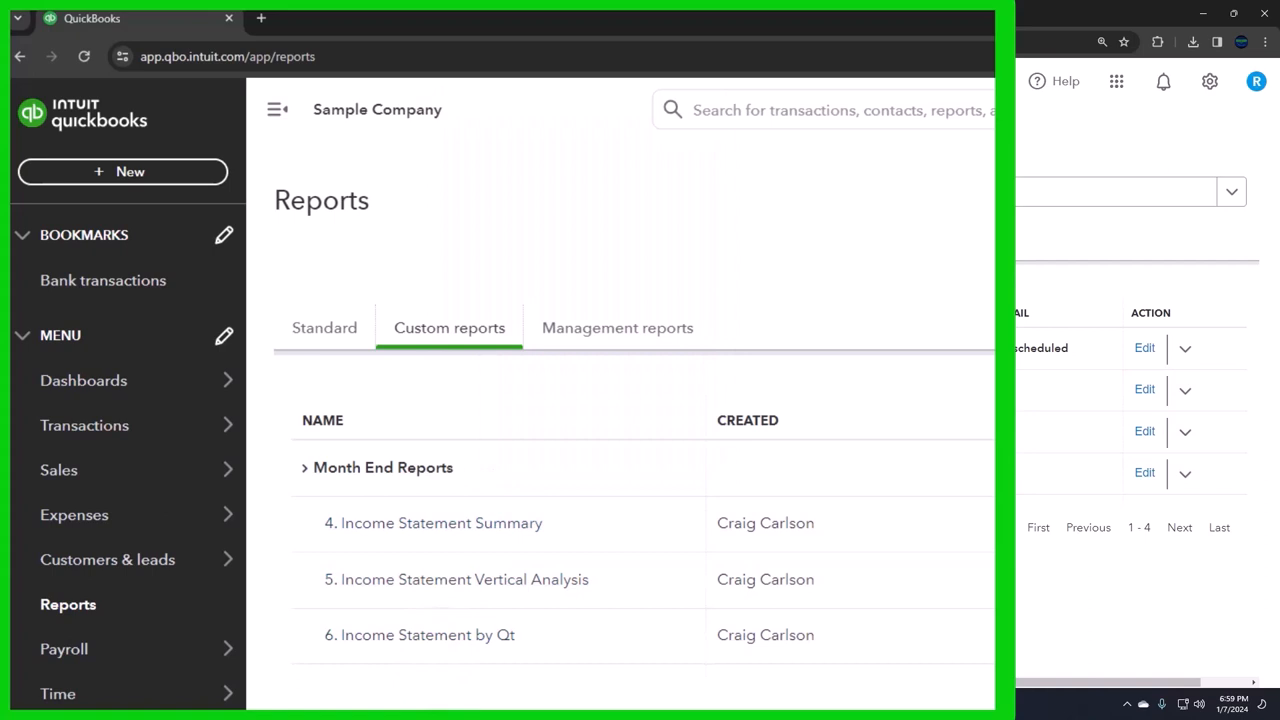
{"action": "right_click", "coordinate": [110, 18]}
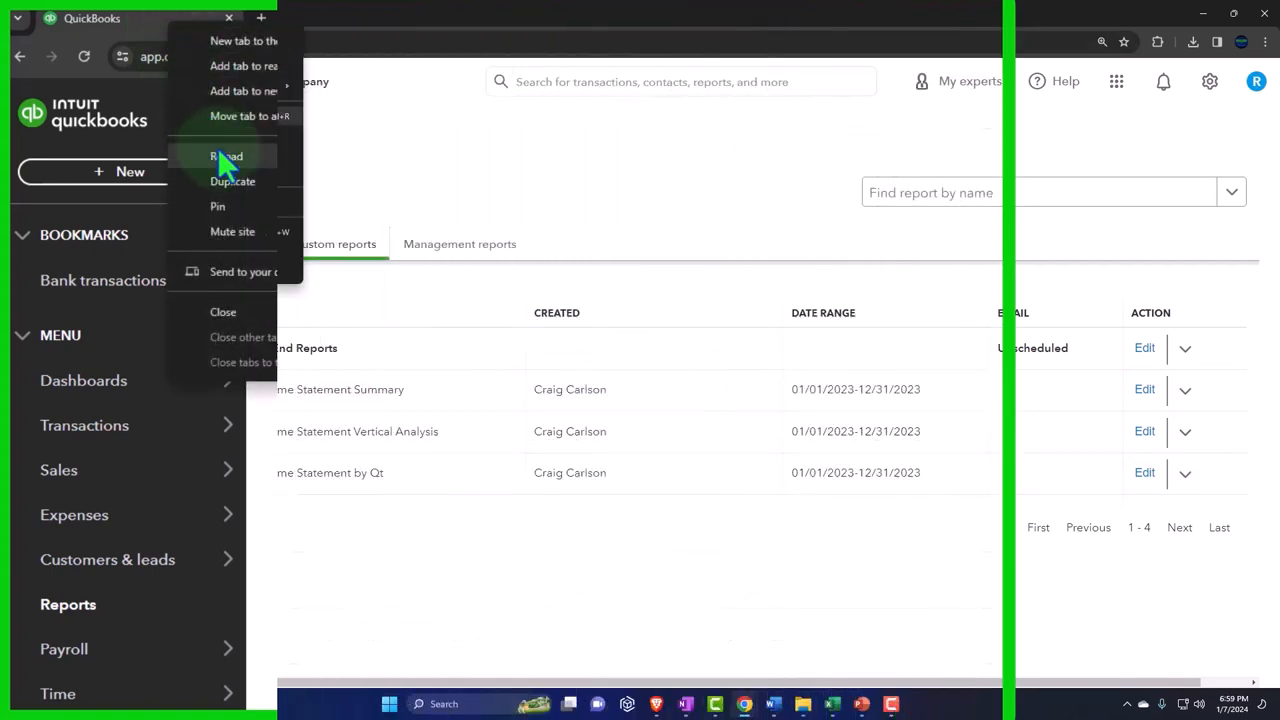
Step: Reload the QuickBooks page and show the Custom reports list with the three income statement reports
{"action": "left_click", "coordinate": [226, 156]}
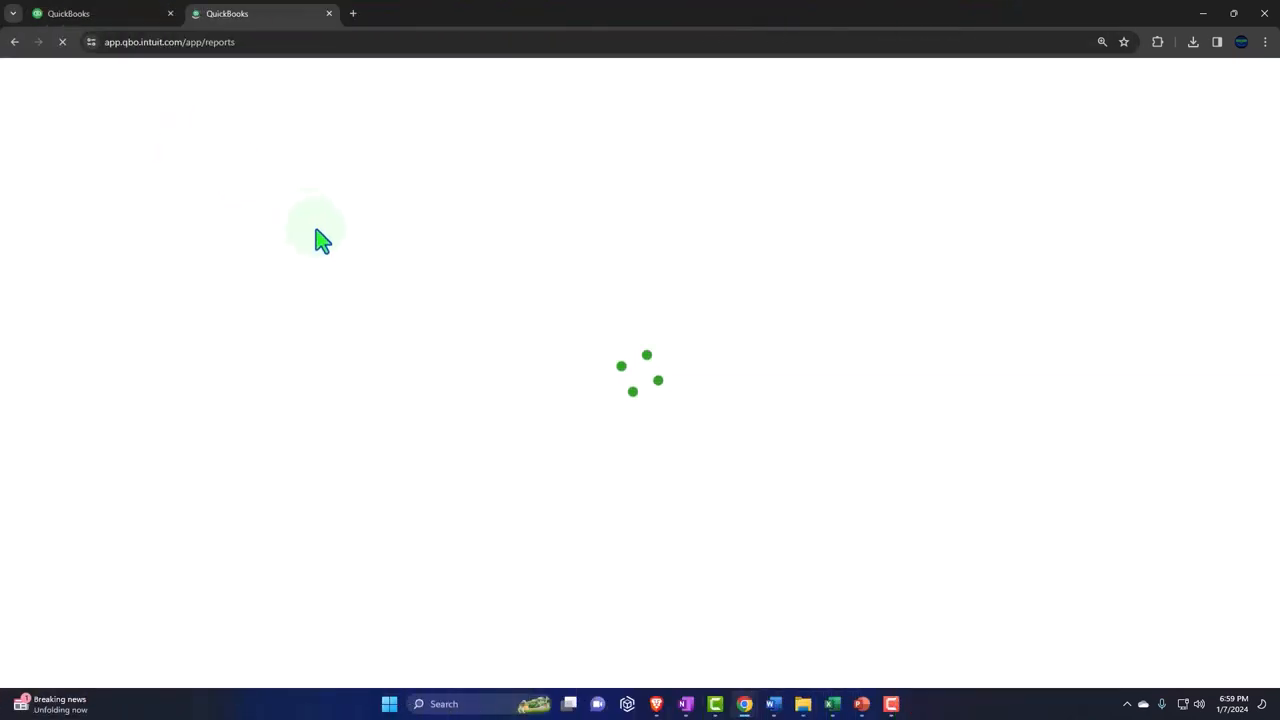
{"action": "left_click", "coordinate": [334, 244]}
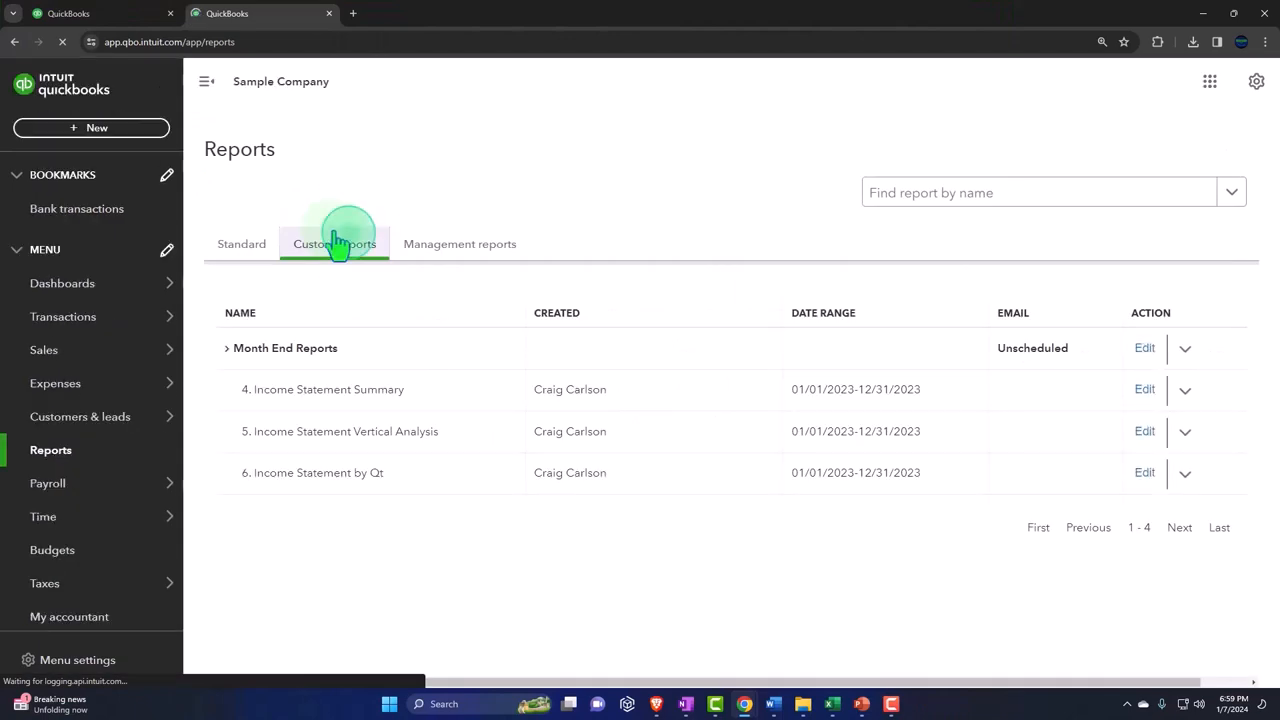
{"action": "left_click", "coordinate": [328, 388]}
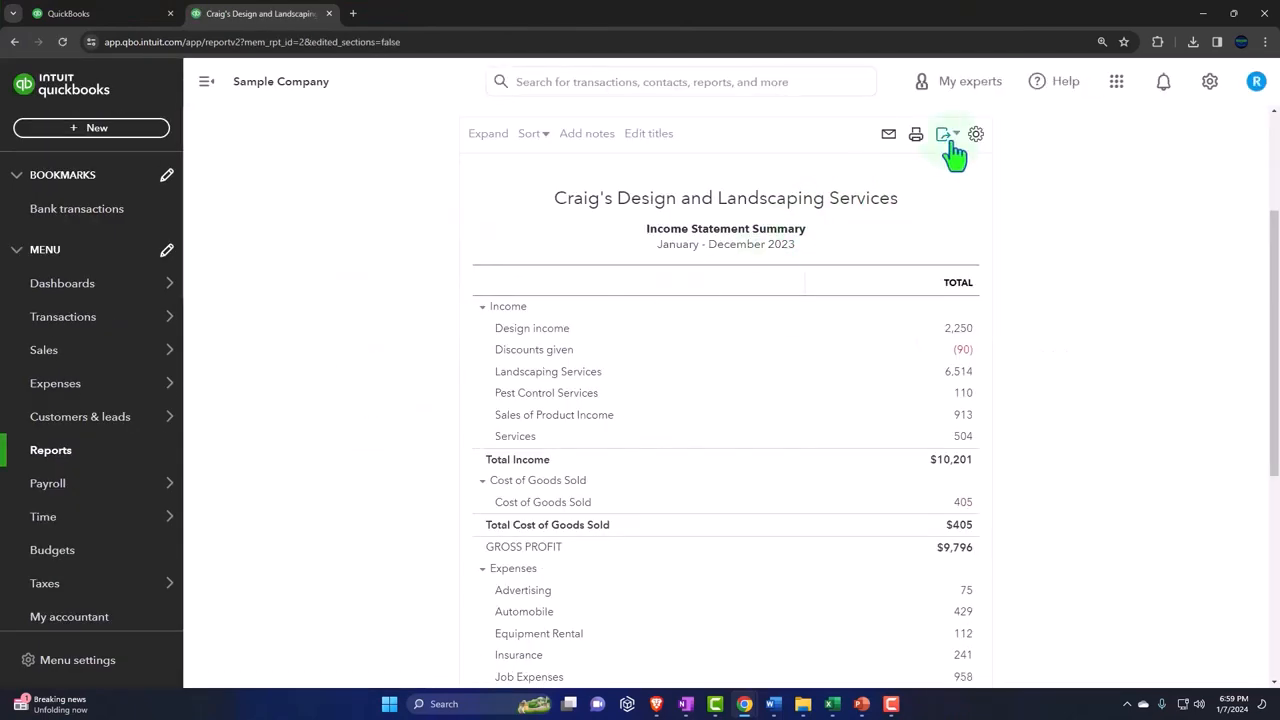
Step: Export the Income Statement Summary report to Excel and open the downloaded workbook
{"action": "left_click", "coordinate": [942, 132]}
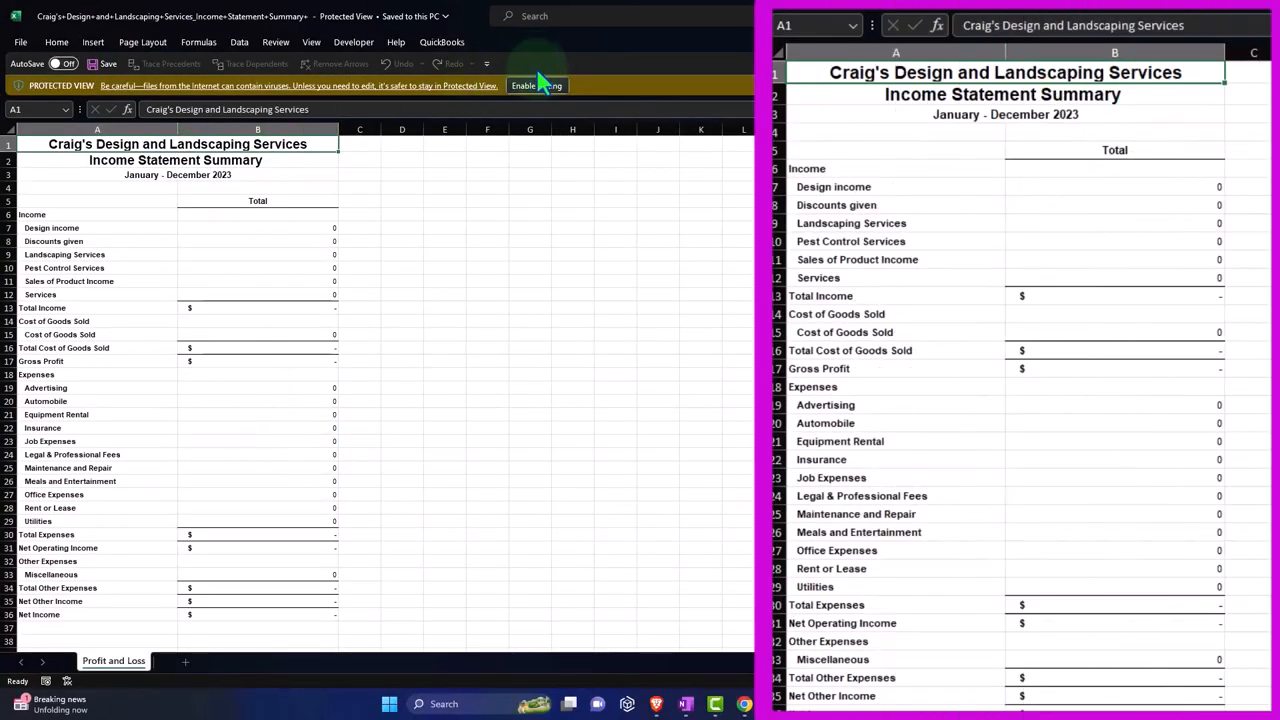
Step: Enable editing and move the Profit and Loss sheet into Month End Reports 12.31.23.xlsx
{"action": "left_click", "coordinate": [524, 84]}
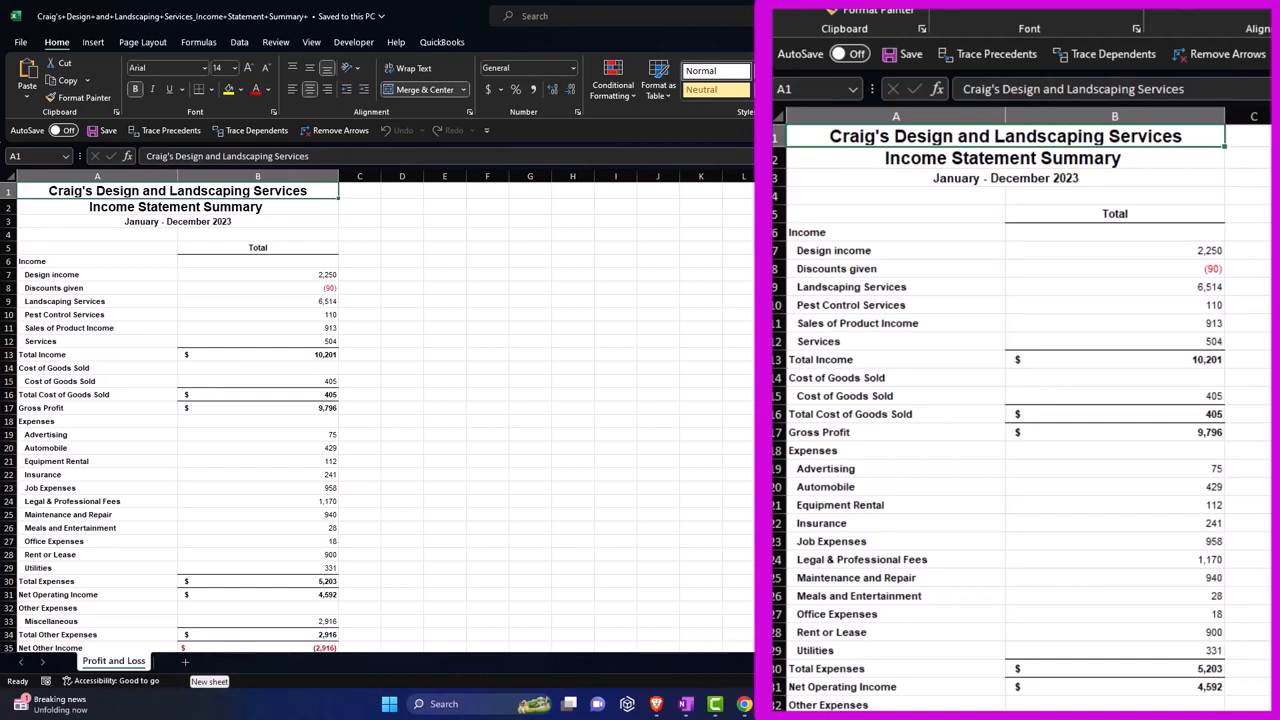
{"action": "left_click", "coordinate": [364, 662]}
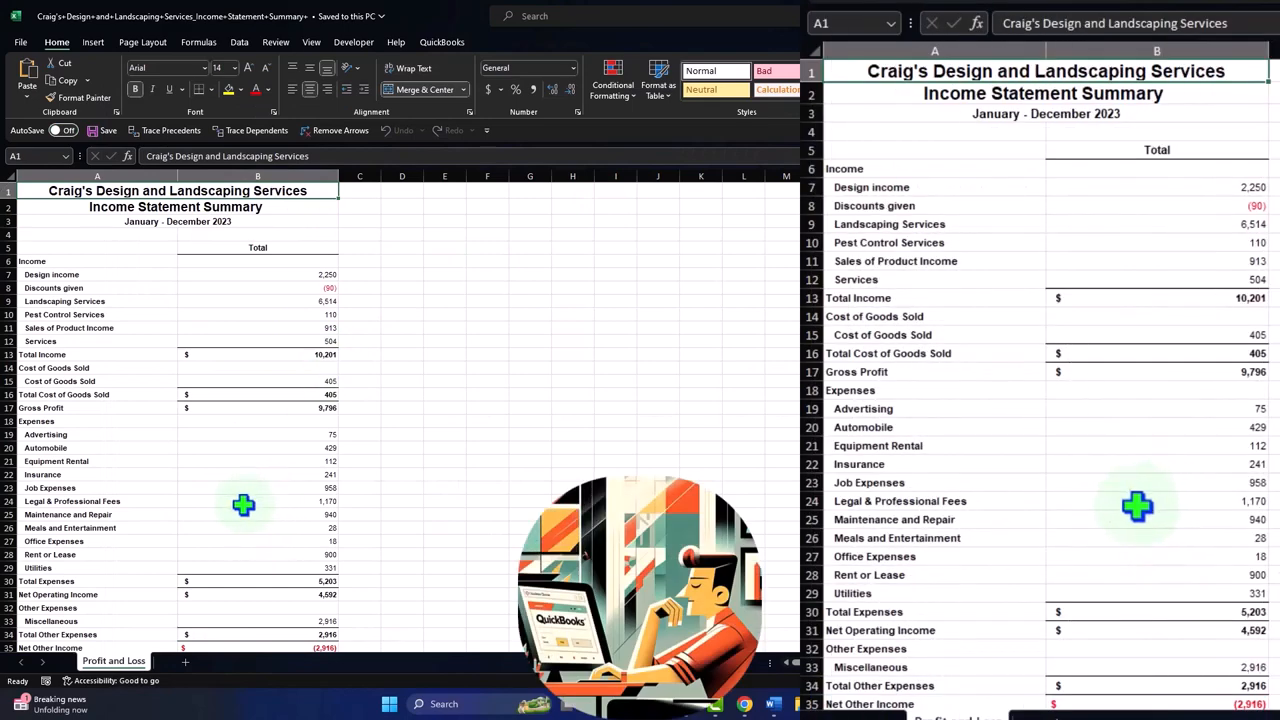
{"action": "right_click", "coordinate": [112, 660]}
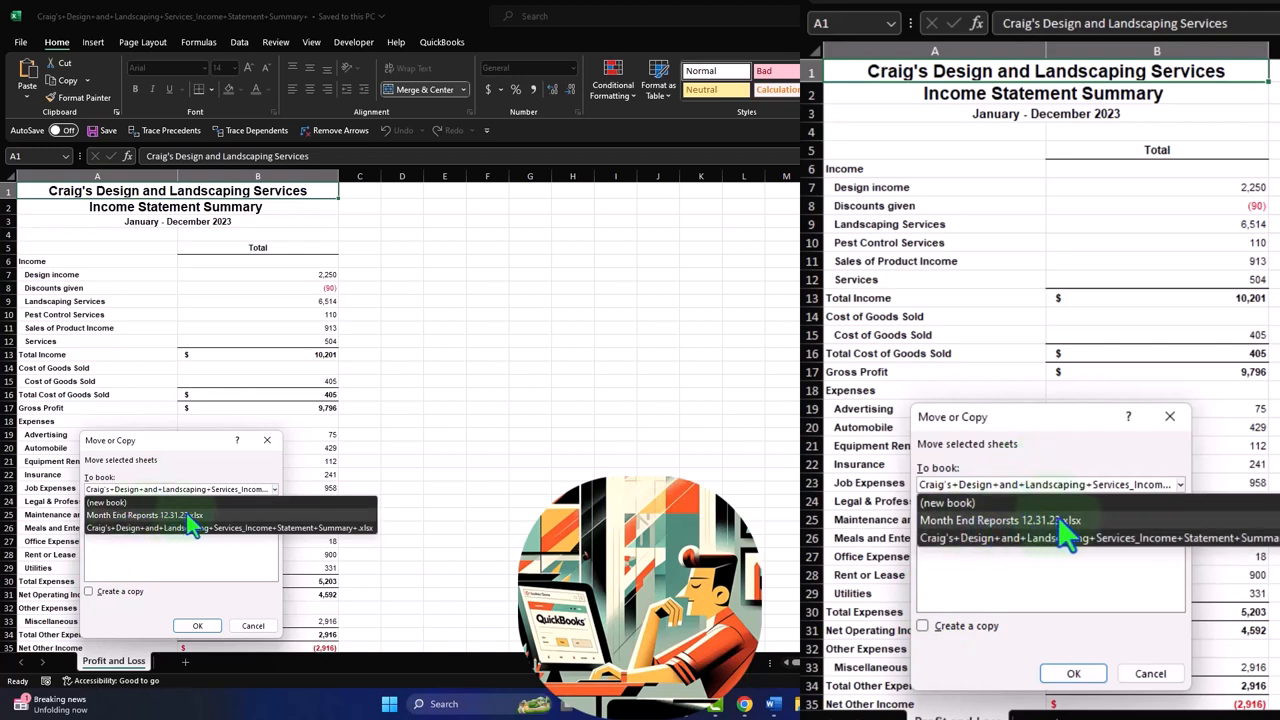
{"action": "left_click", "coordinate": [1000, 520]}
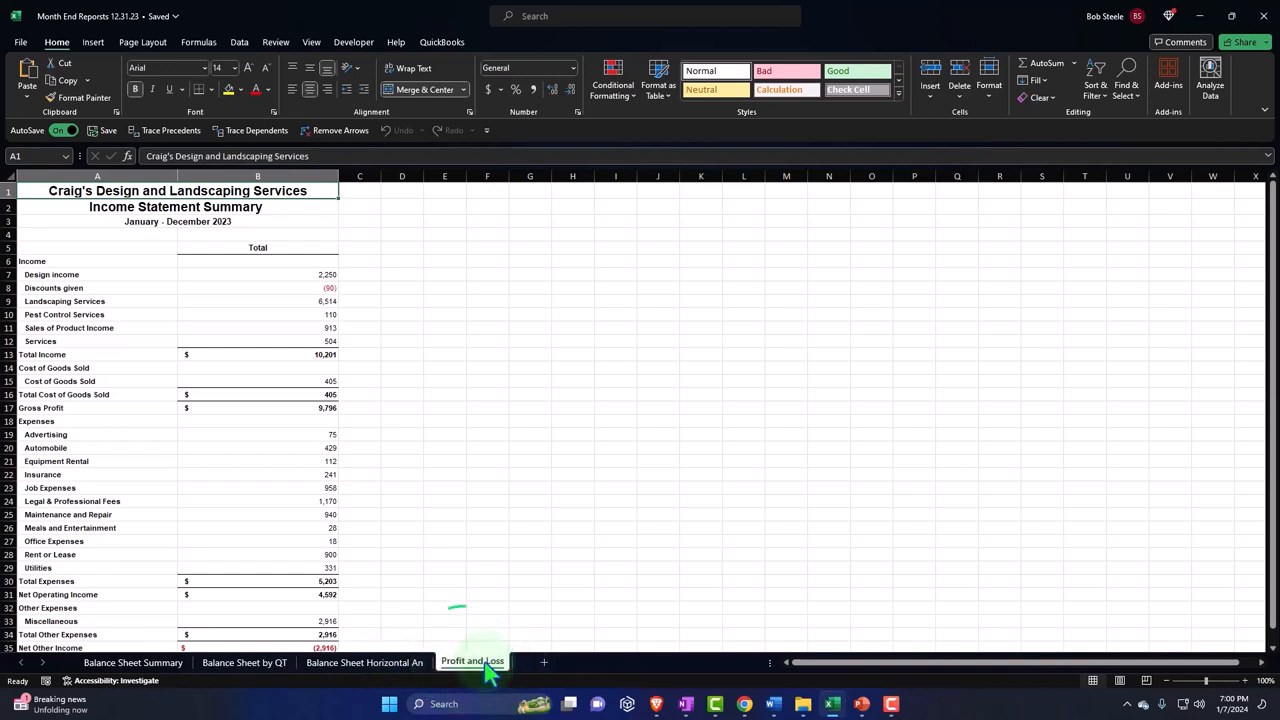
Step: Rename the moved Profit and Loss sheet to P&L Summary
{"action": "left_click", "coordinate": [472, 660]}
{"action": "type", "text": "P&L Summary"}
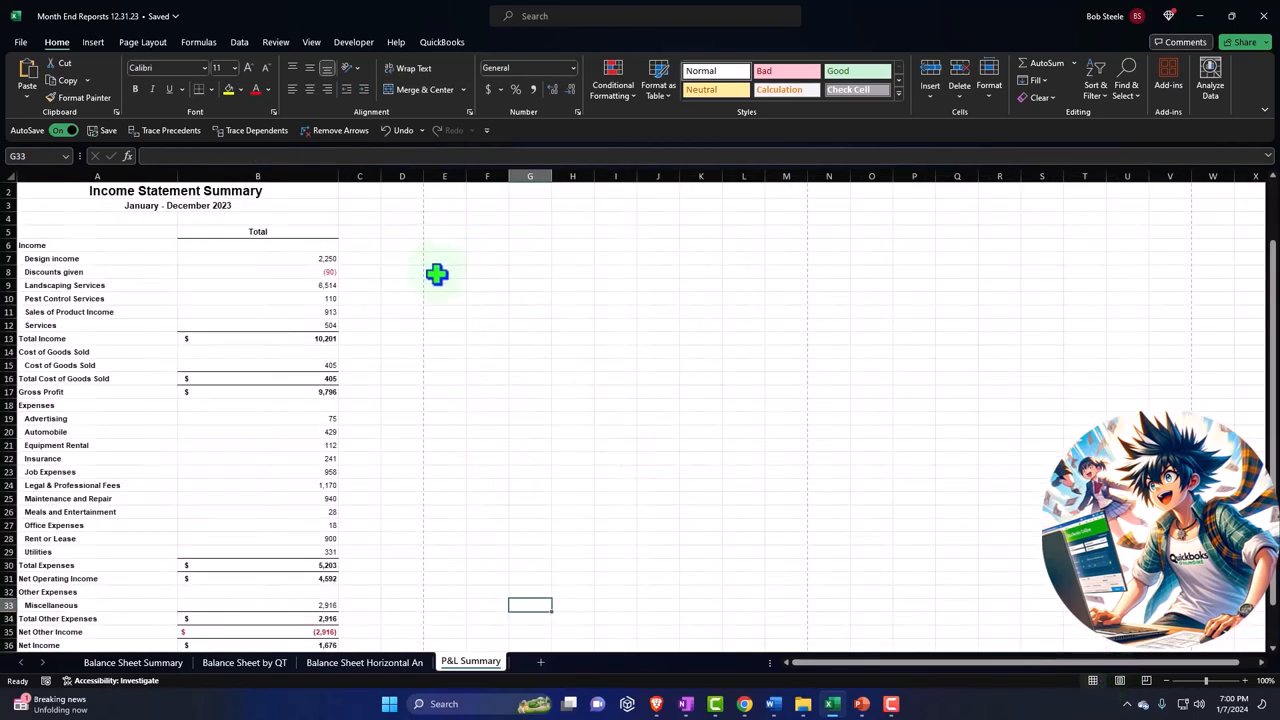
{"action": "mouse_move", "coordinate": [430, 300]}
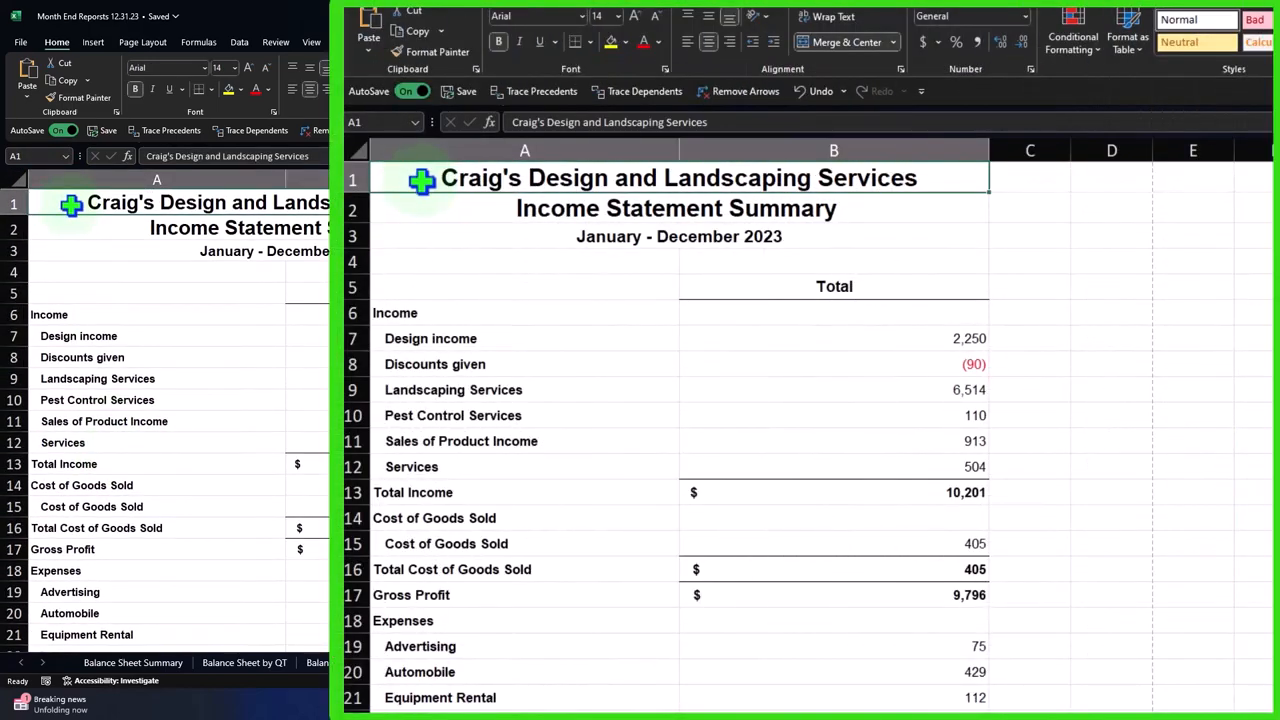
{"action": "mouse_move", "coordinate": [836, 56]}
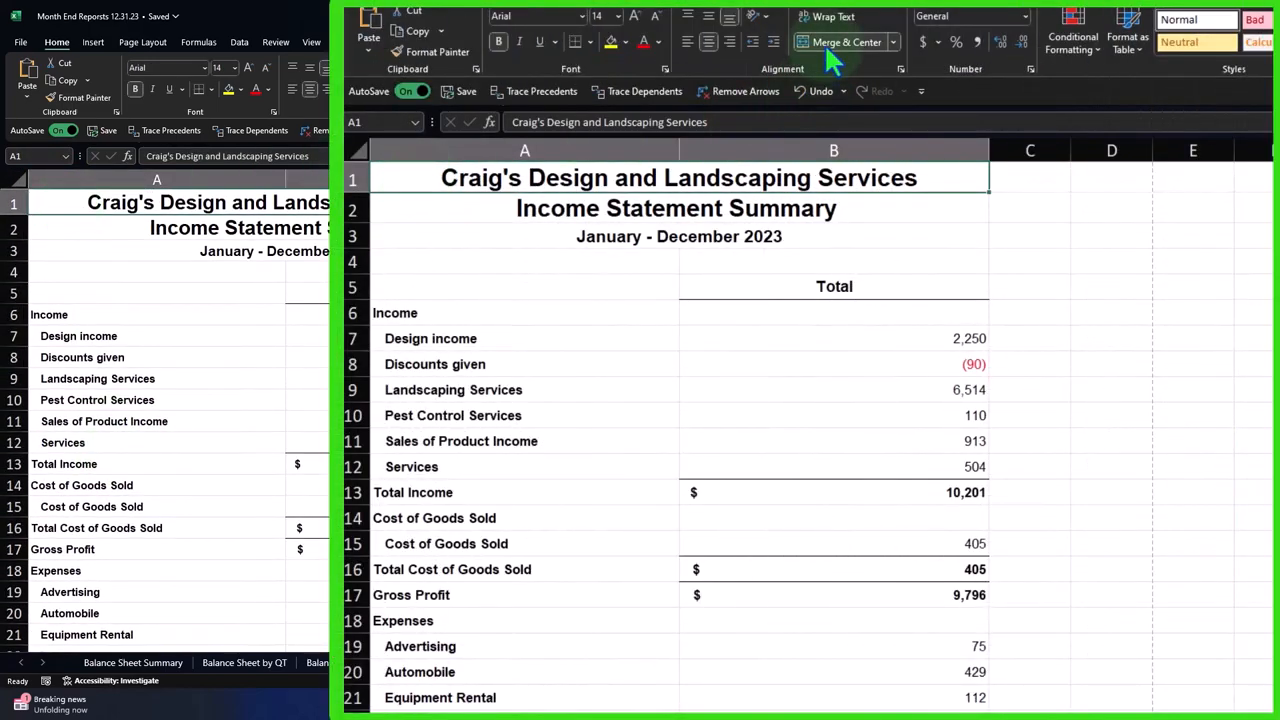
Step: Unmerge the P&L Summary title cells and insert an empty narrow column A before the report
{"action": "left_click", "coordinate": [524, 364]}
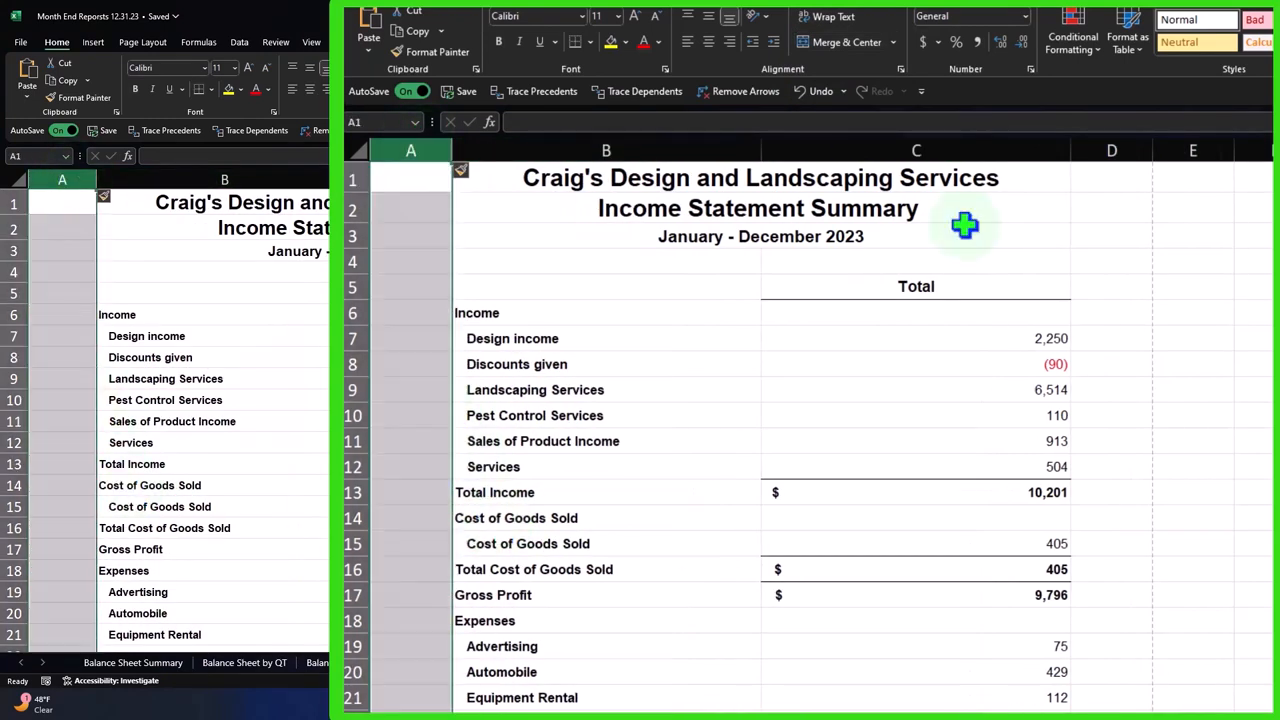
{"action": "left_click", "coordinate": [1114, 150]}
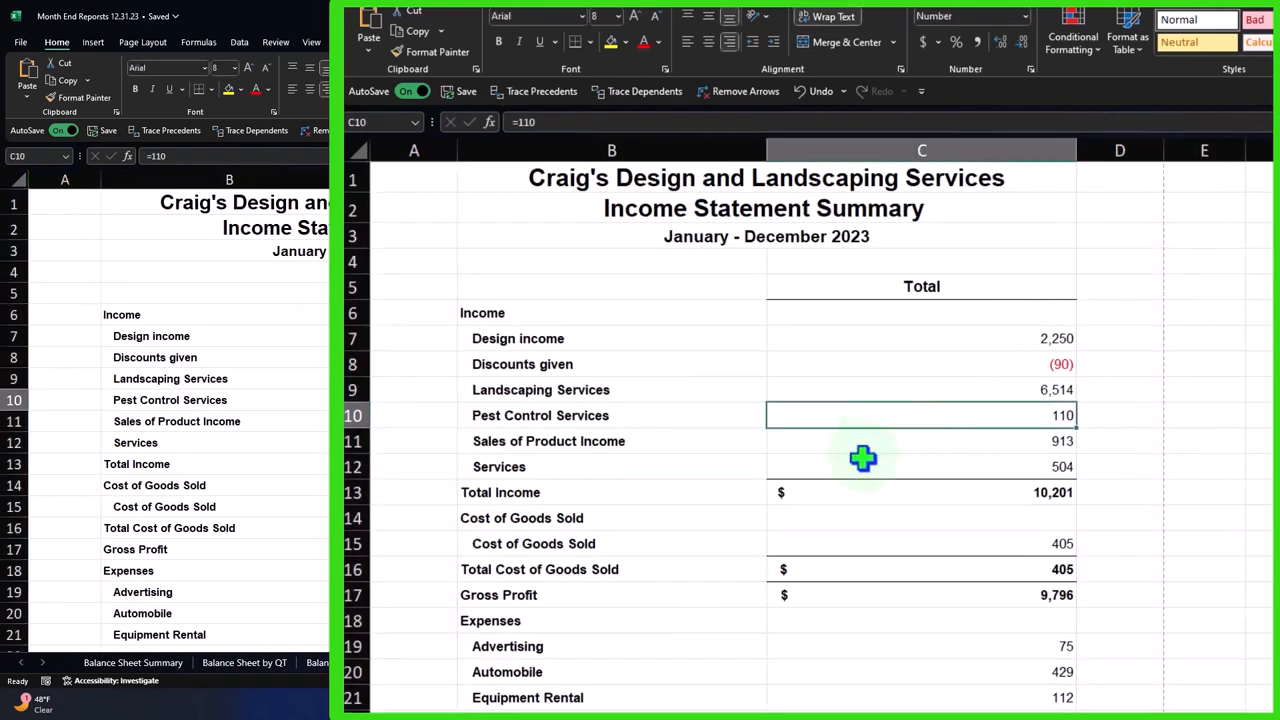
{"action": "mouse_move", "coordinate": [478, 410]}
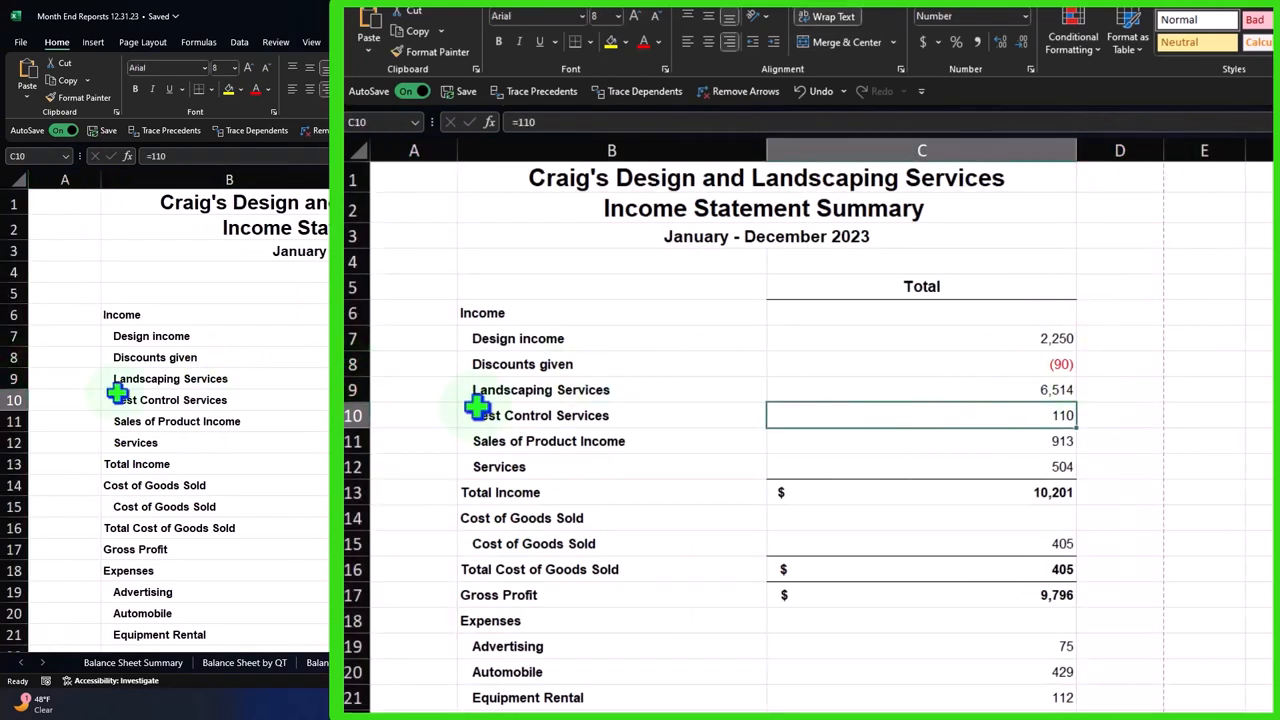